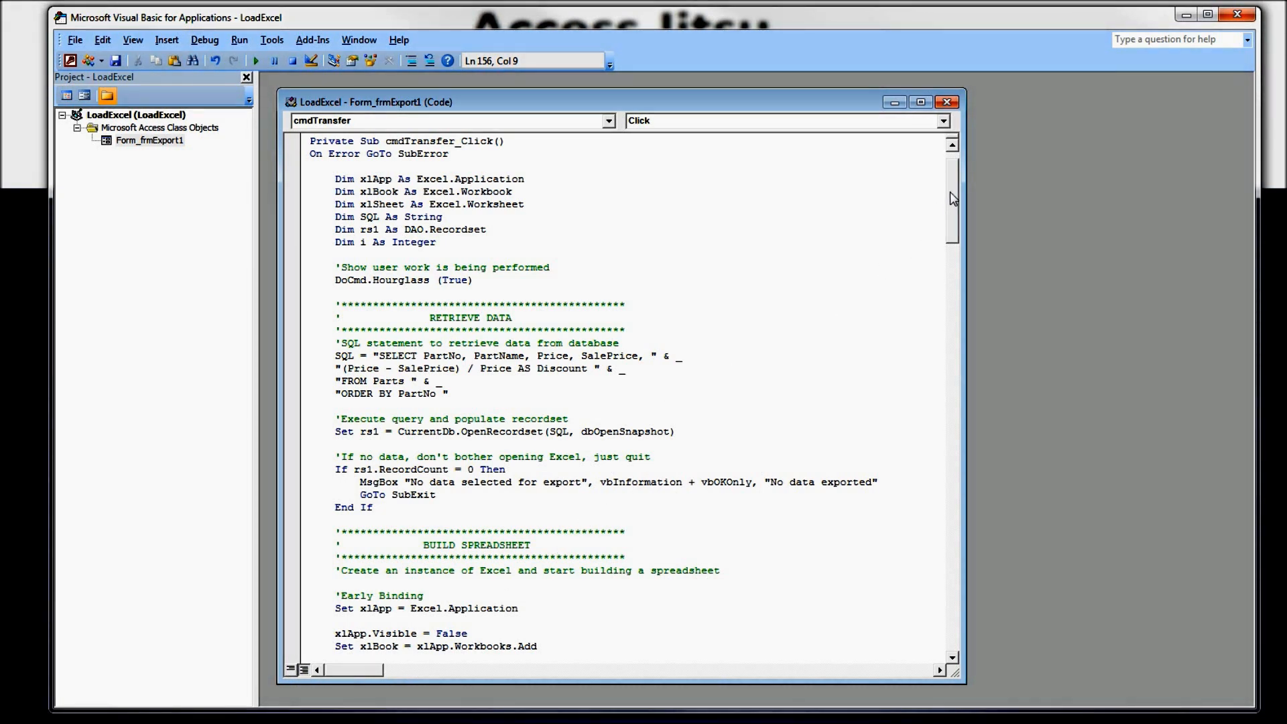
Step: Review the export code's SQL variable, rs1 recordset, Worksheets reference and column width settings
scroll("down", 3)
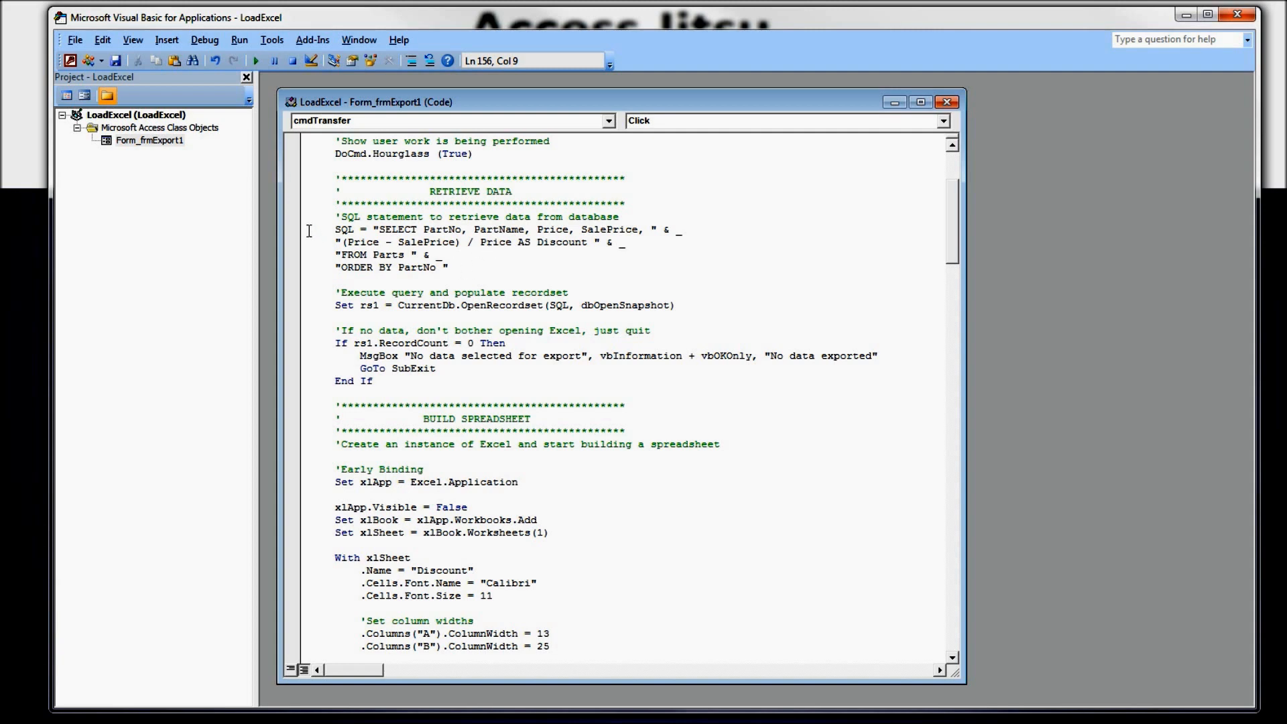
double_click(343, 230)
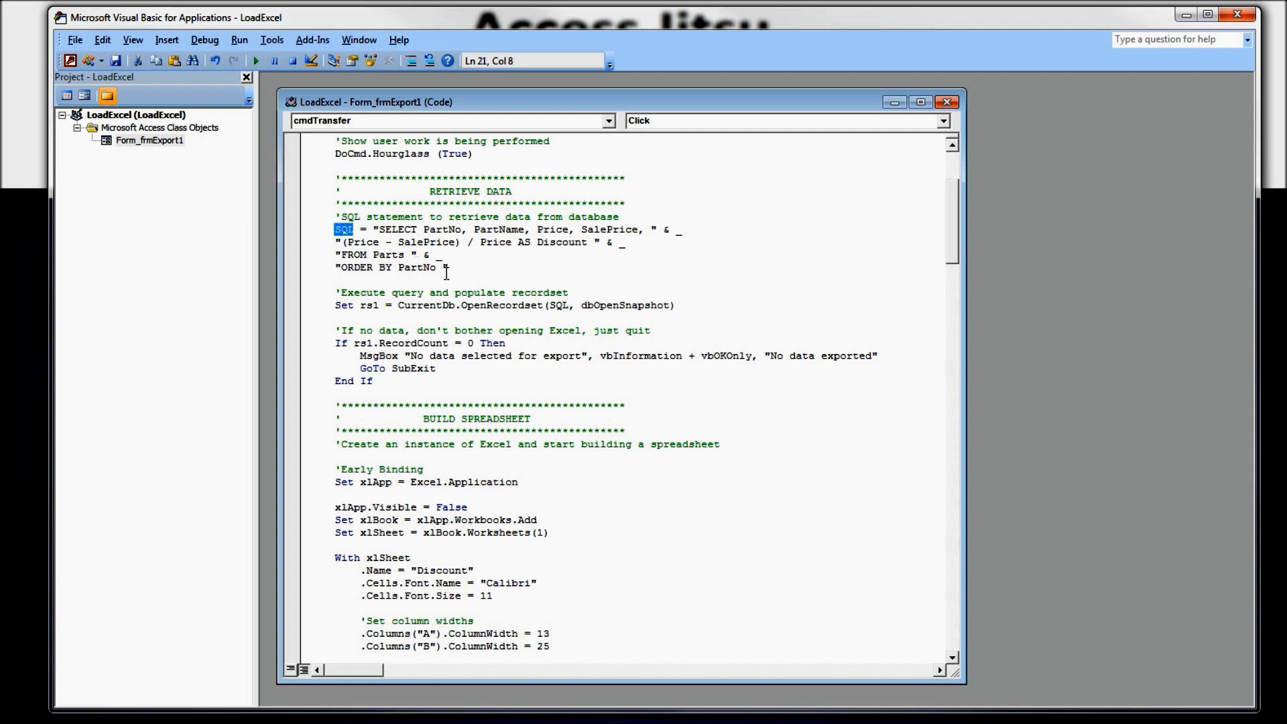
double_click(369, 305)
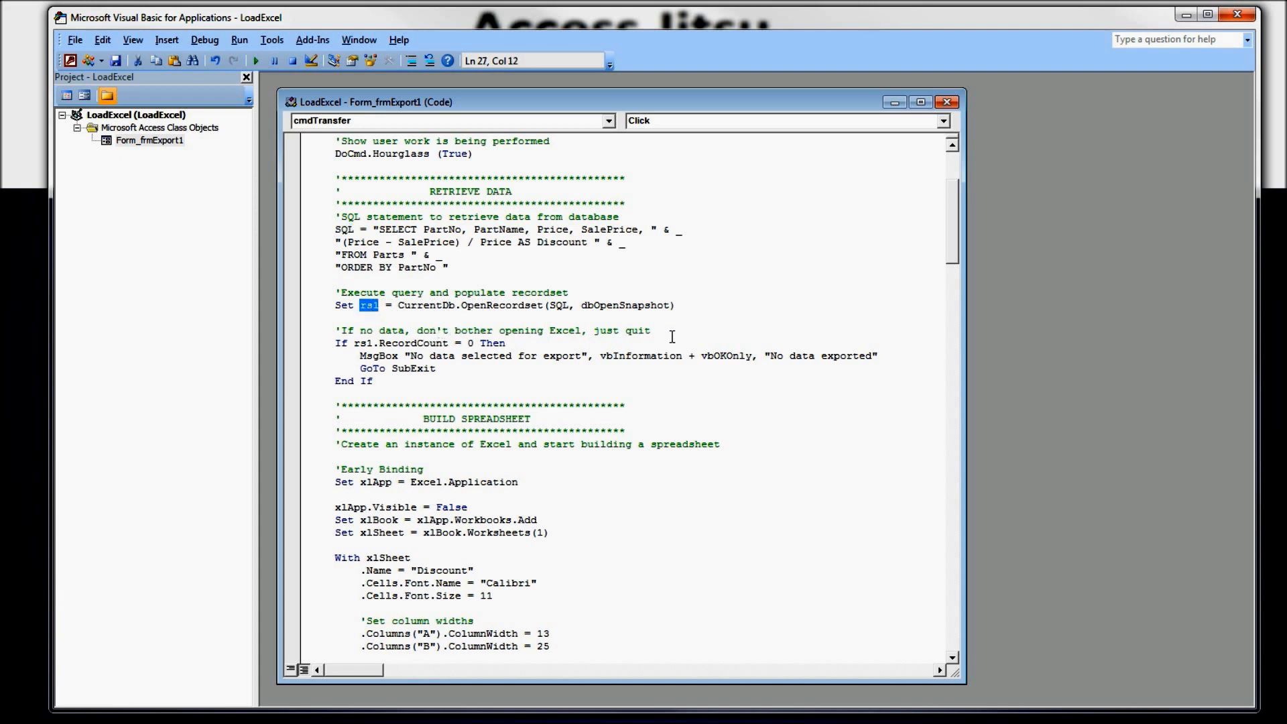
scroll("down", 3)
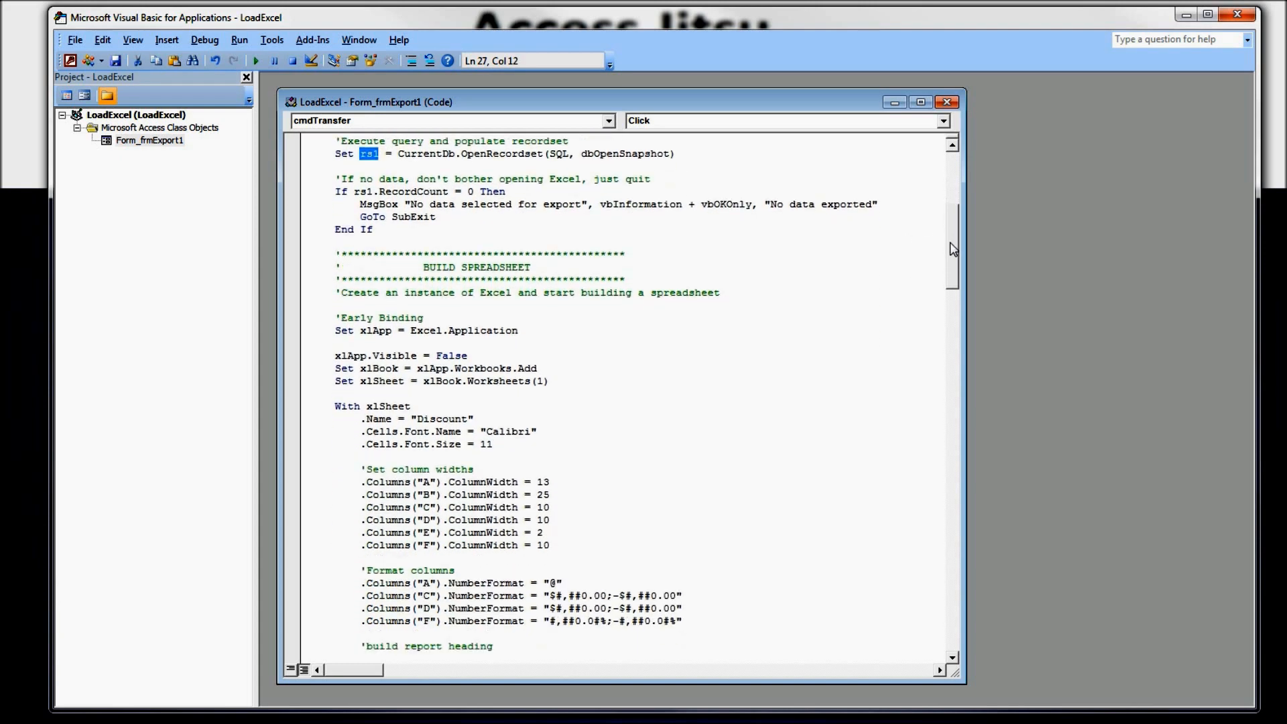
scroll("down", 3)
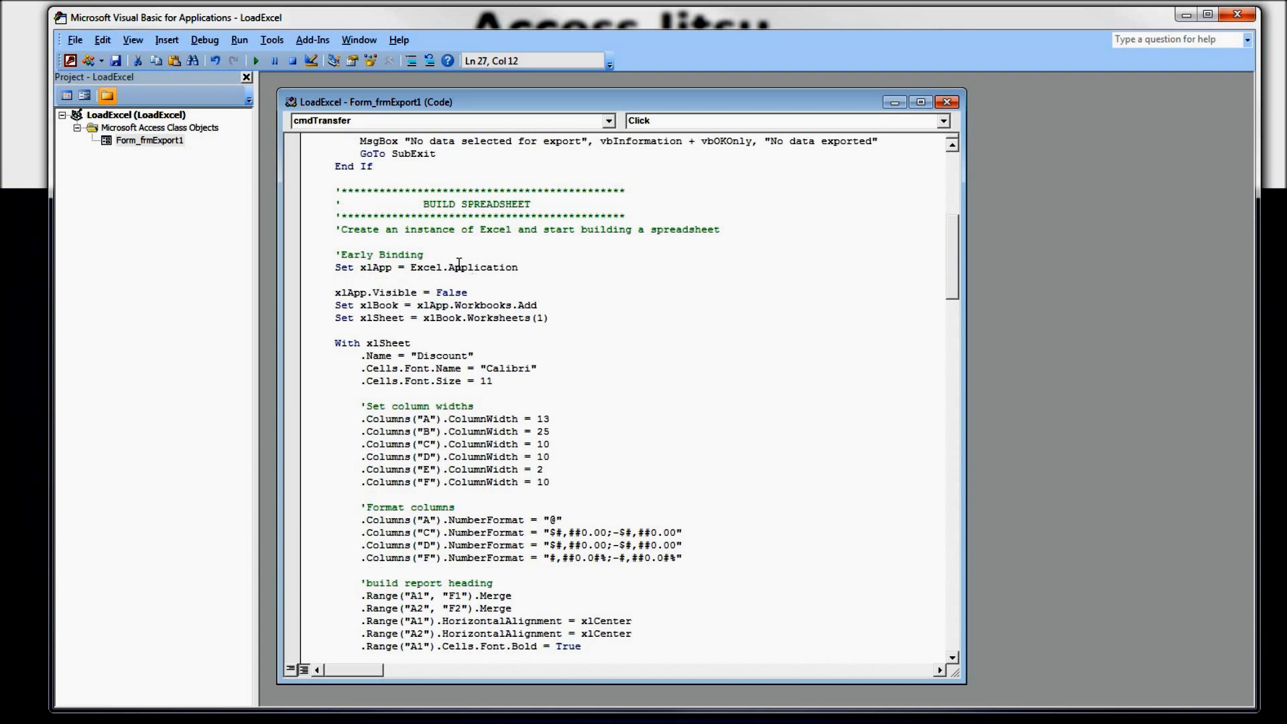
double_click(464, 267)
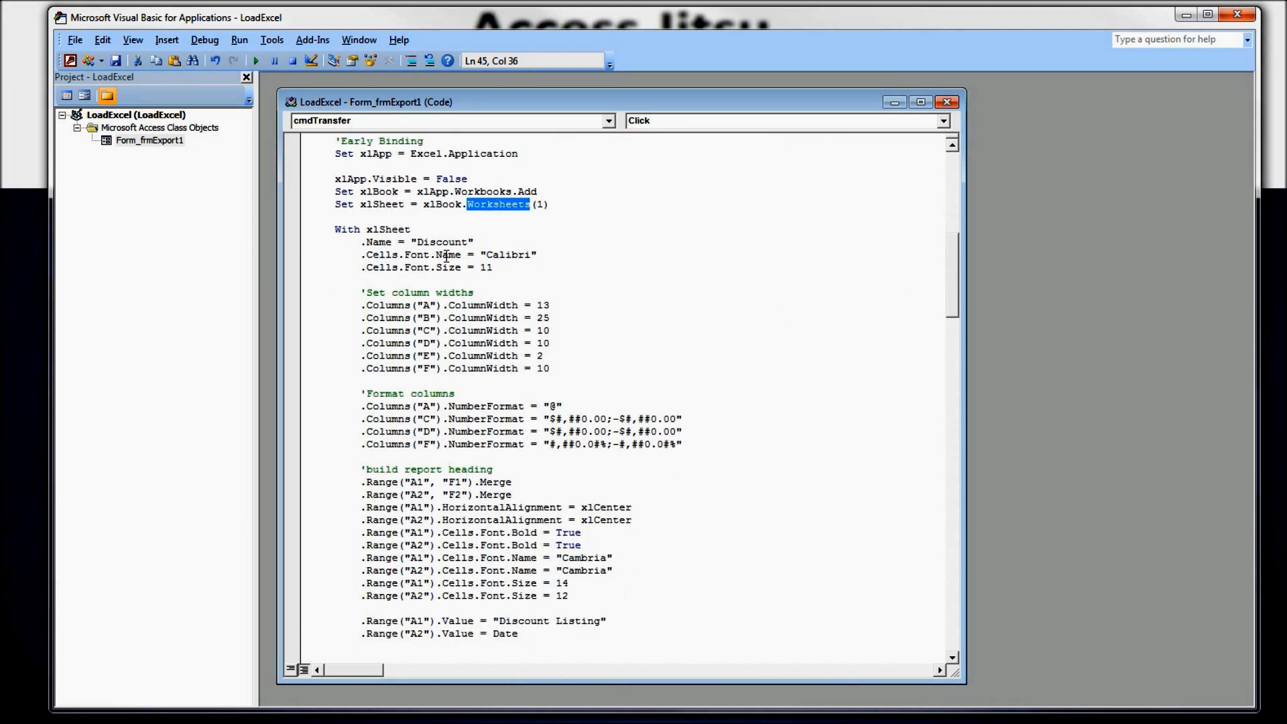
scroll("down", 3)
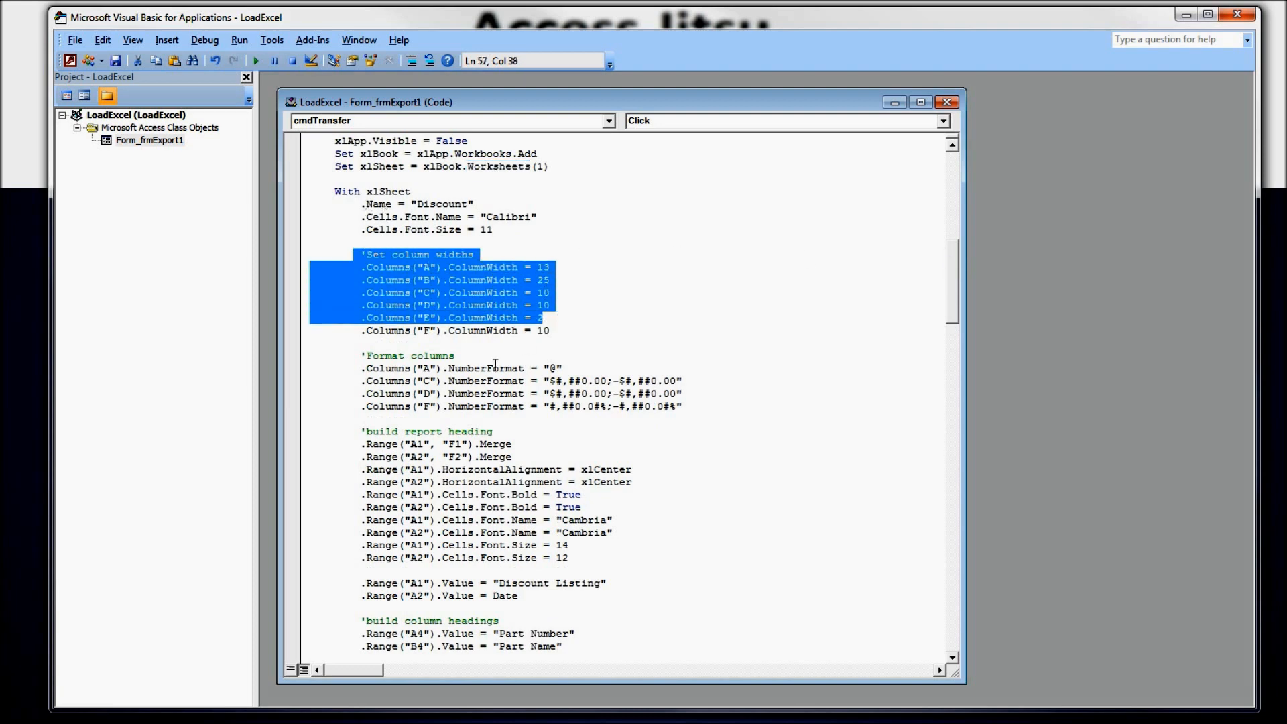
double_click(377, 444)
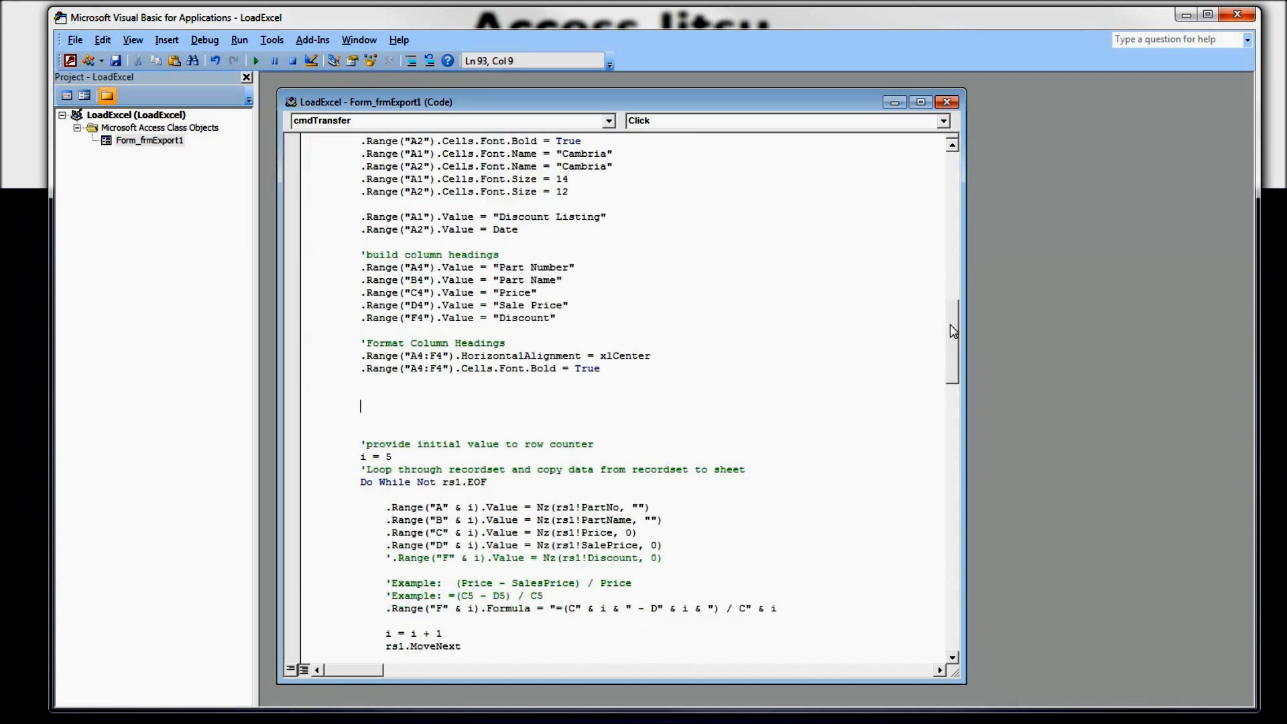
scroll("down", 3)
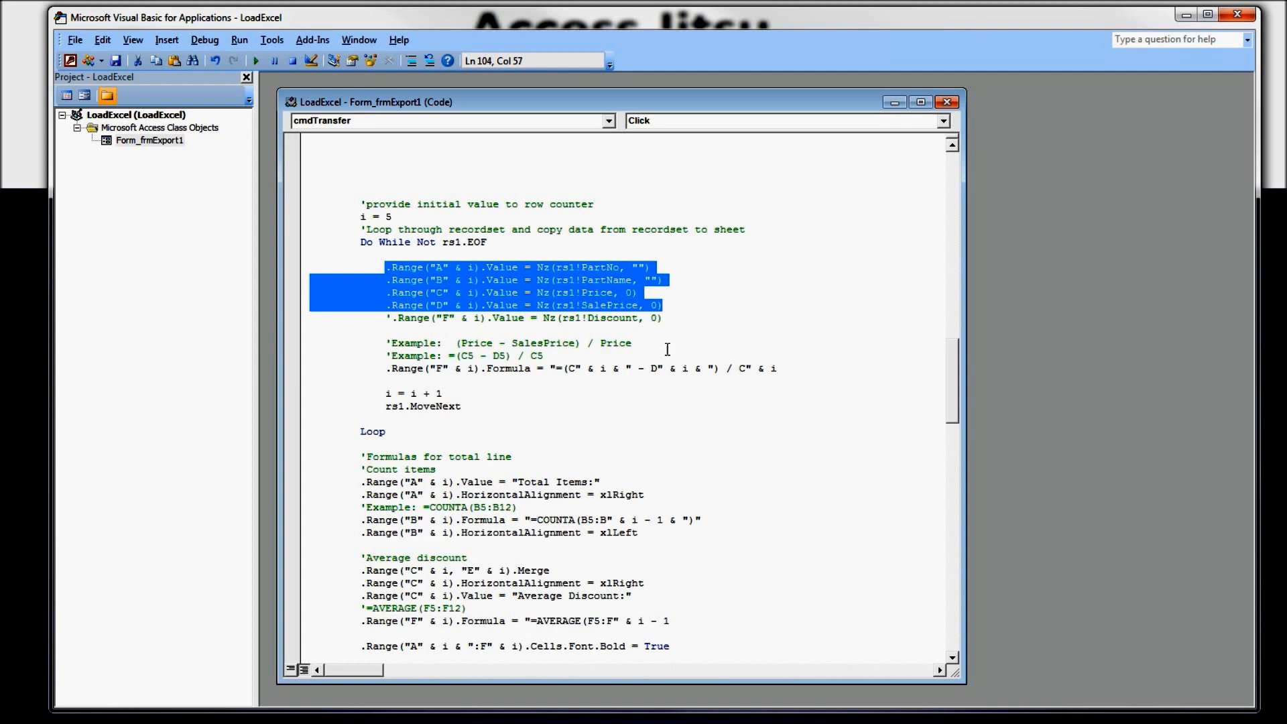
mouse_move(956, 372)
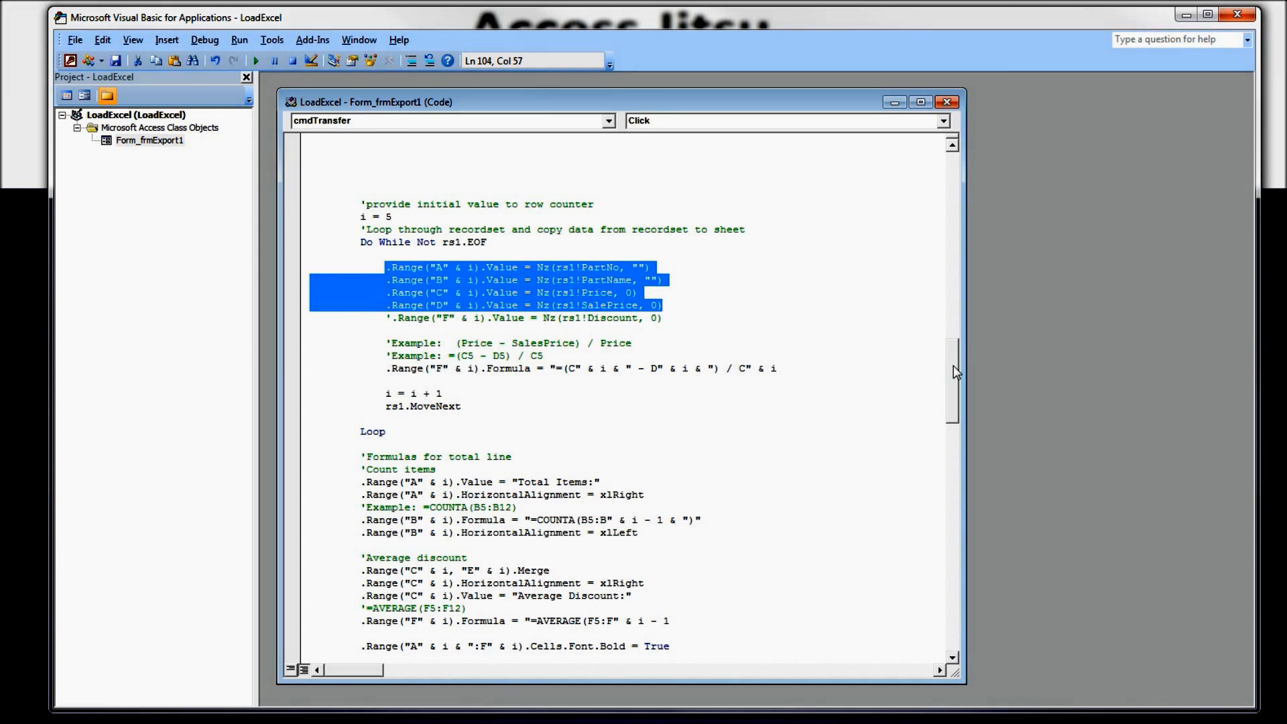
scroll("down", 3)
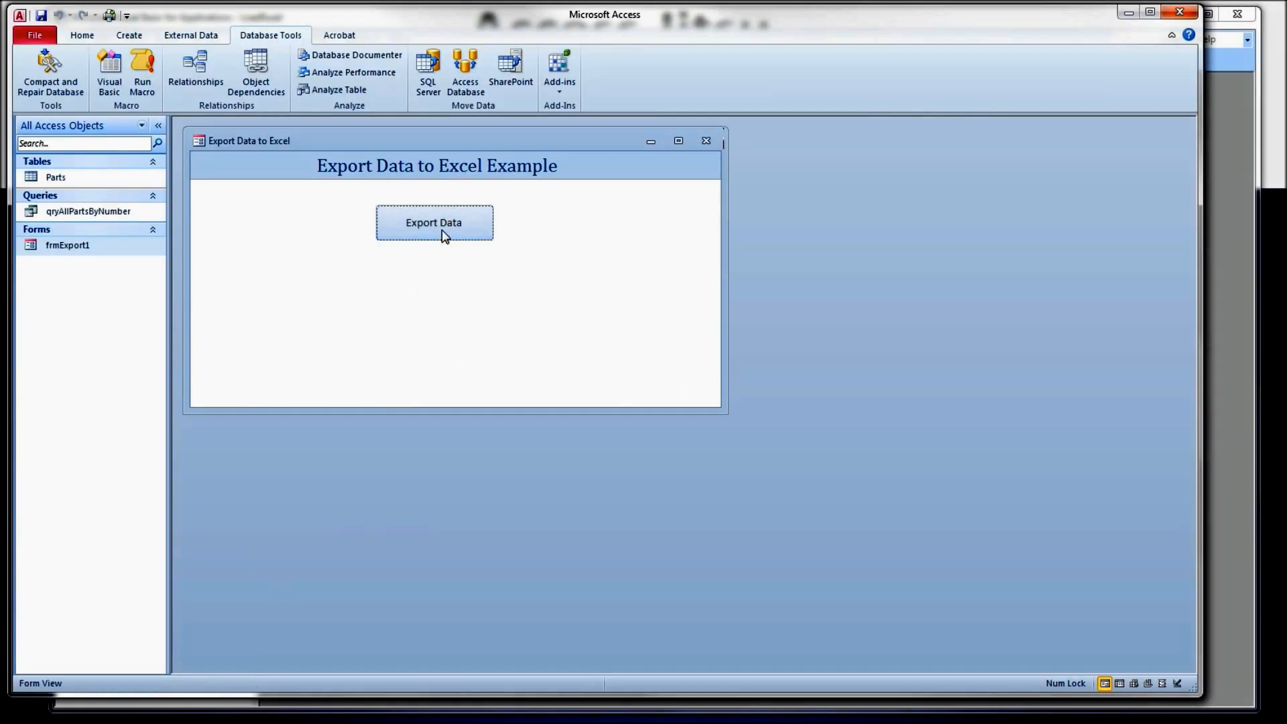
Step: Run Export Data, inspect the spacer column and F7/F10 Discount formulas, then close Excel
left_click(434, 222)
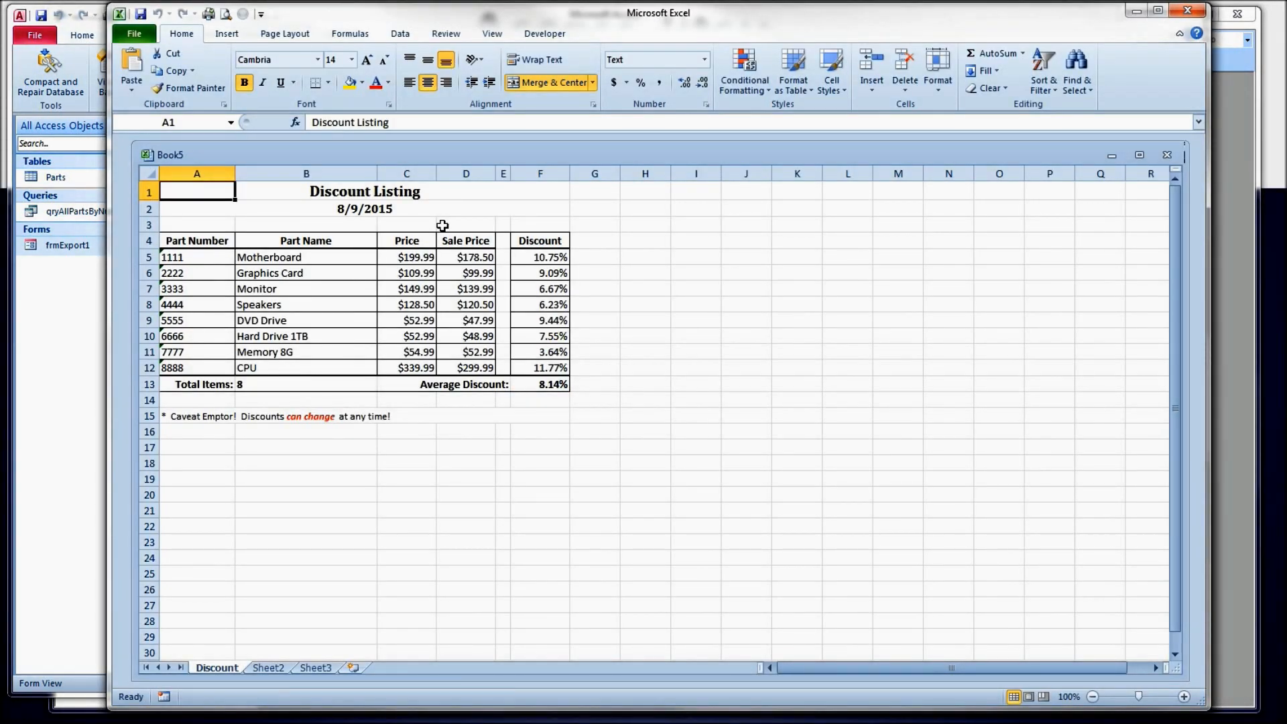
mouse_move(189, 239)
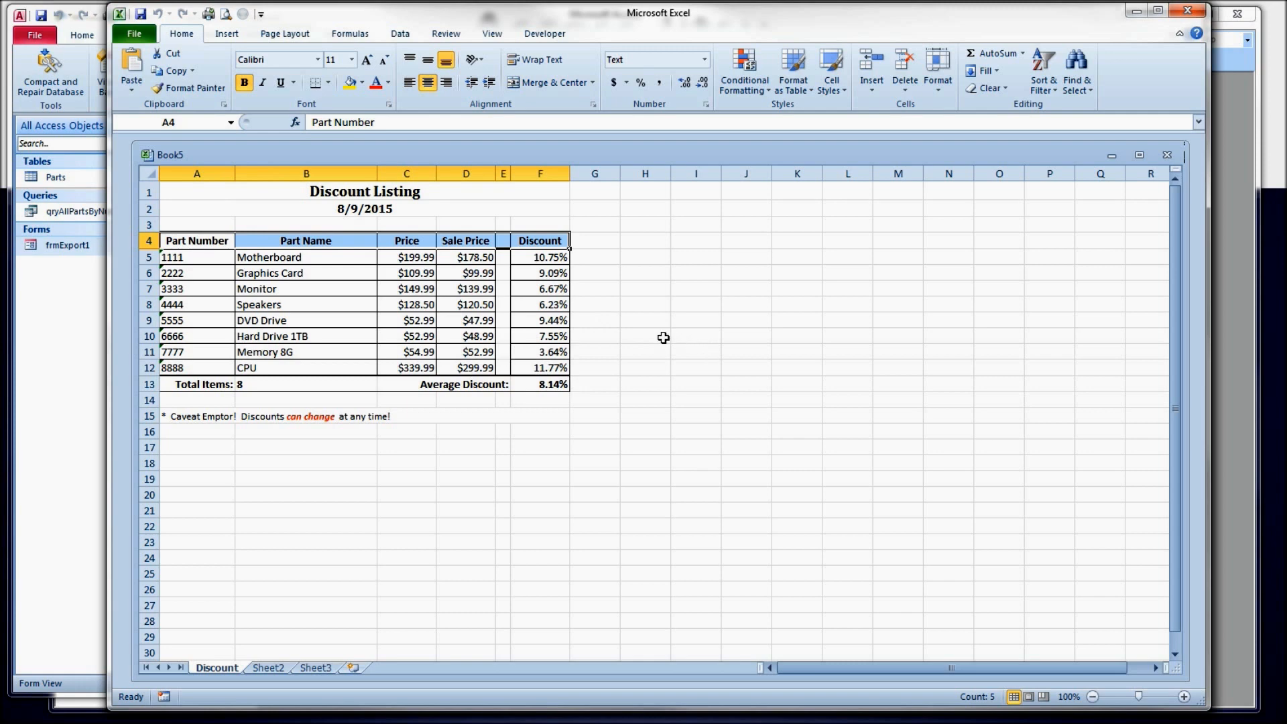
left_click(501, 273)
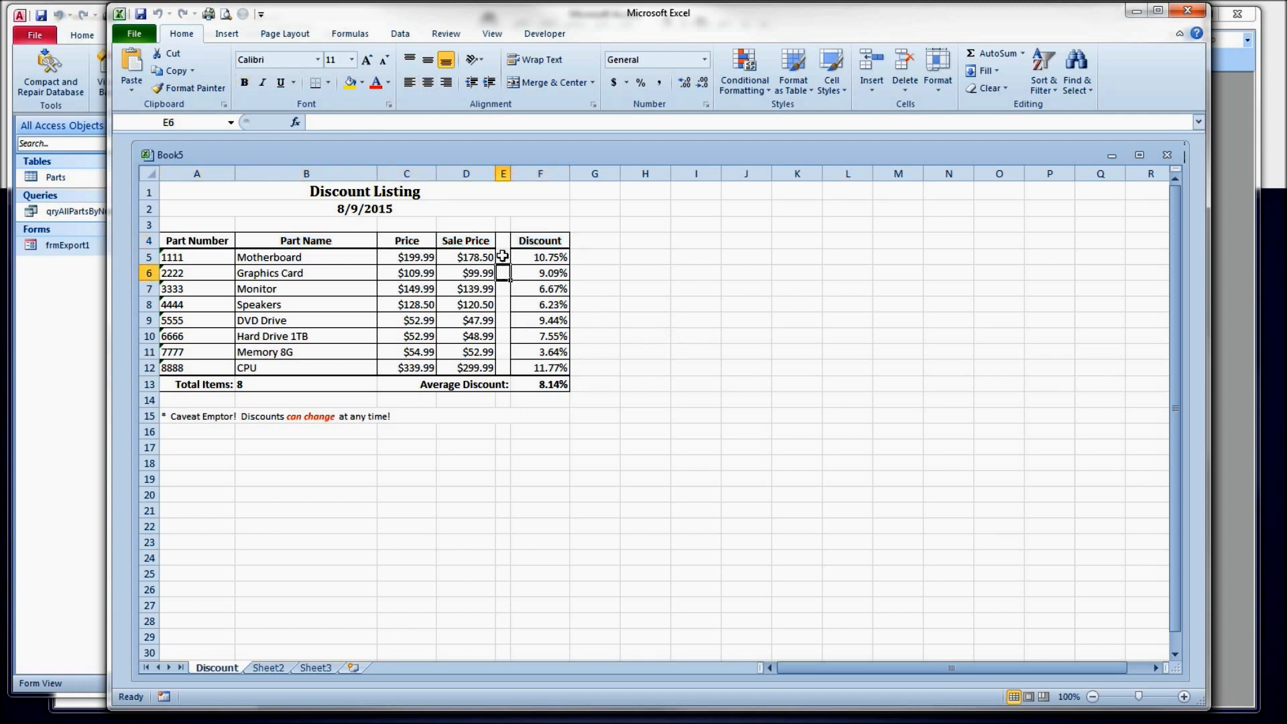
left_click_drag(538, 257, 539, 367)
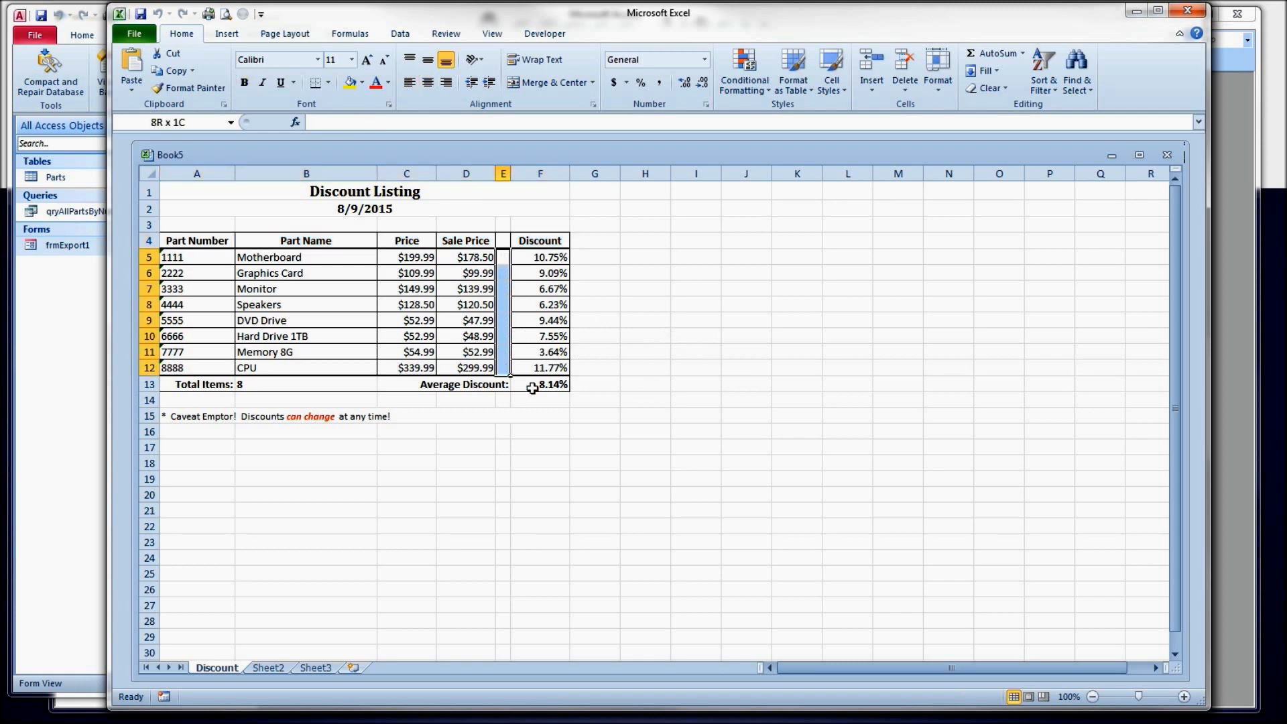
left_click(594, 414)
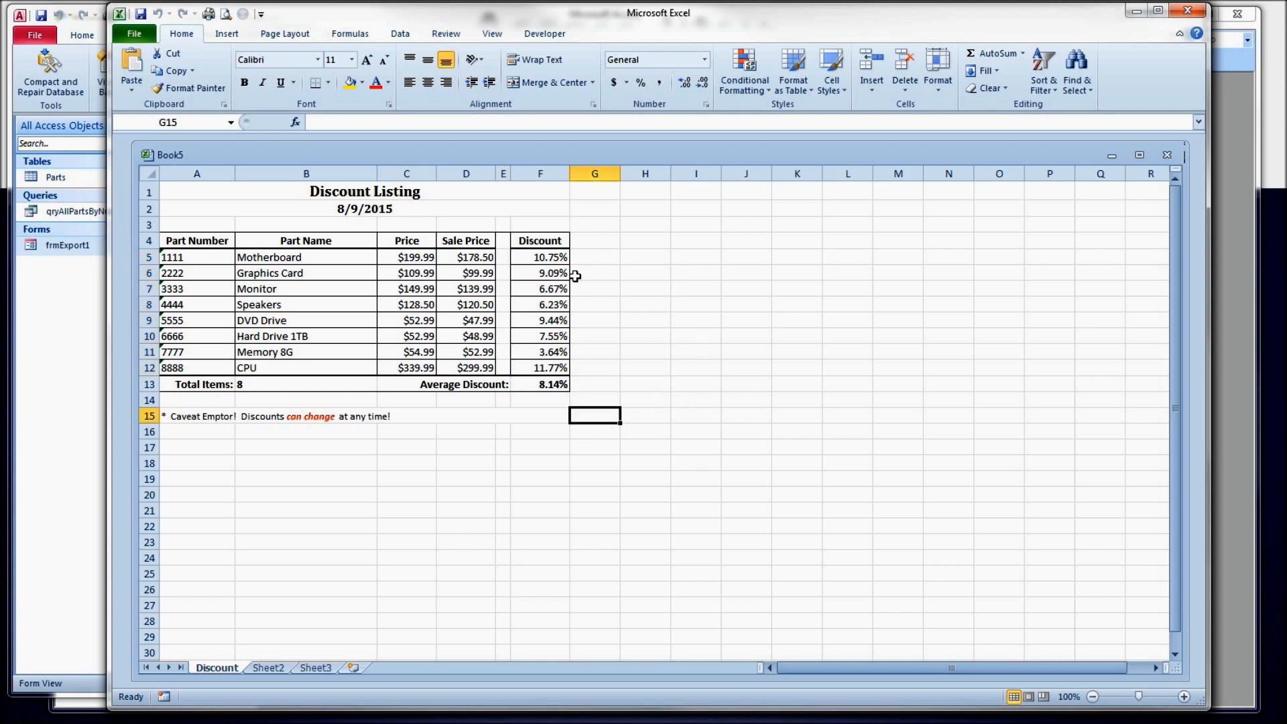
left_click_drag(538, 256, 539, 367)
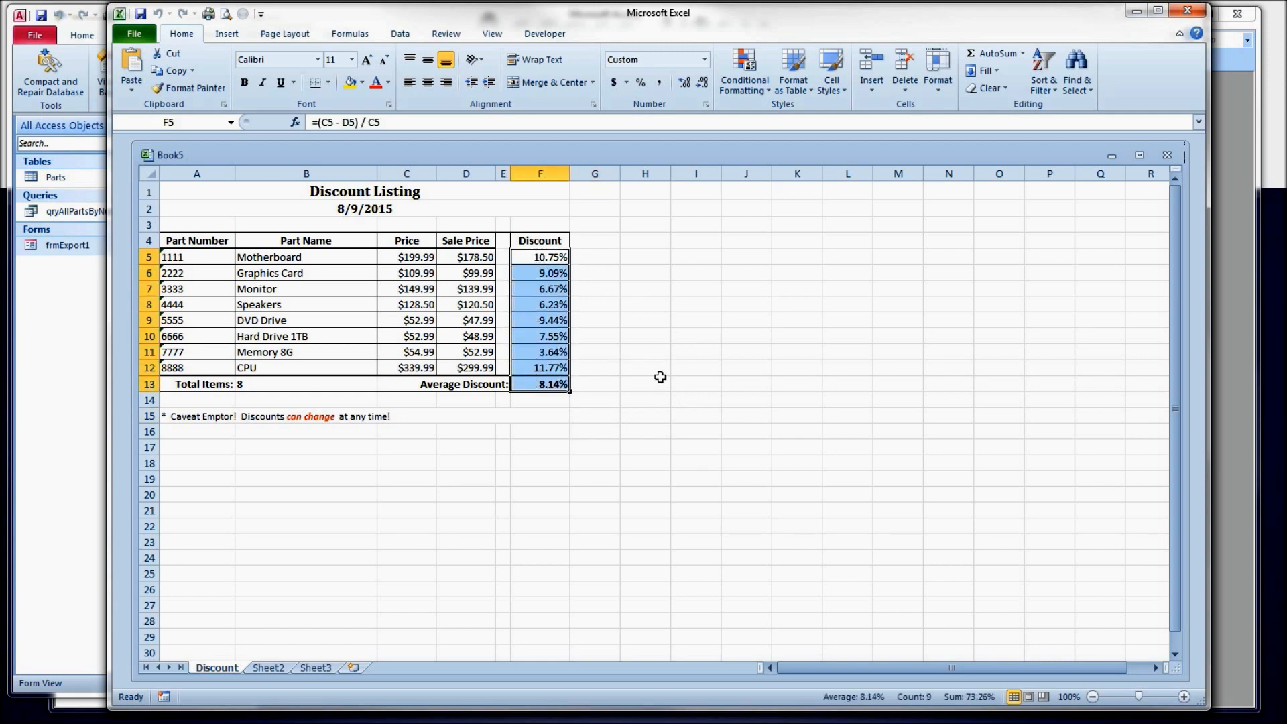
mouse_move(530, 354)
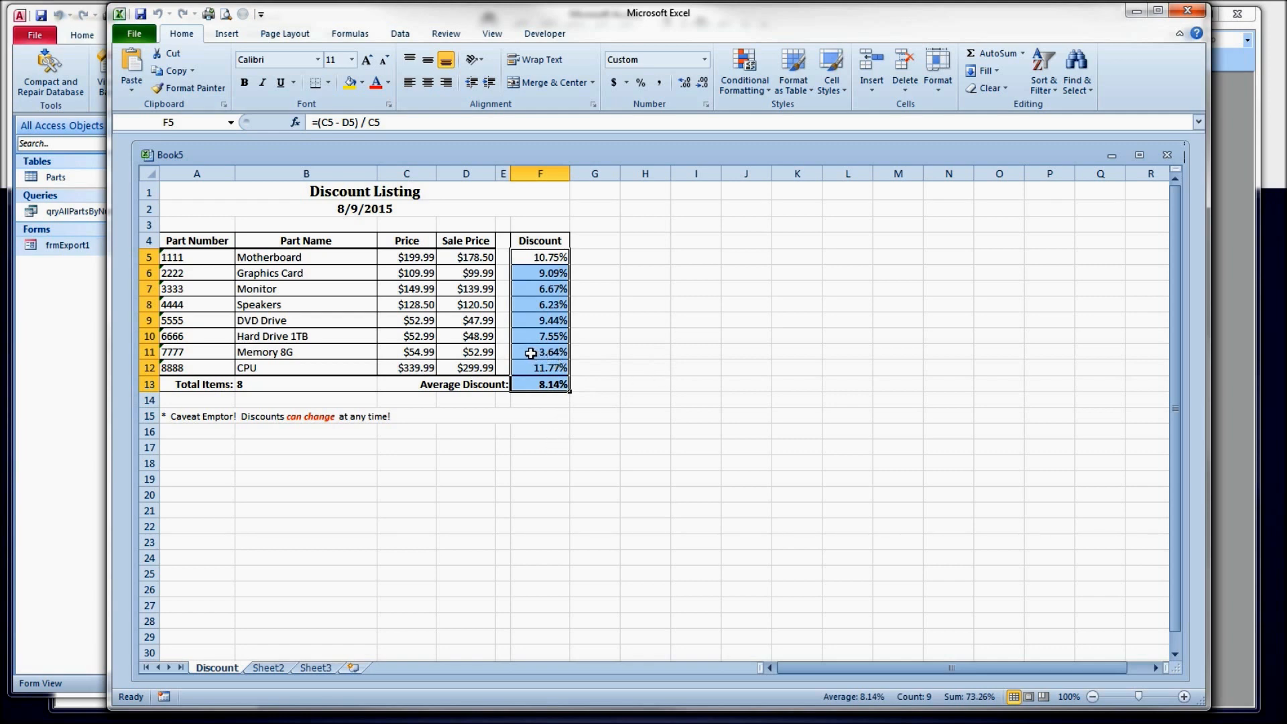
left_click(539, 336)
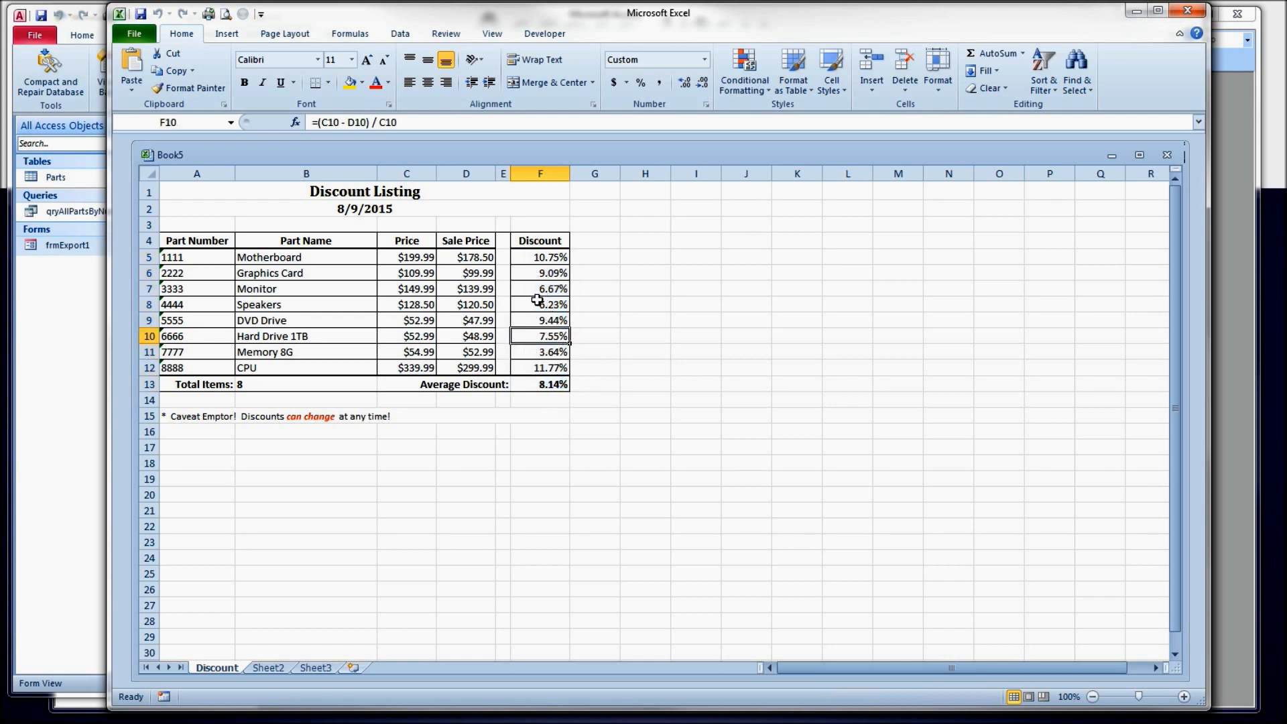
left_click(539, 288)
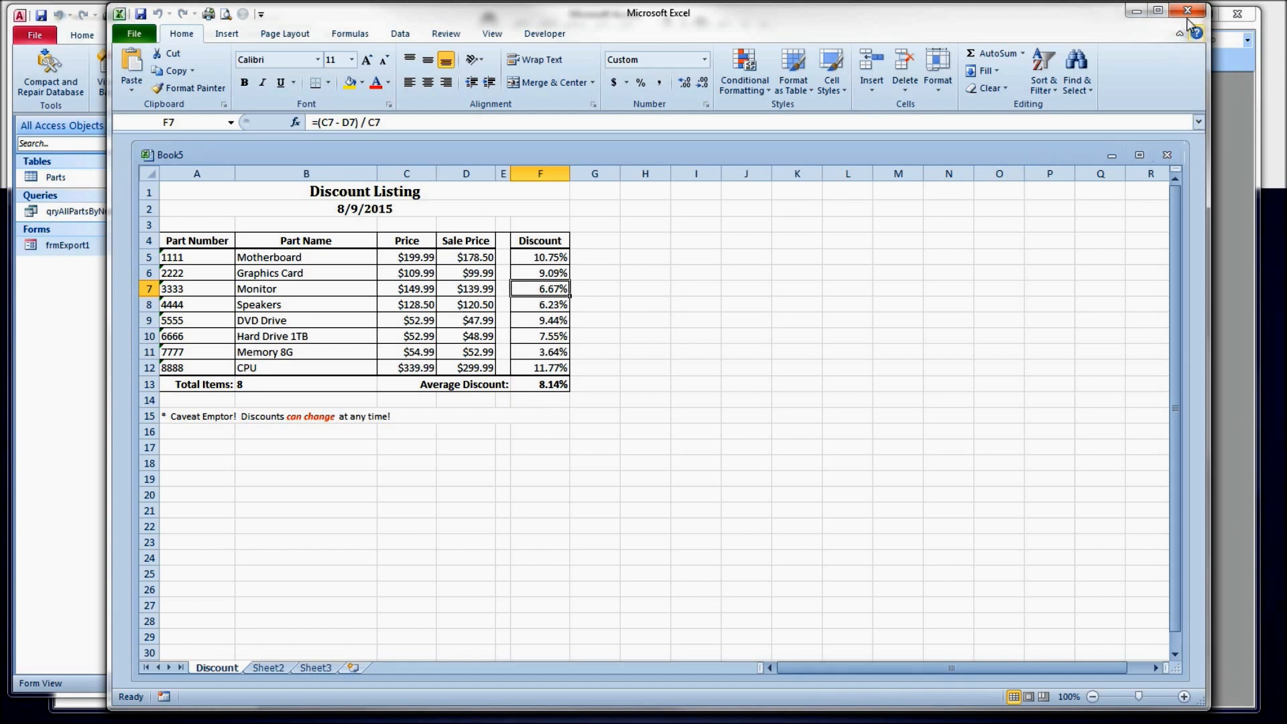
left_click(1185, 11)
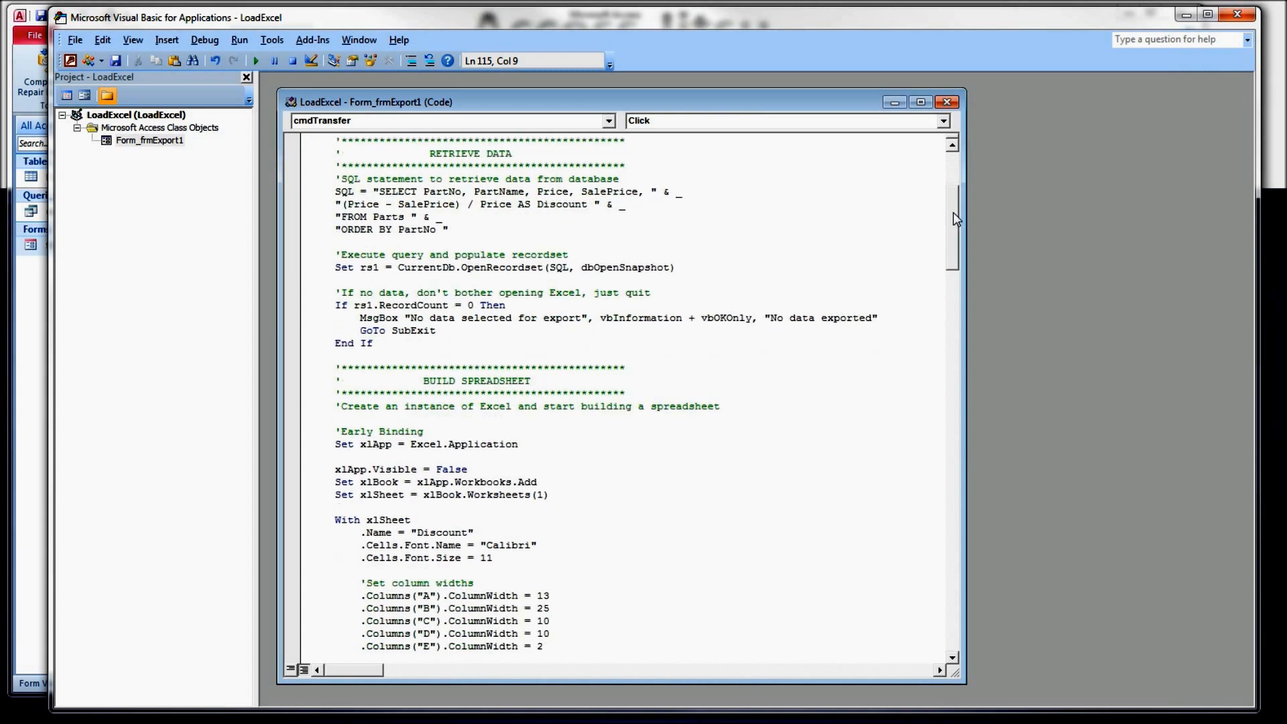
scroll("down", 3)
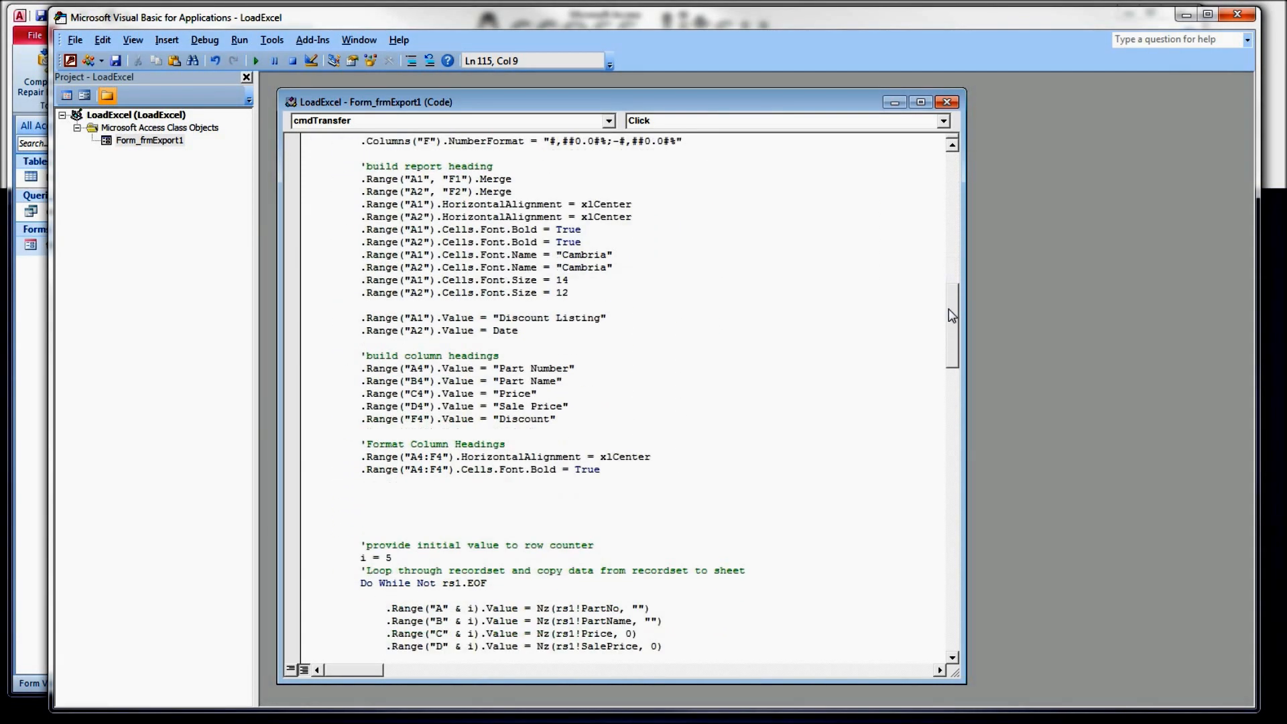
scroll("down", 3)
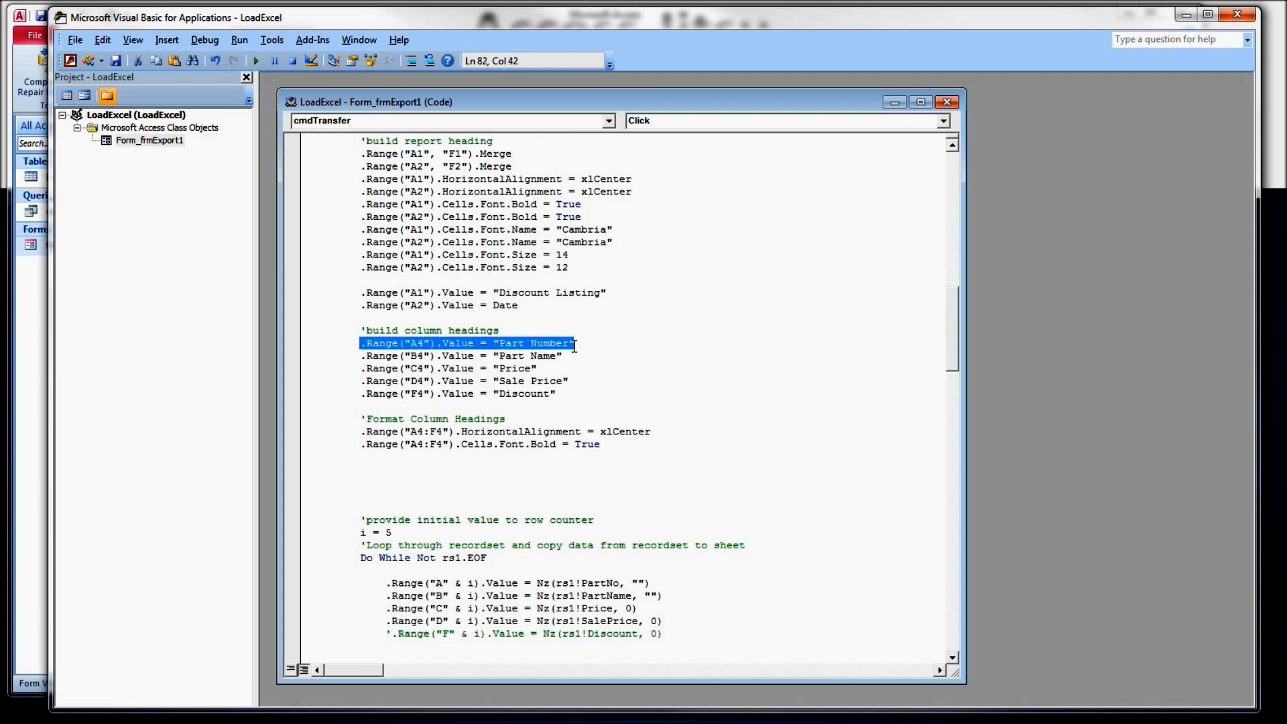
left_click(362, 431)
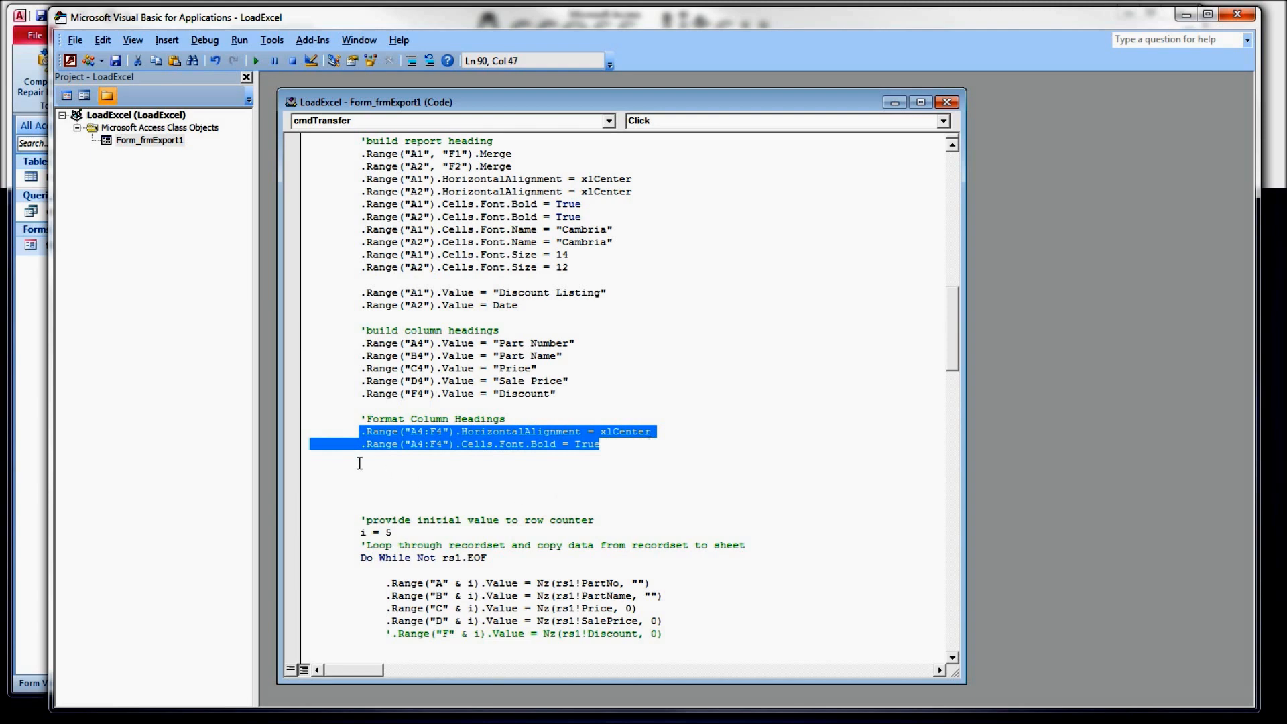
Step: Add .Range("A4:F4").Interior.Color = vbRed under Format Column Headings and select vbRed
type(".")
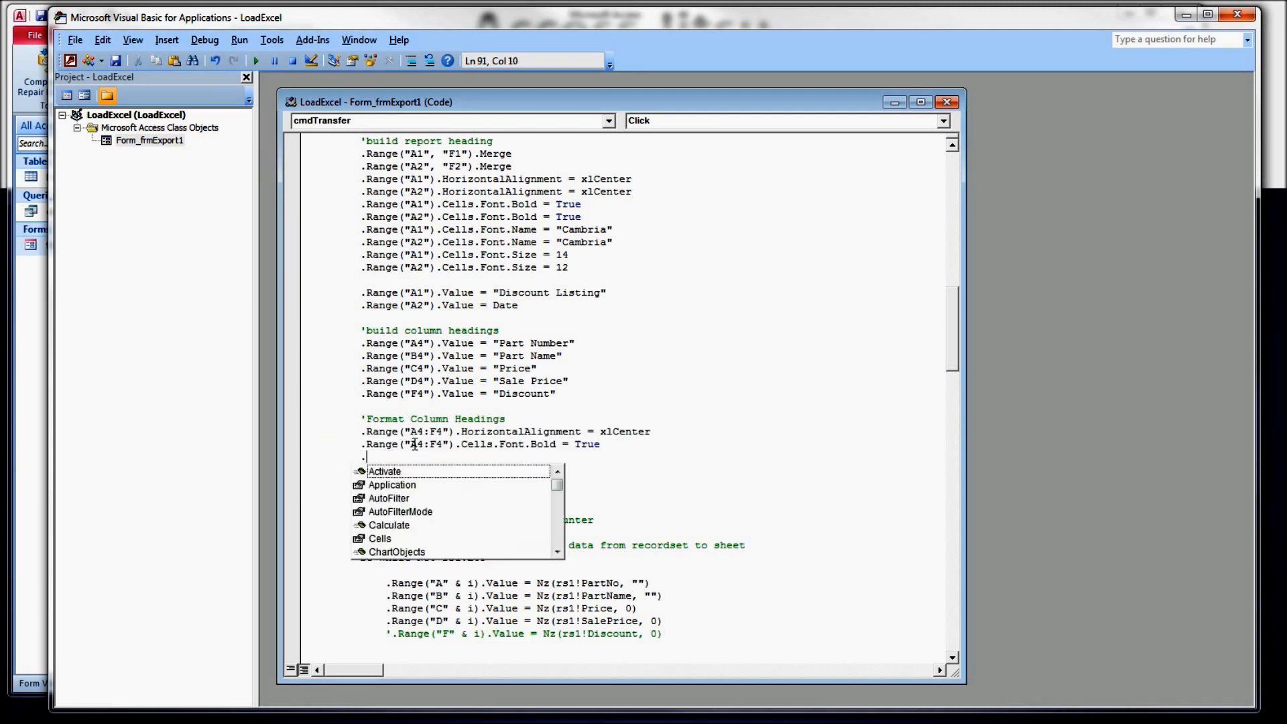
type(".xange")
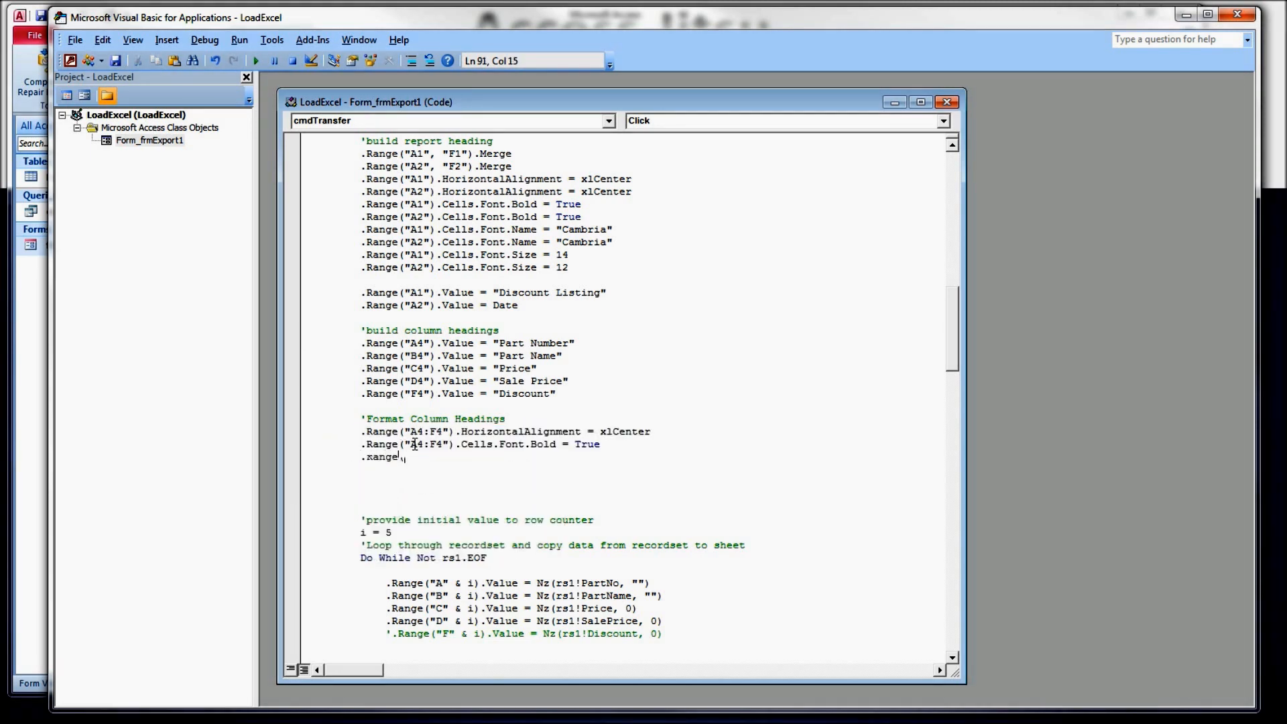
type("(\"A")
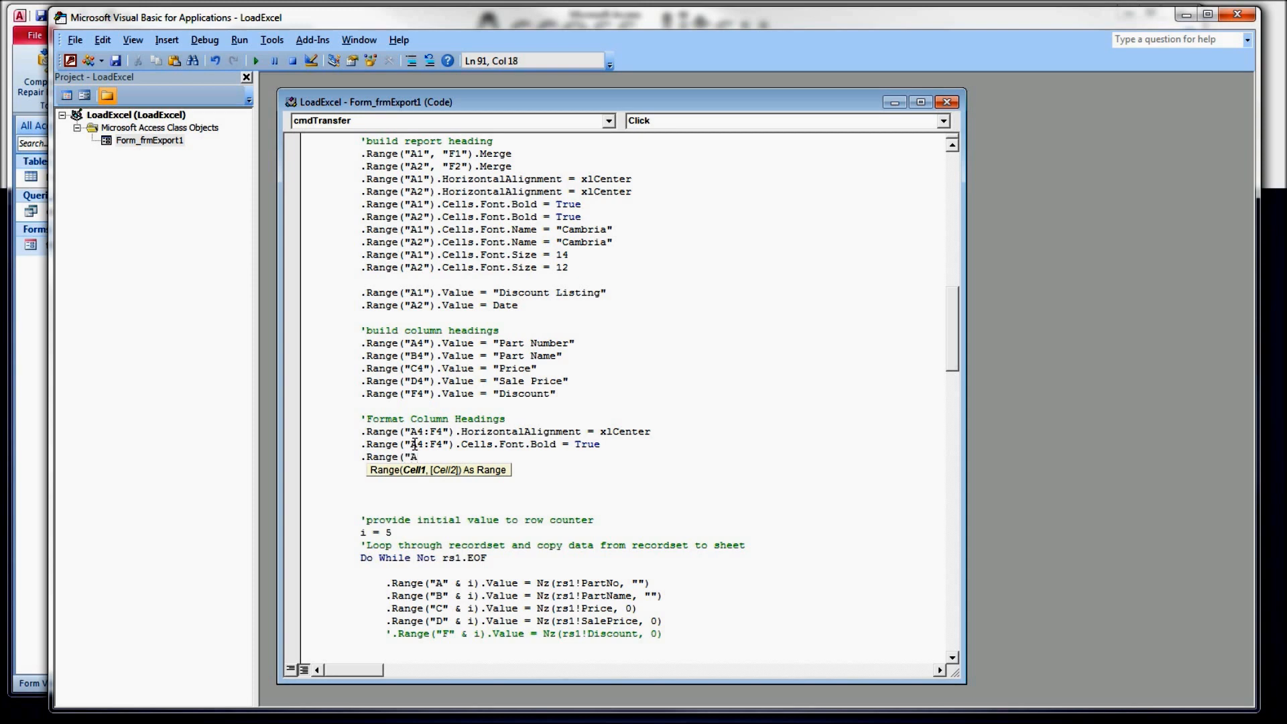
type("4:F4\"")
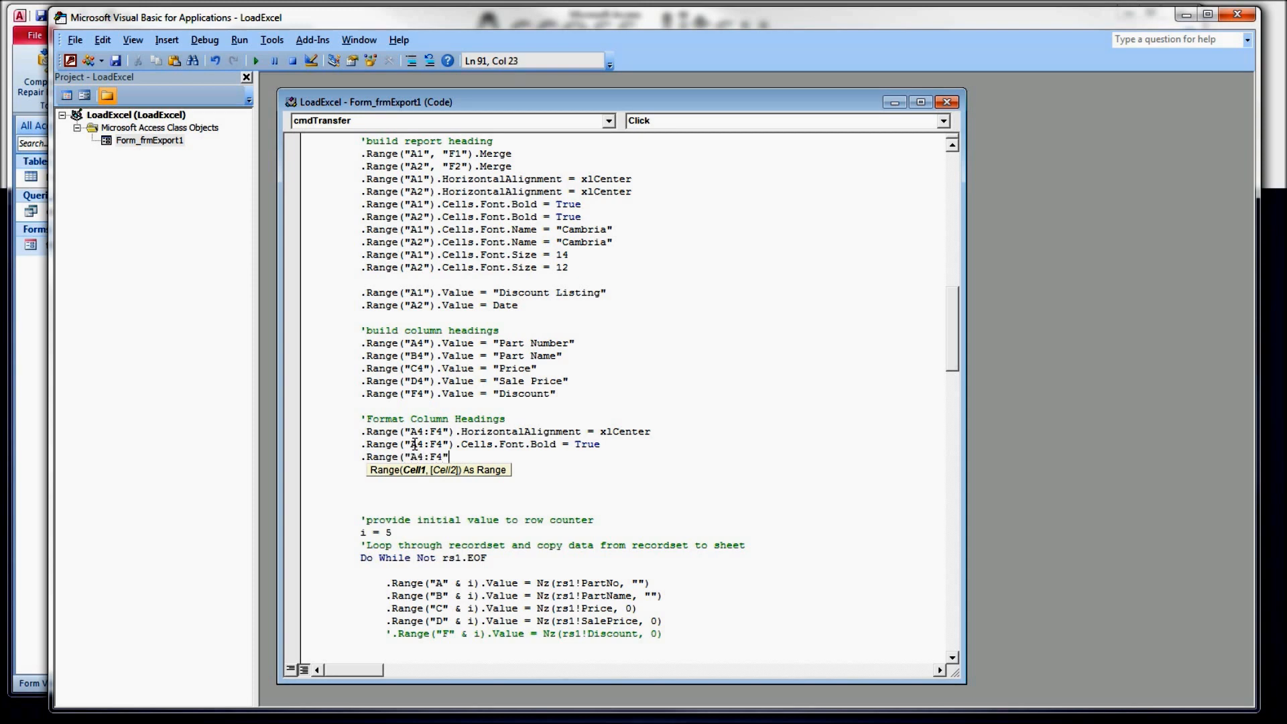
type(".")
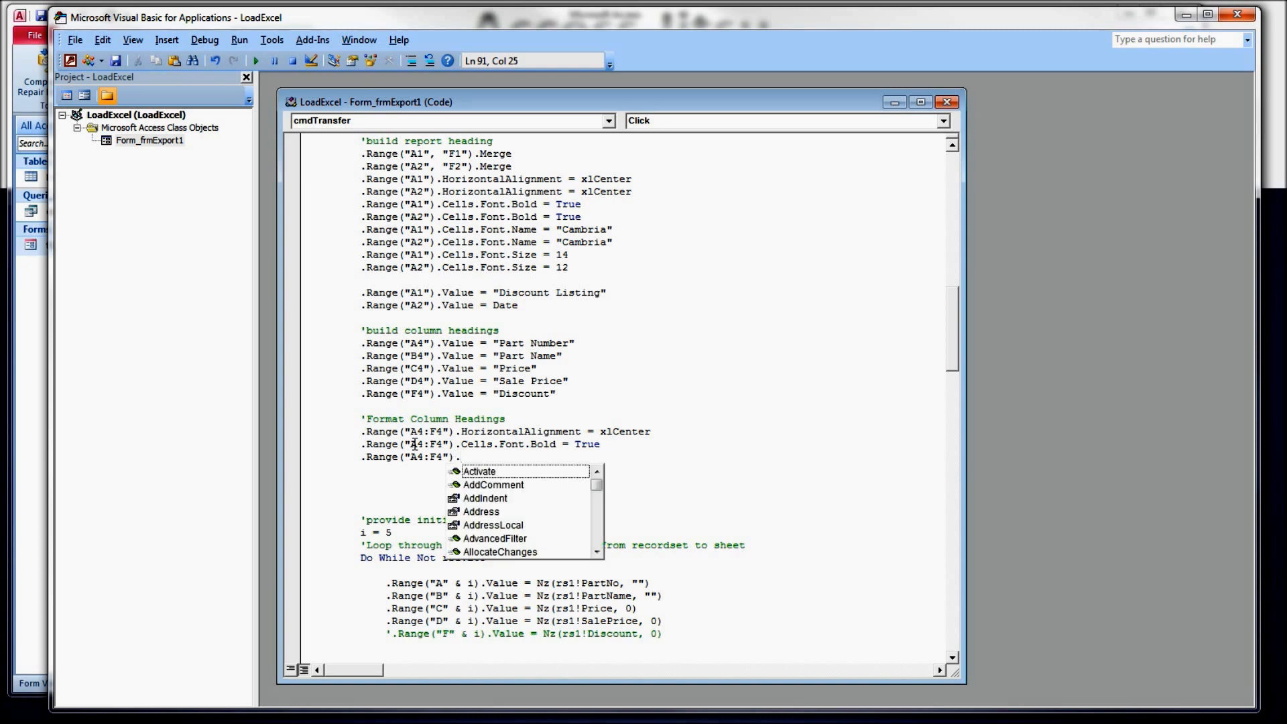
type("interior.")
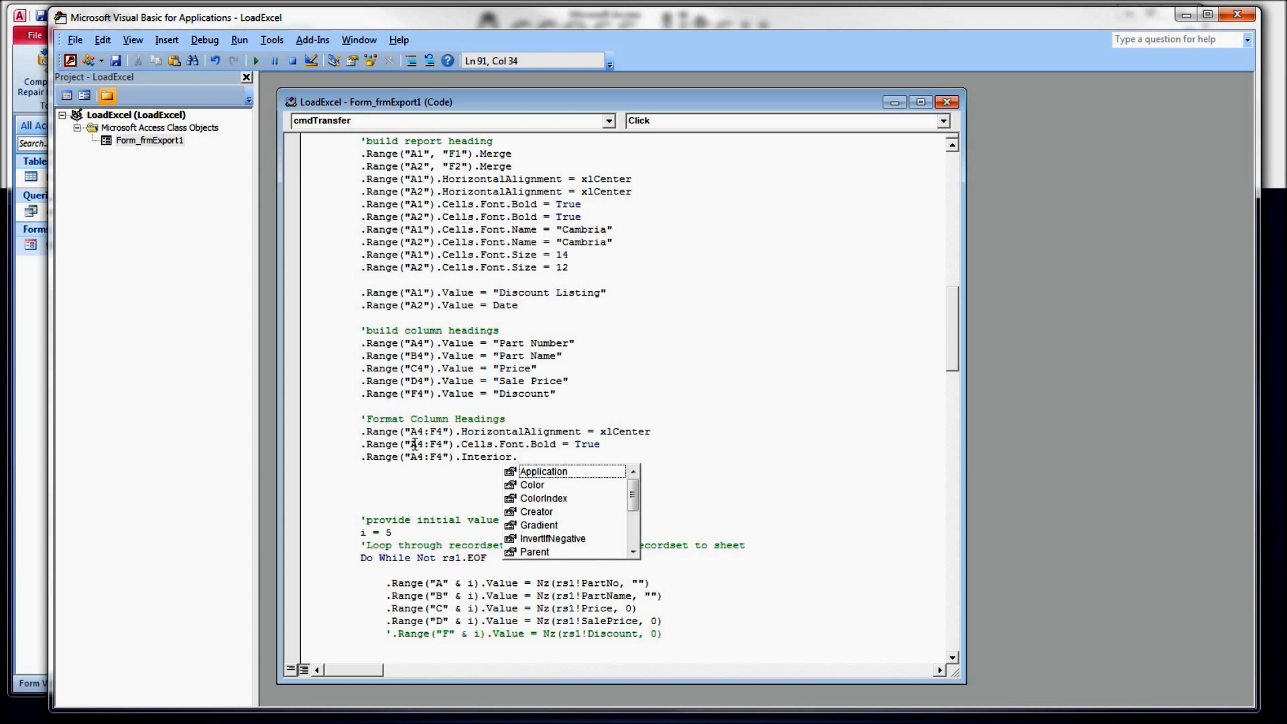
type("color =")
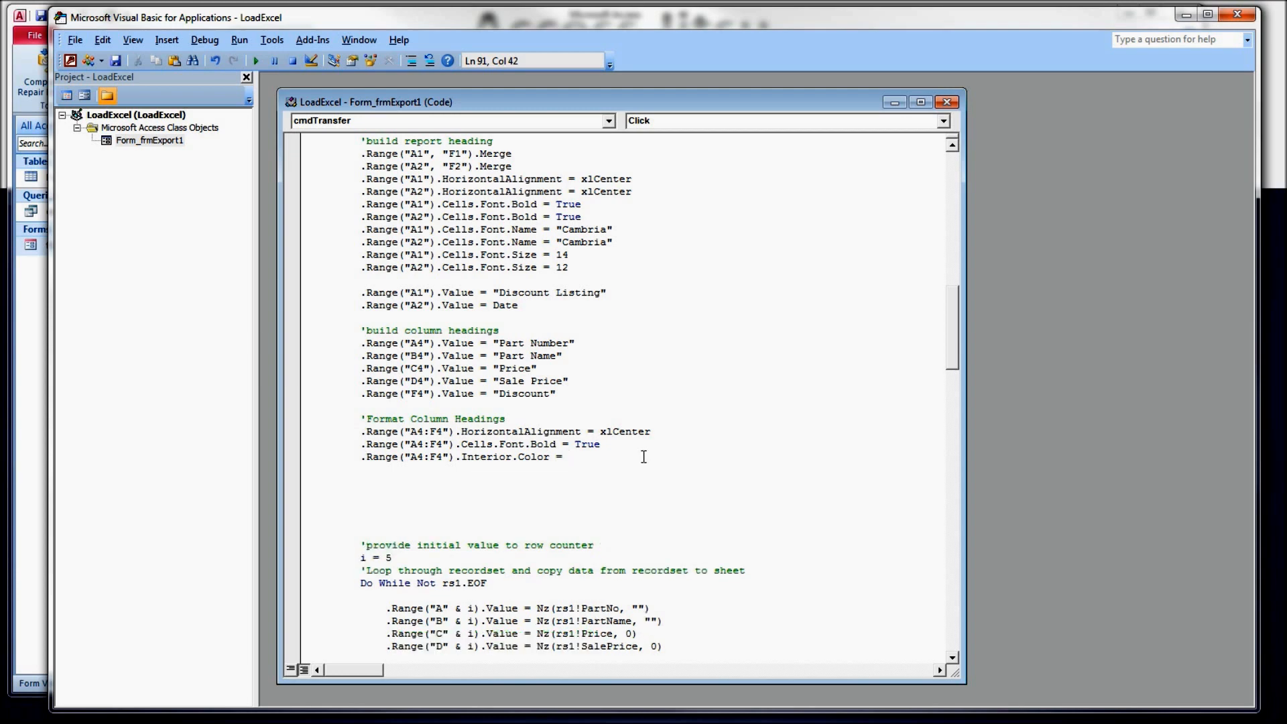
type("vb")
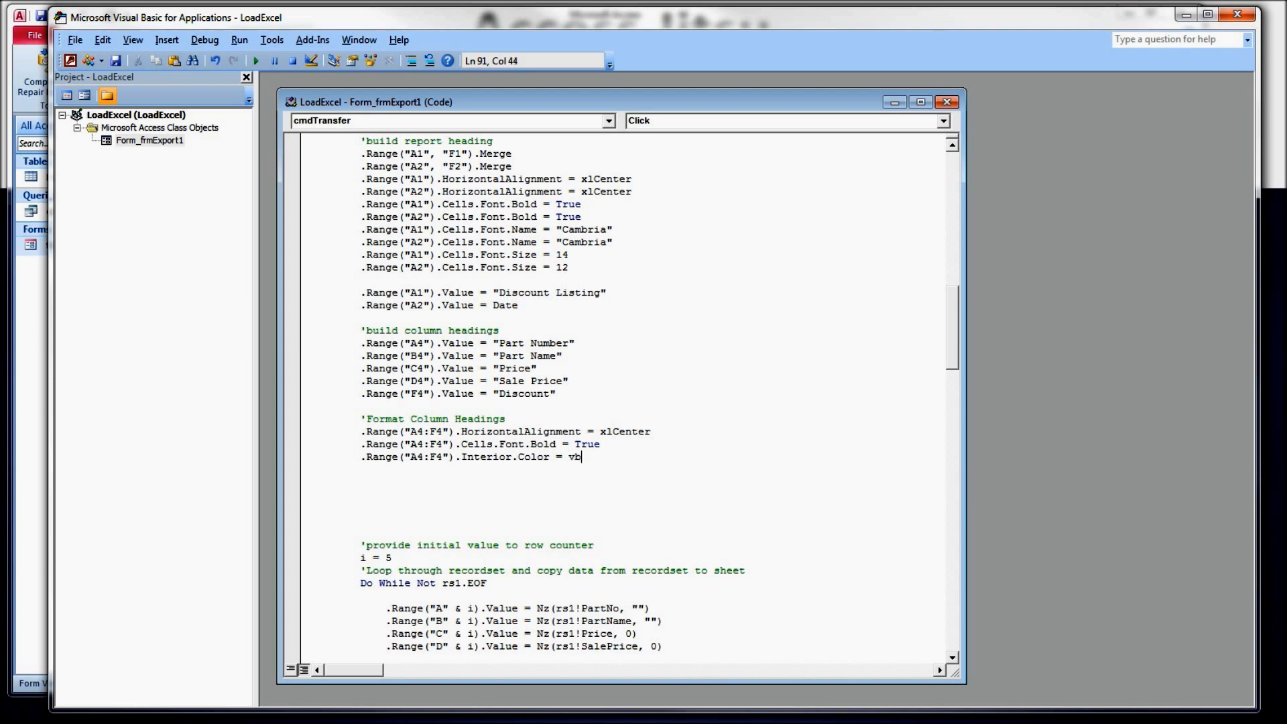
type("ray")
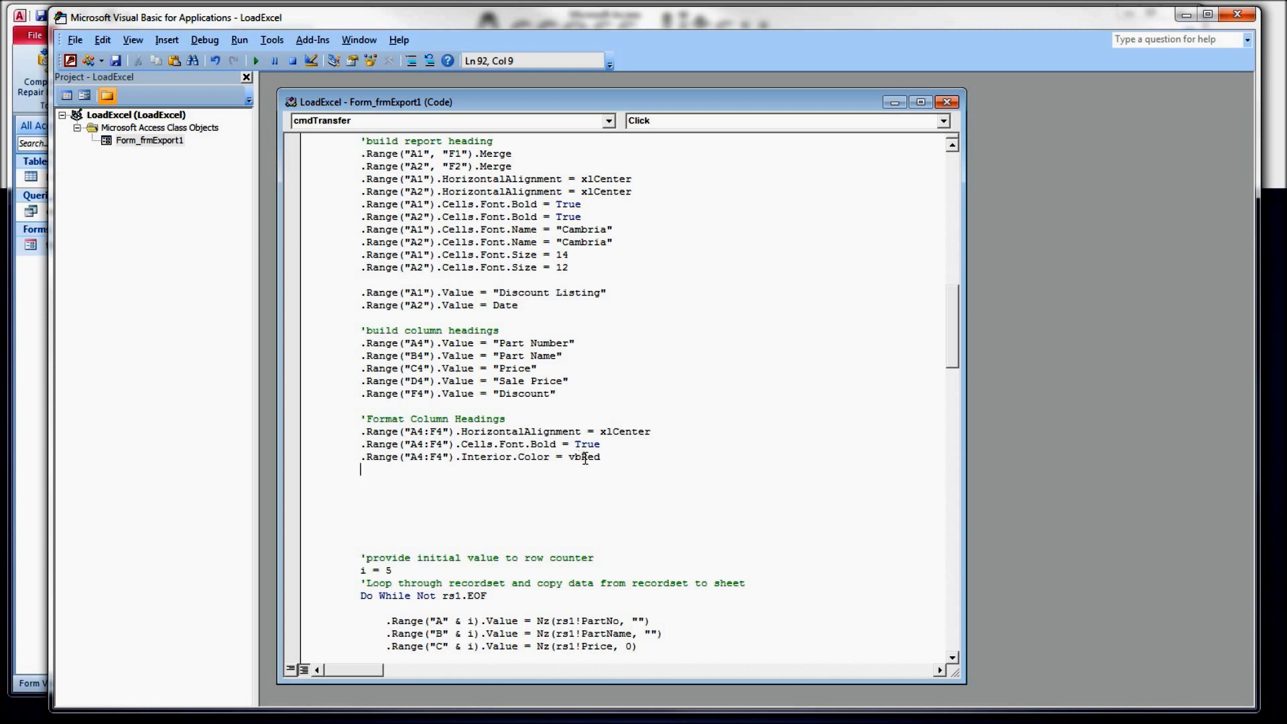
double_click(582, 456)
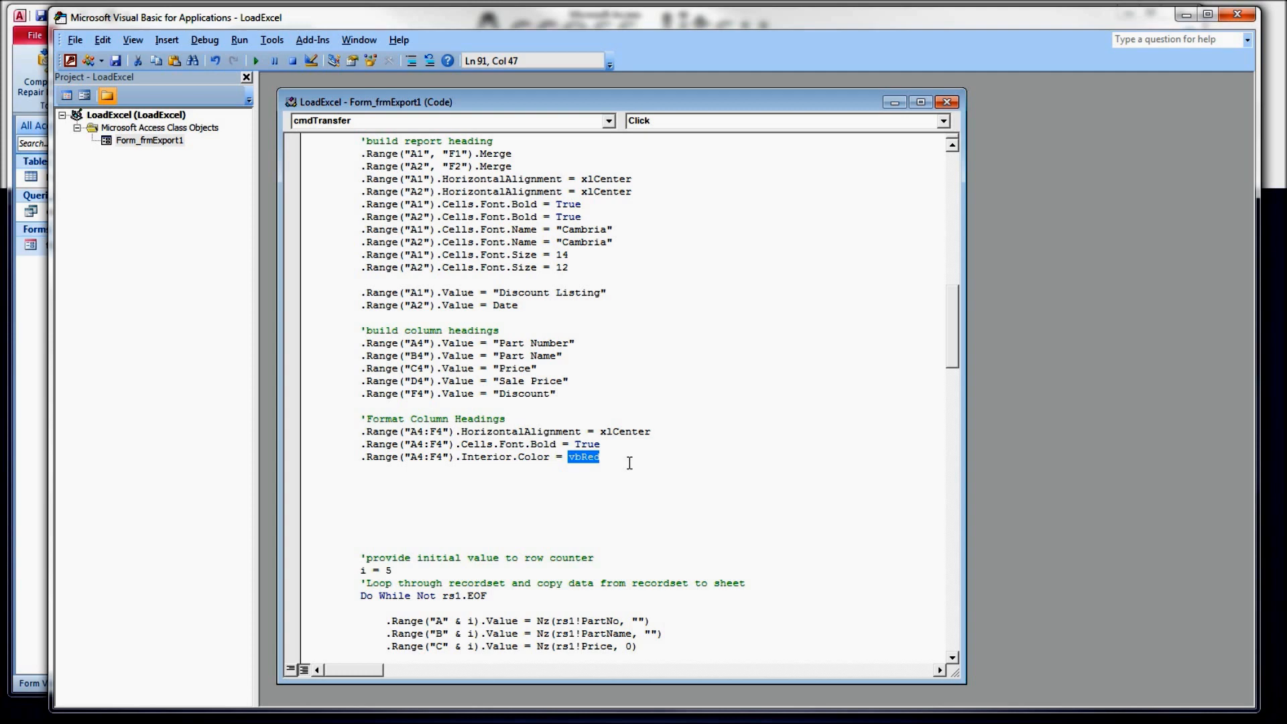
Step: Replace vbRed with rgb(217,217,217) to make the heading fill light grey
type("rg")
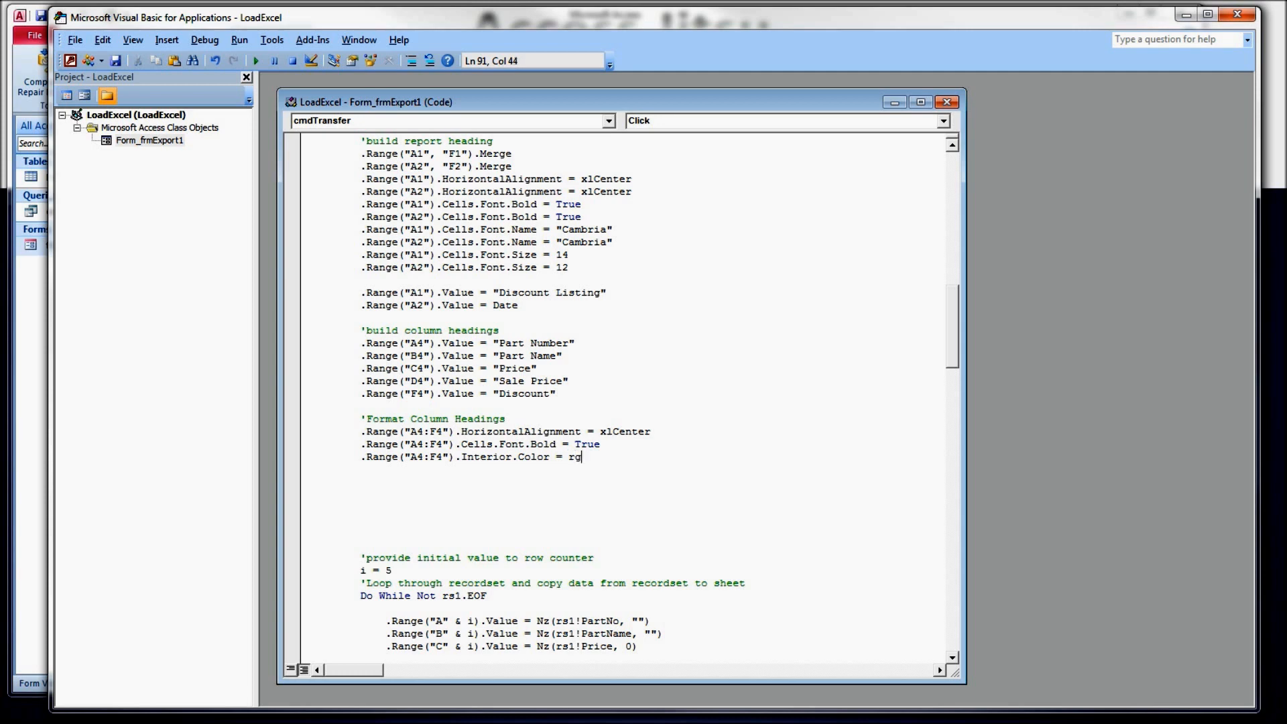
type("b(")
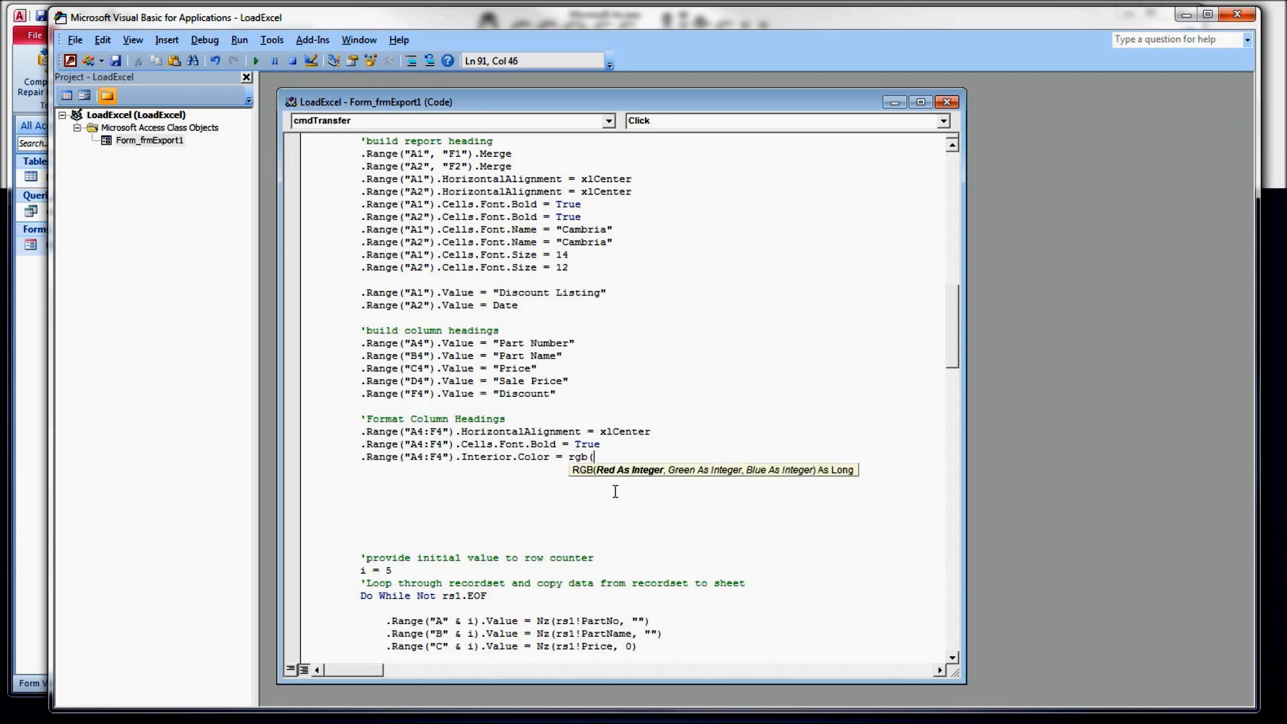
mouse_move(727, 480)
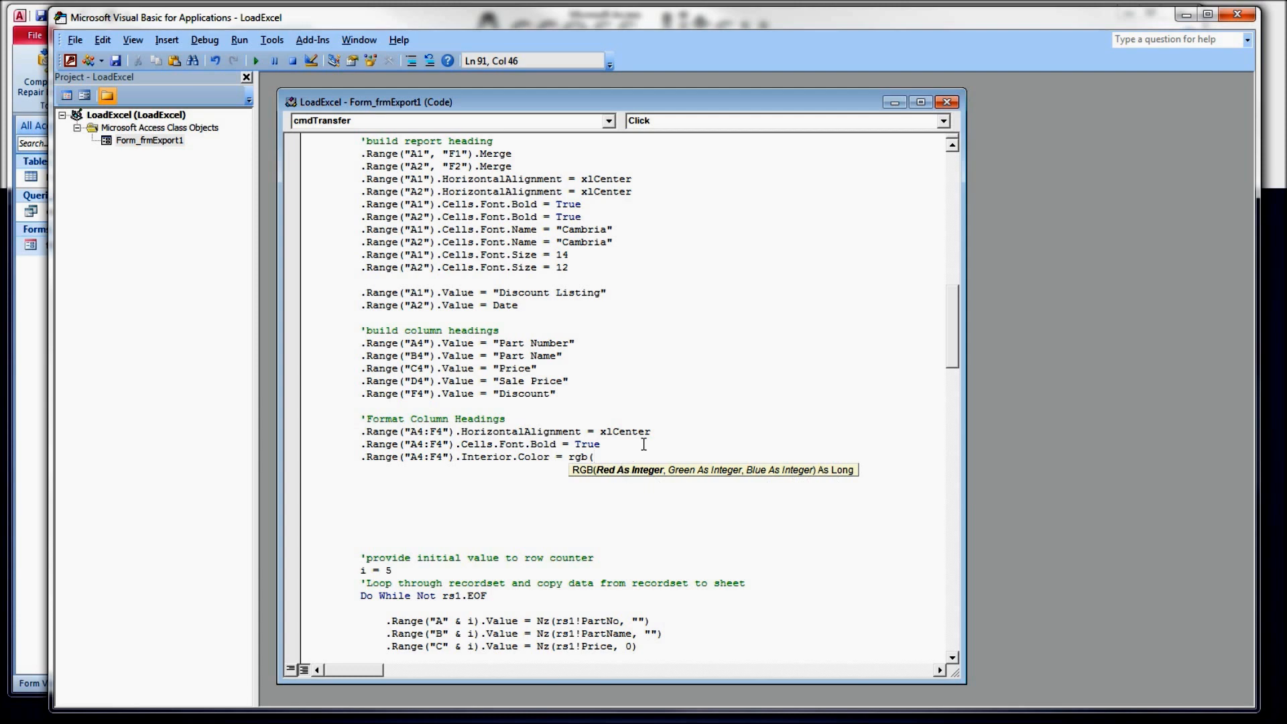
type("217")
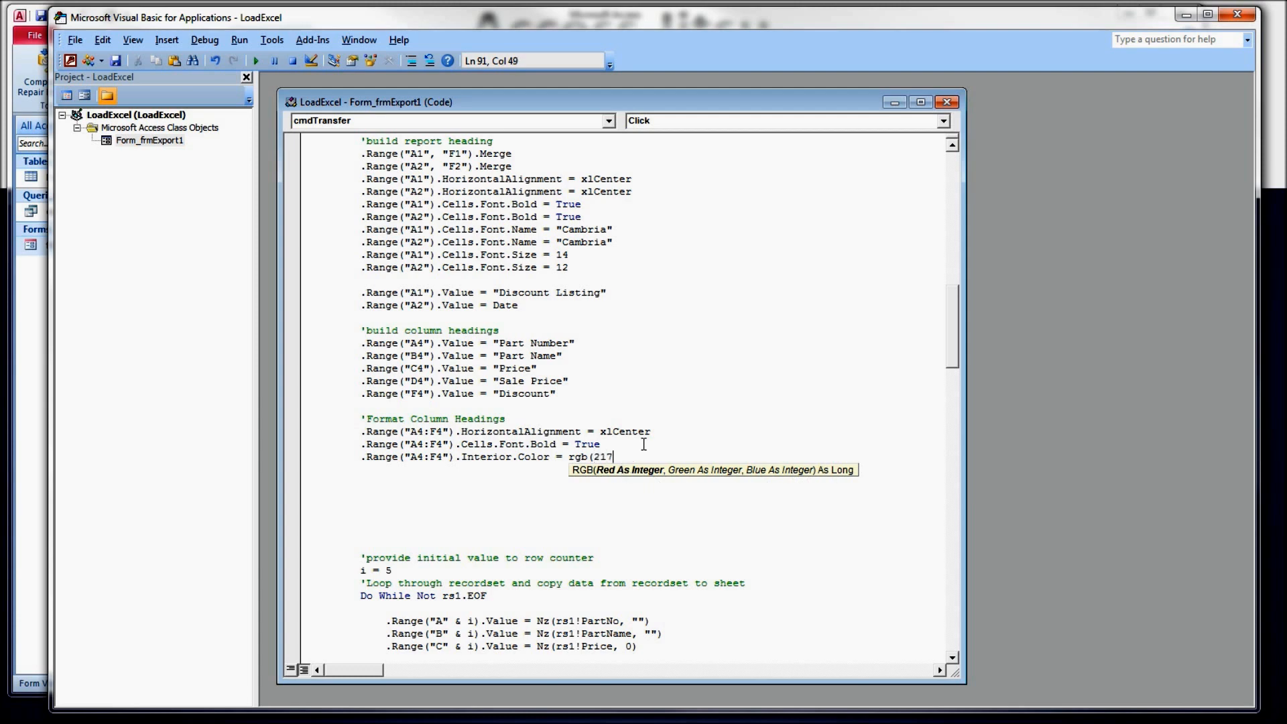
type(",217")
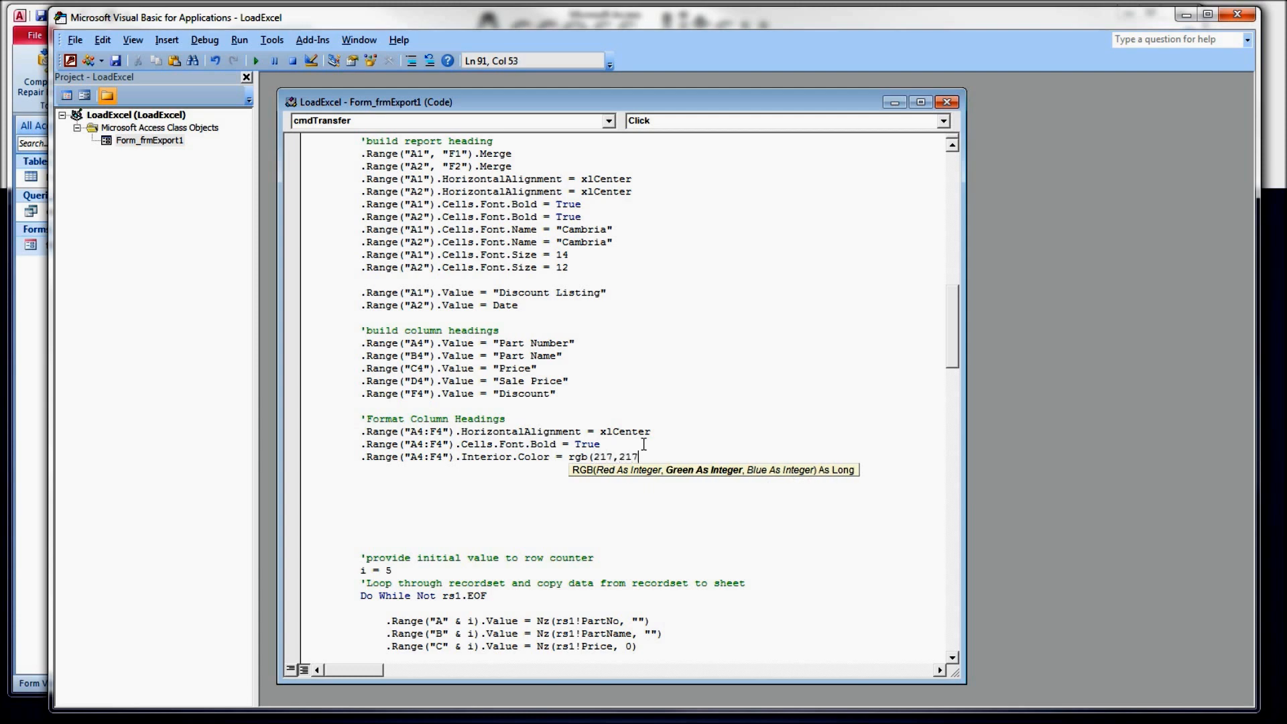
type(",217")
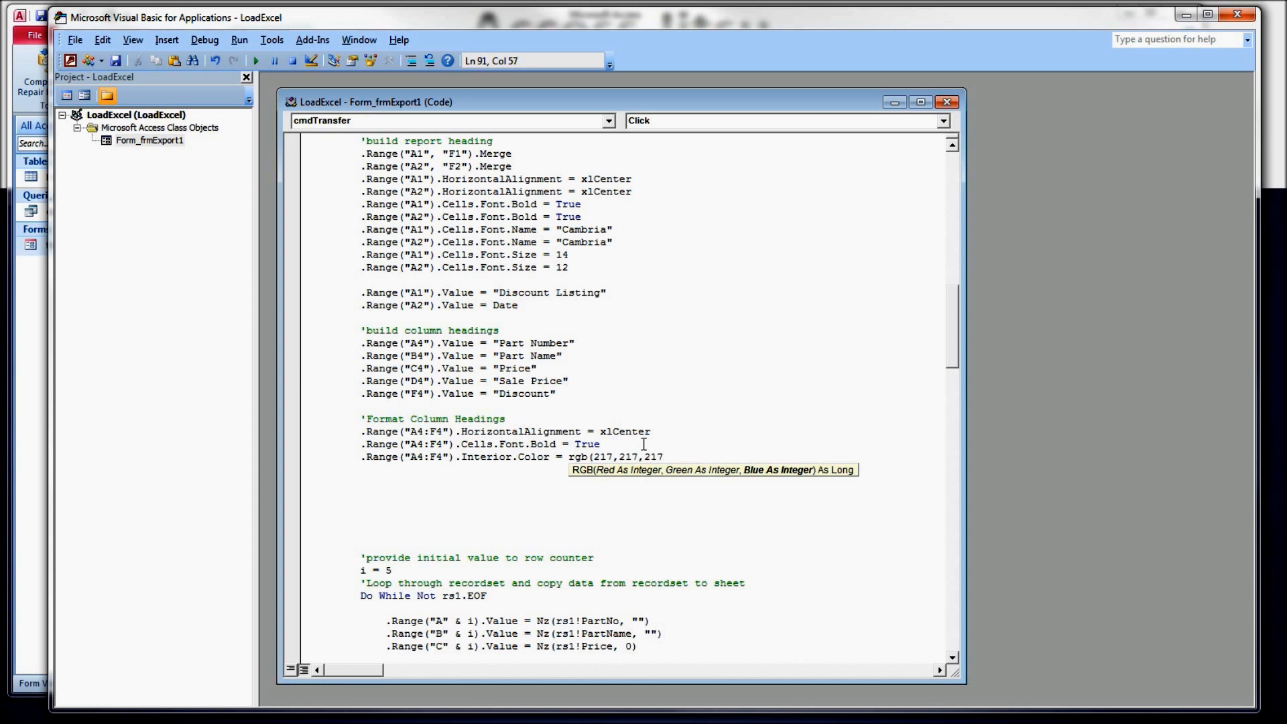
type("0")
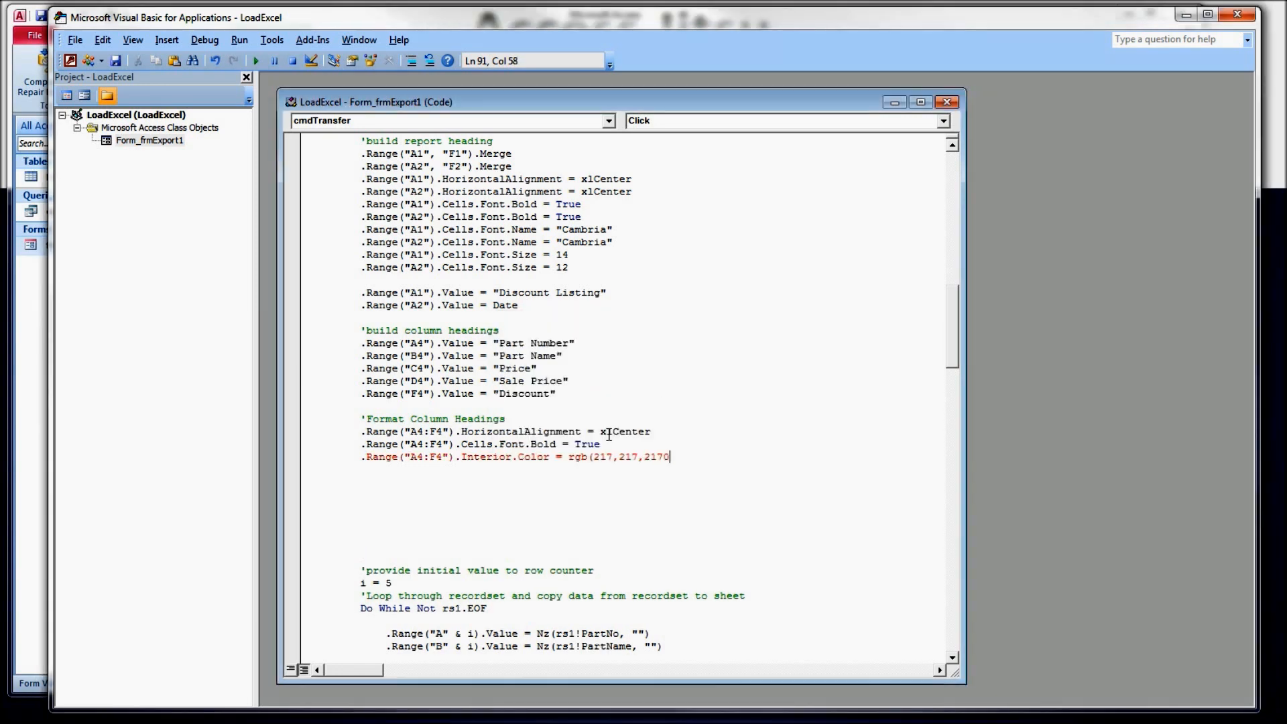
key("Backspace")
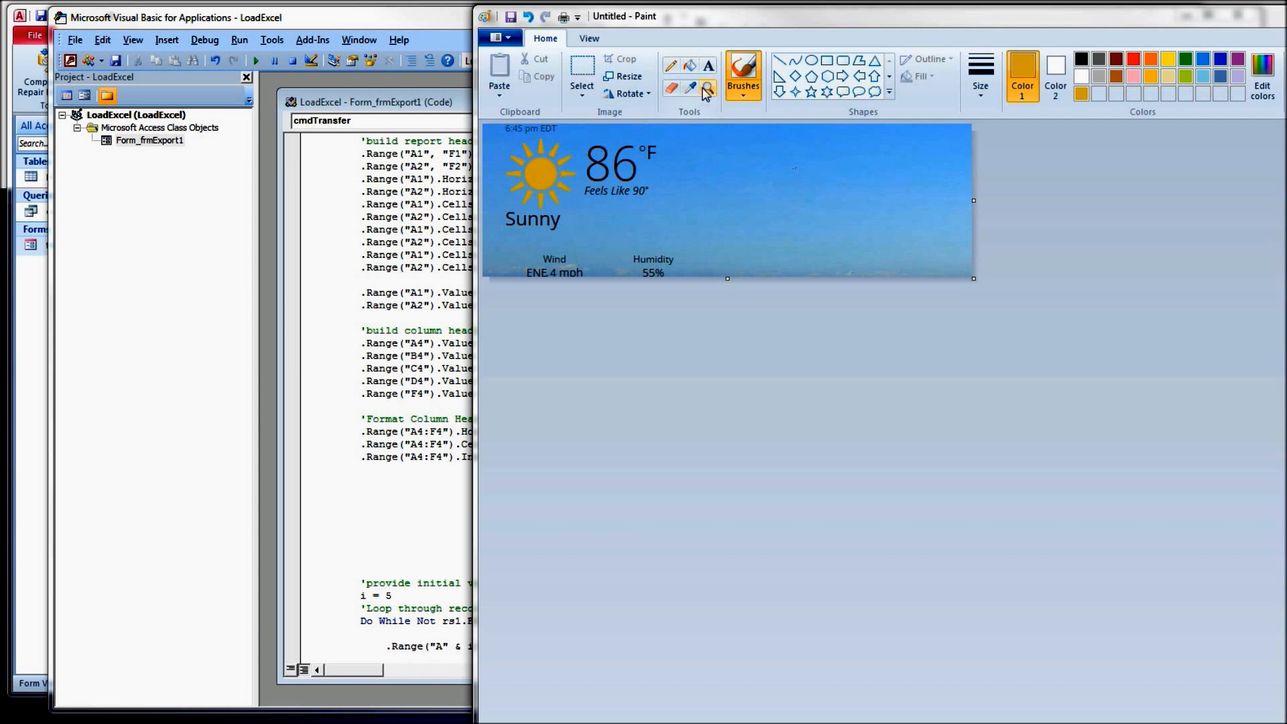
mouse_move(689, 89)
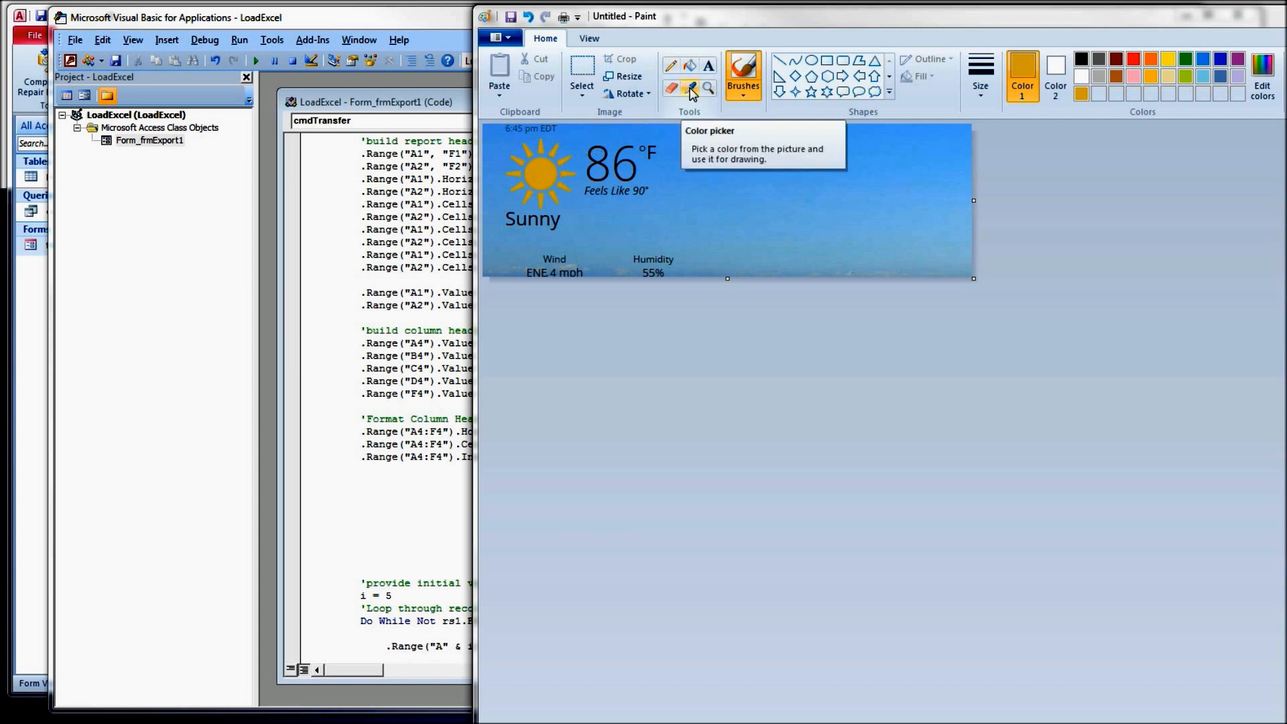
Step: Sample the sun's colour in Paint and read its RGB values 222, 189, 37
left_click(690, 88)
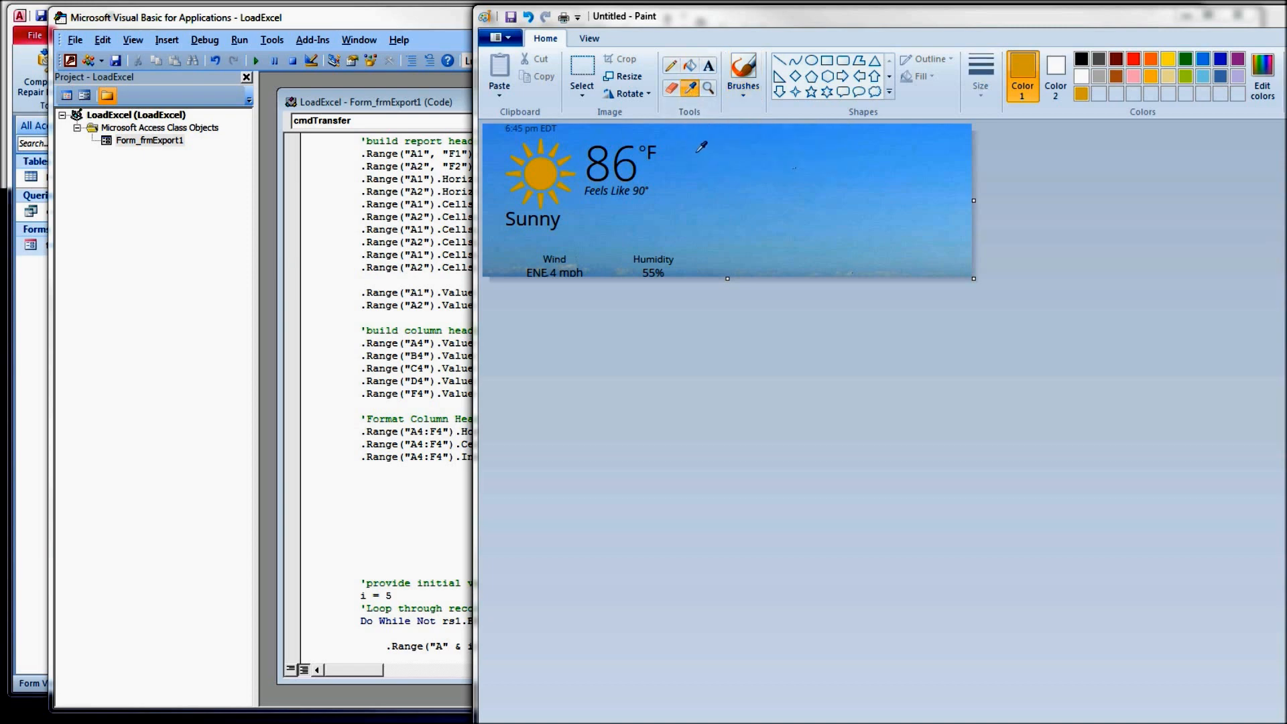
mouse_move(546, 169)
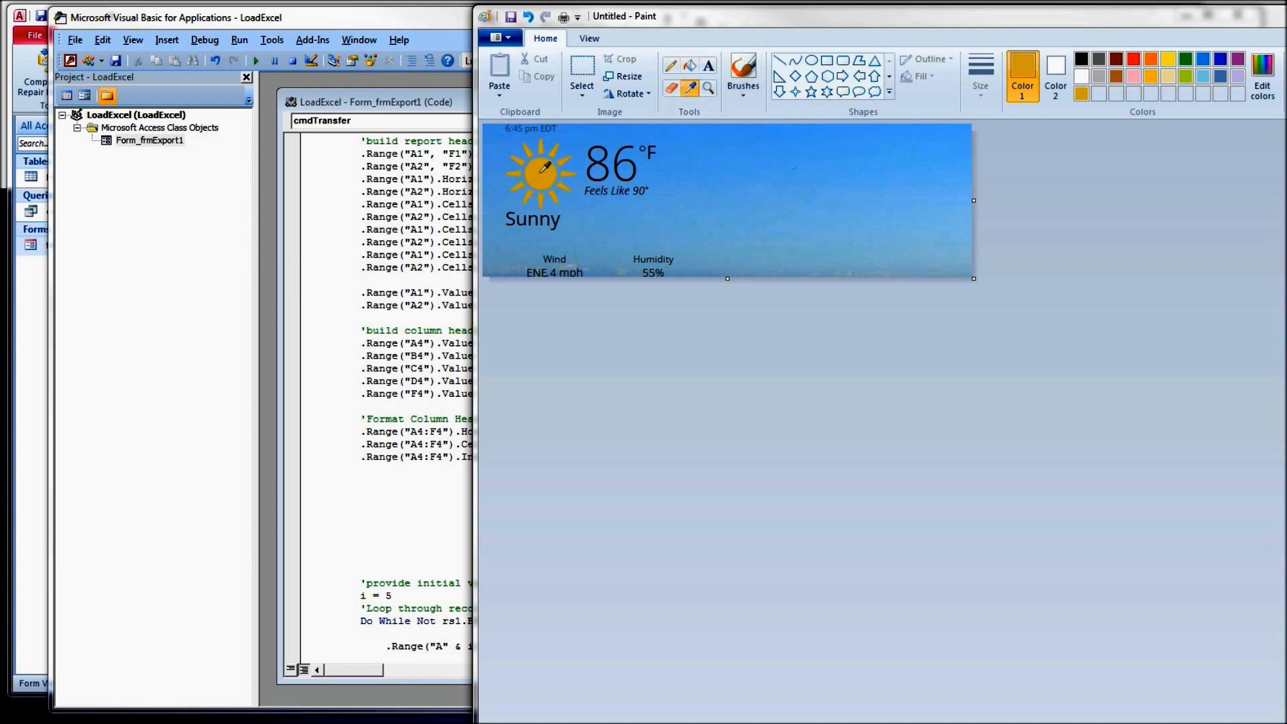
left_click(741, 73)
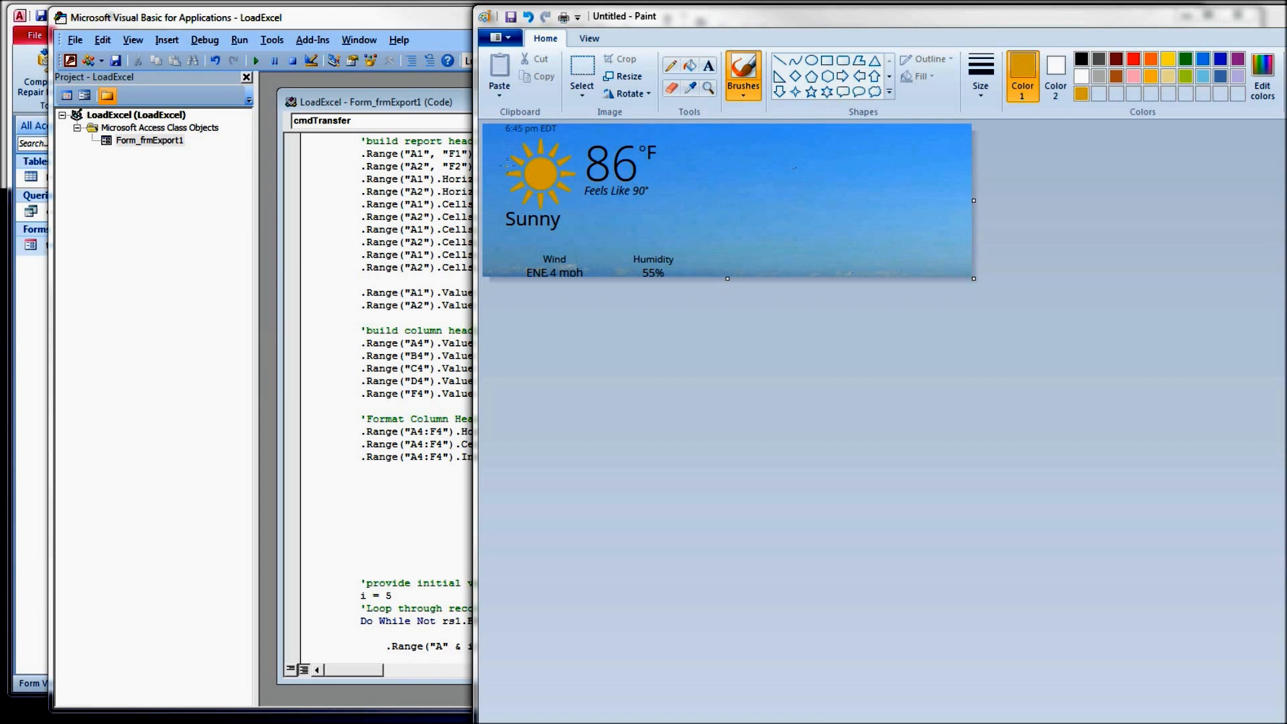
mouse_move(1262, 74)
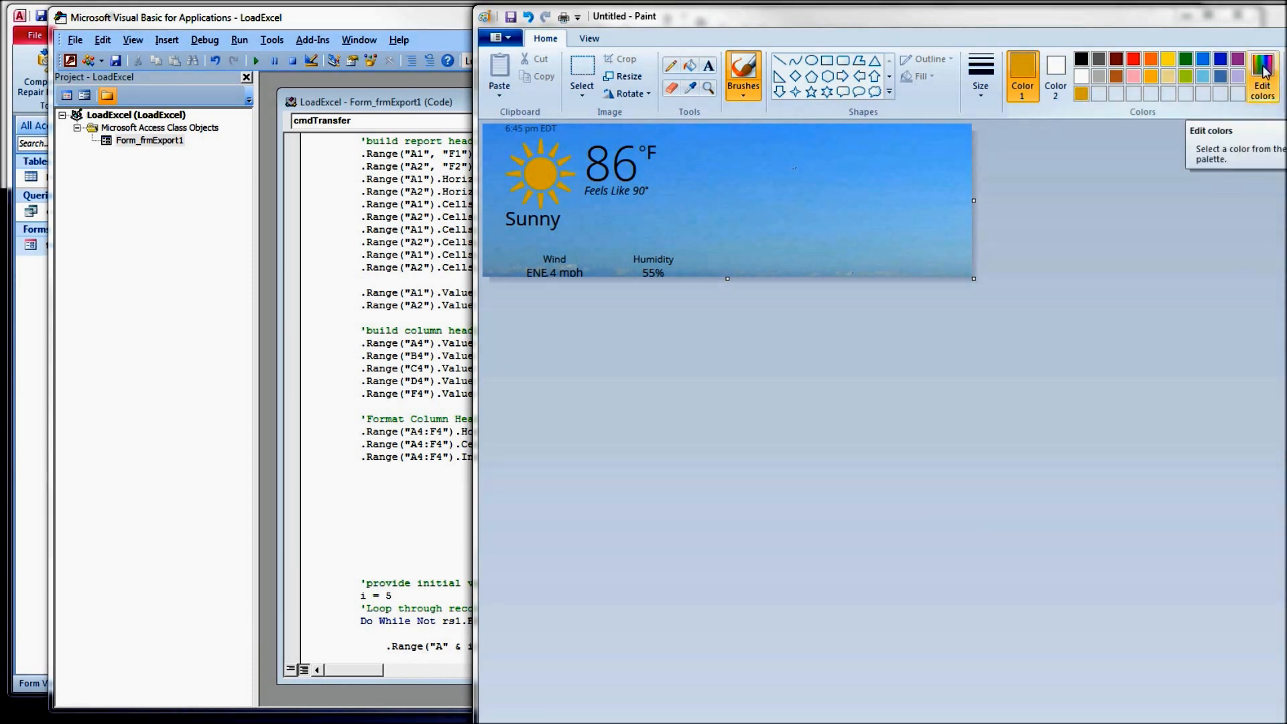
left_click(1261, 74)
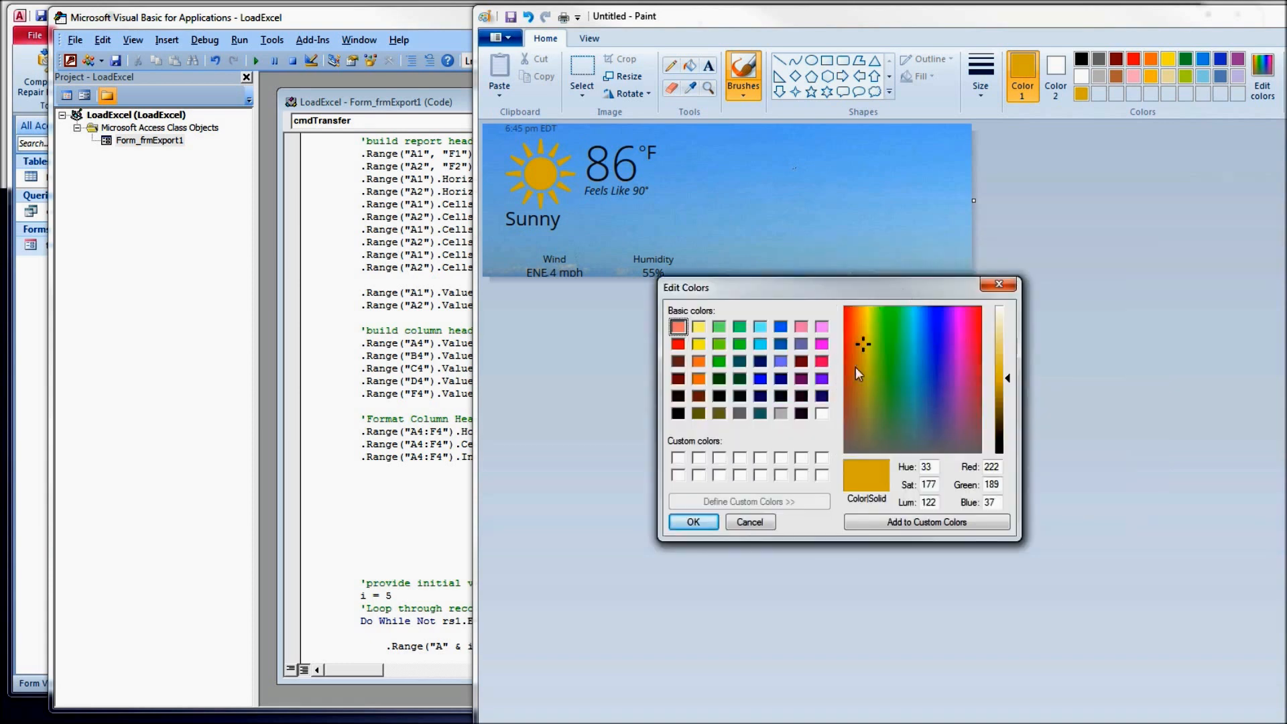
mouse_move(882, 392)
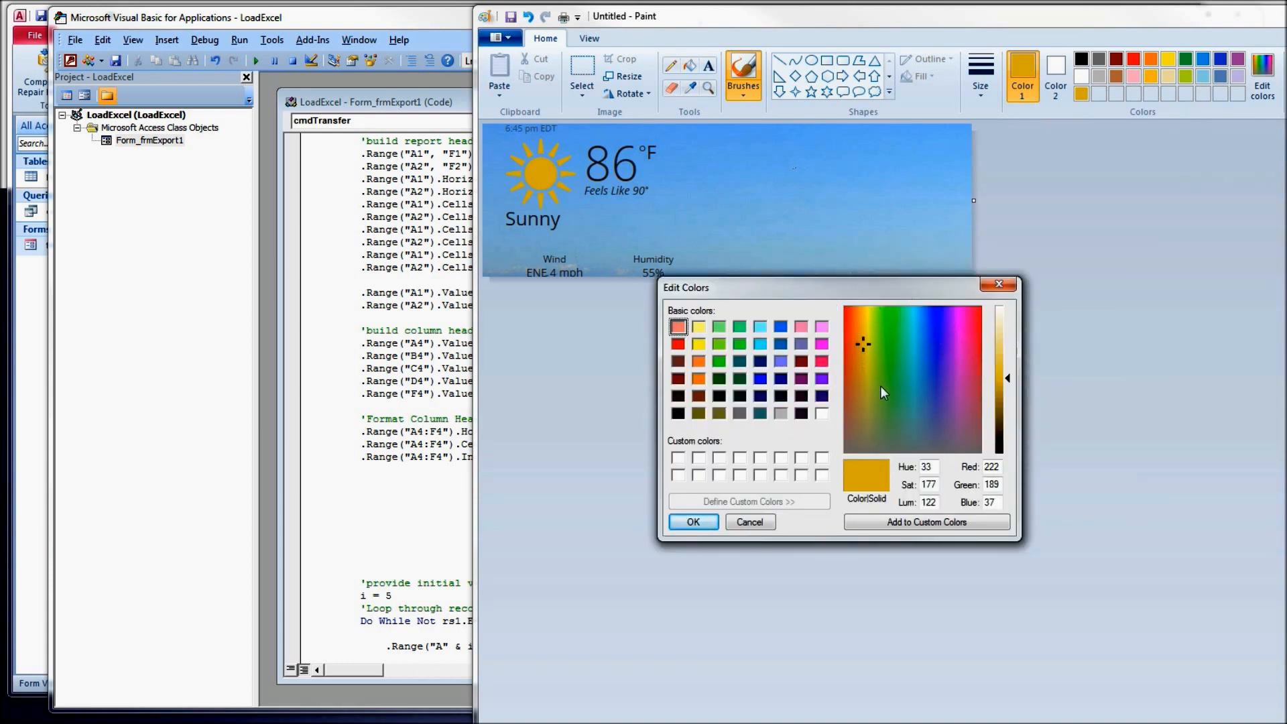
mouse_move(907, 395)
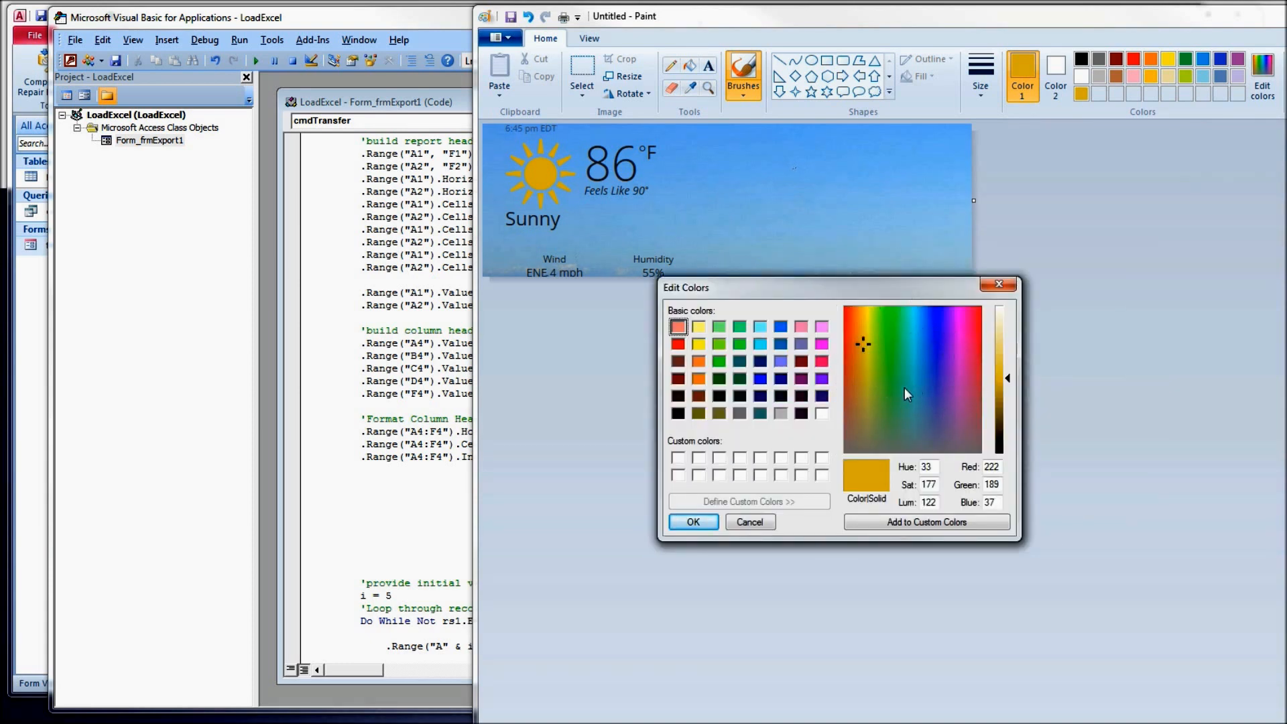
mouse_move(833, 424)
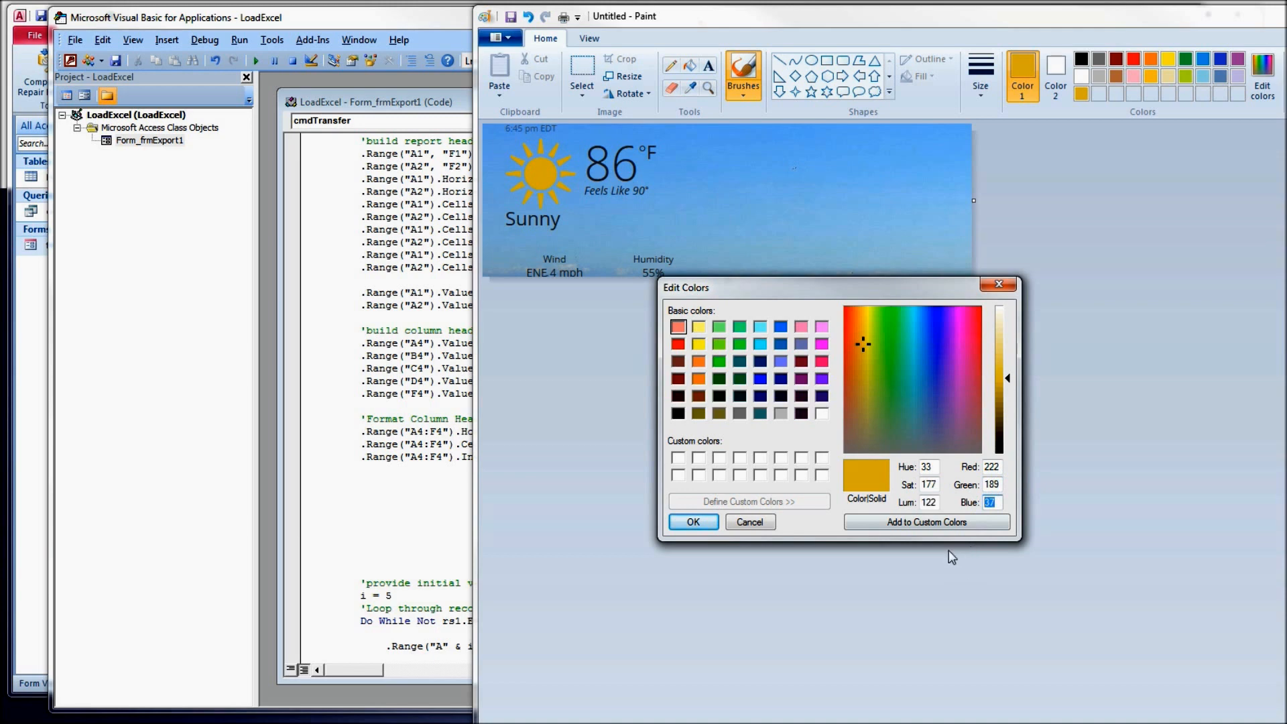
left_click(691, 522)
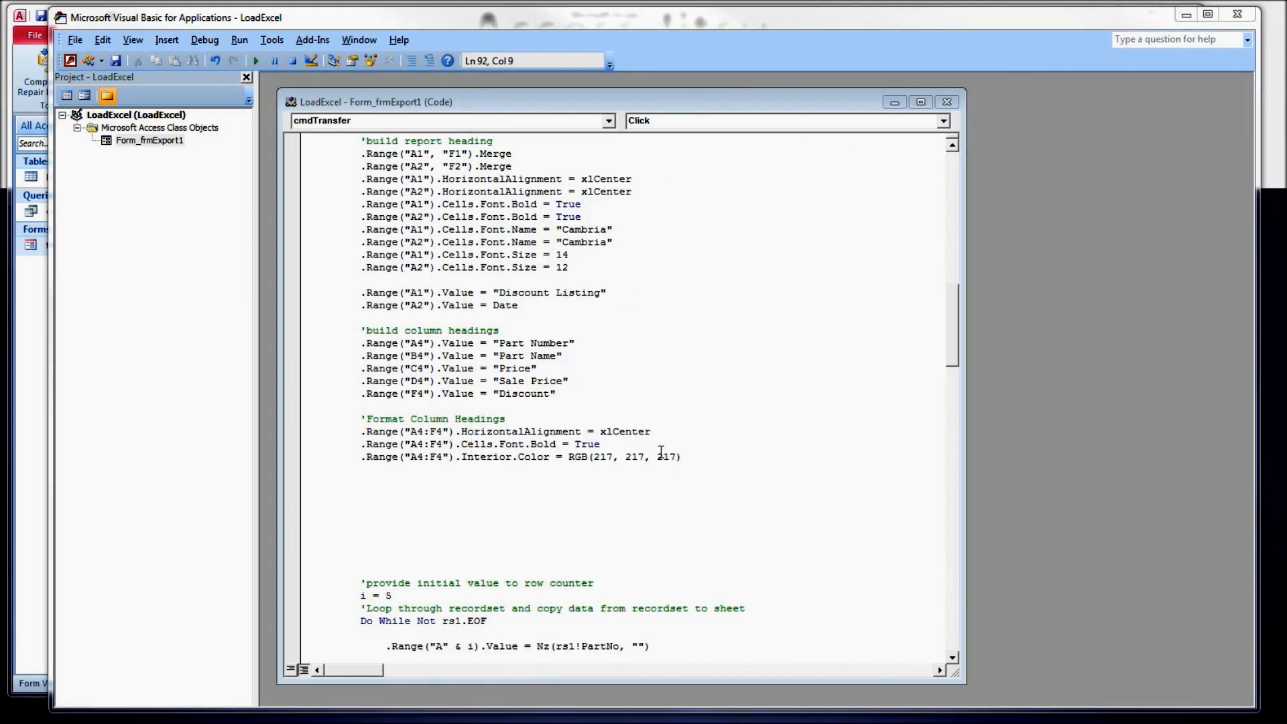
Step: Scroll from the grey fill line down to the empty 'Fill in separator column' section
left_click(680, 456)
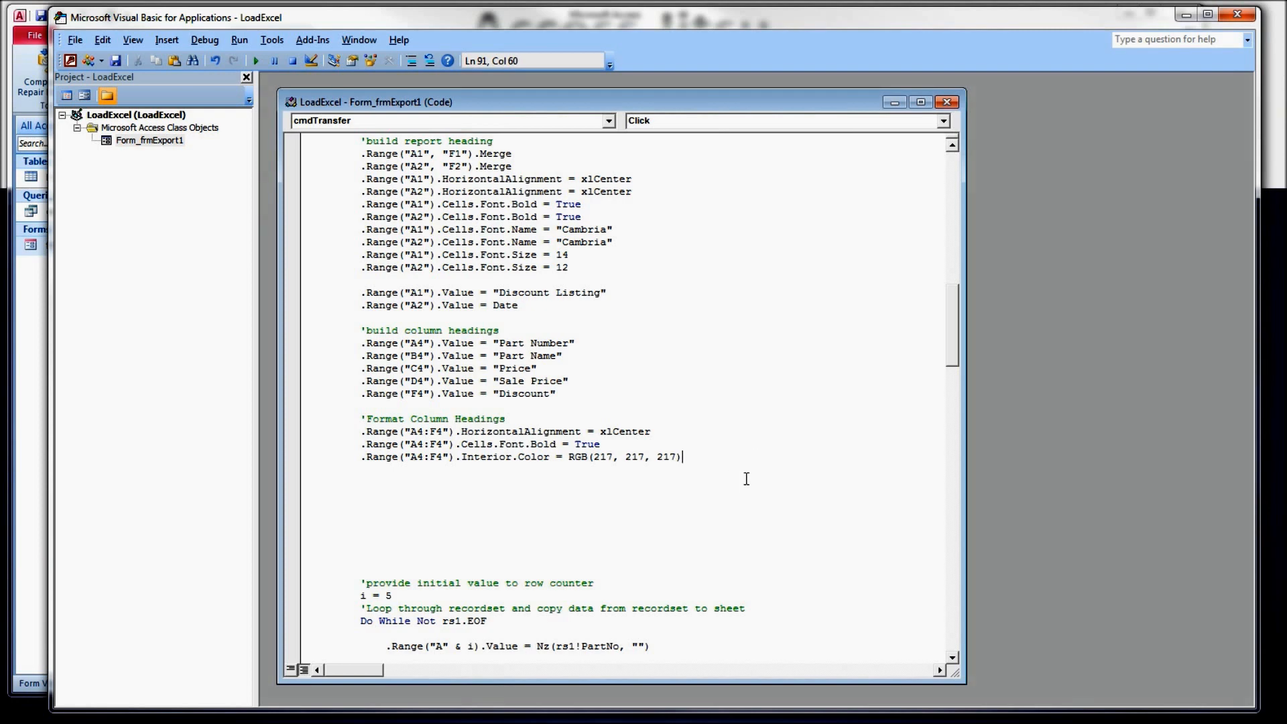
scroll("down", 3)
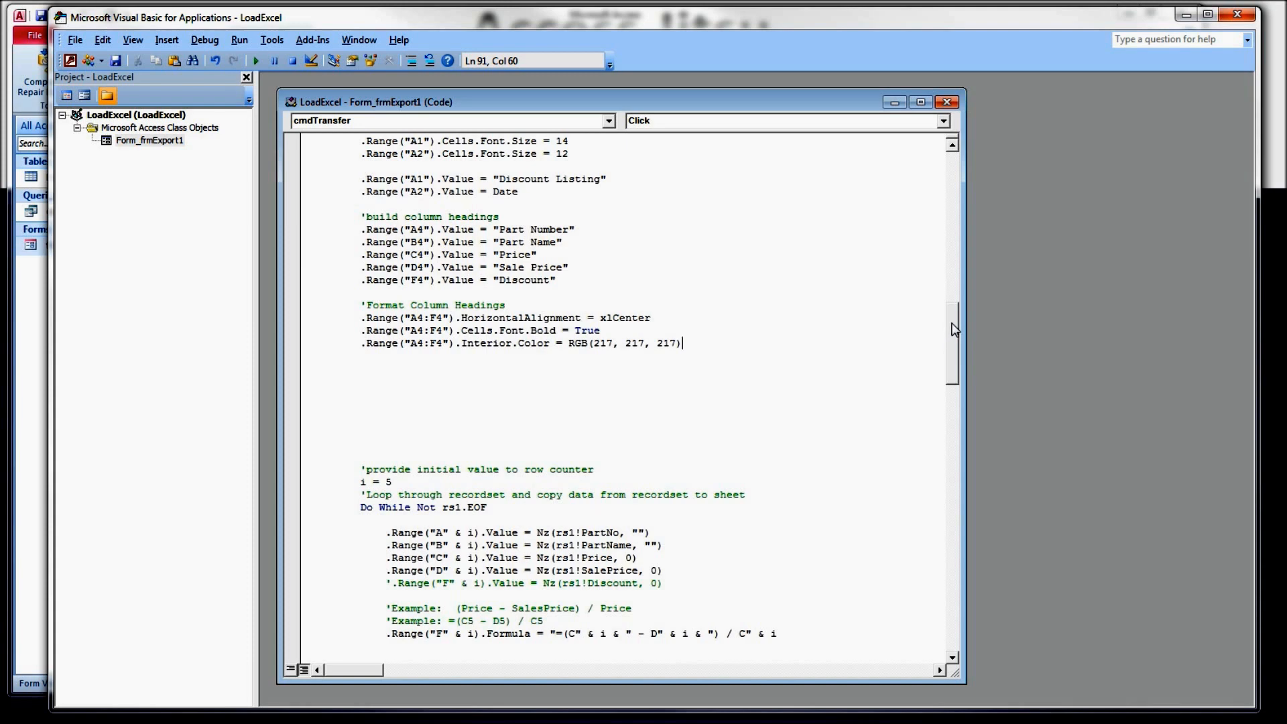
scroll("down", 3)
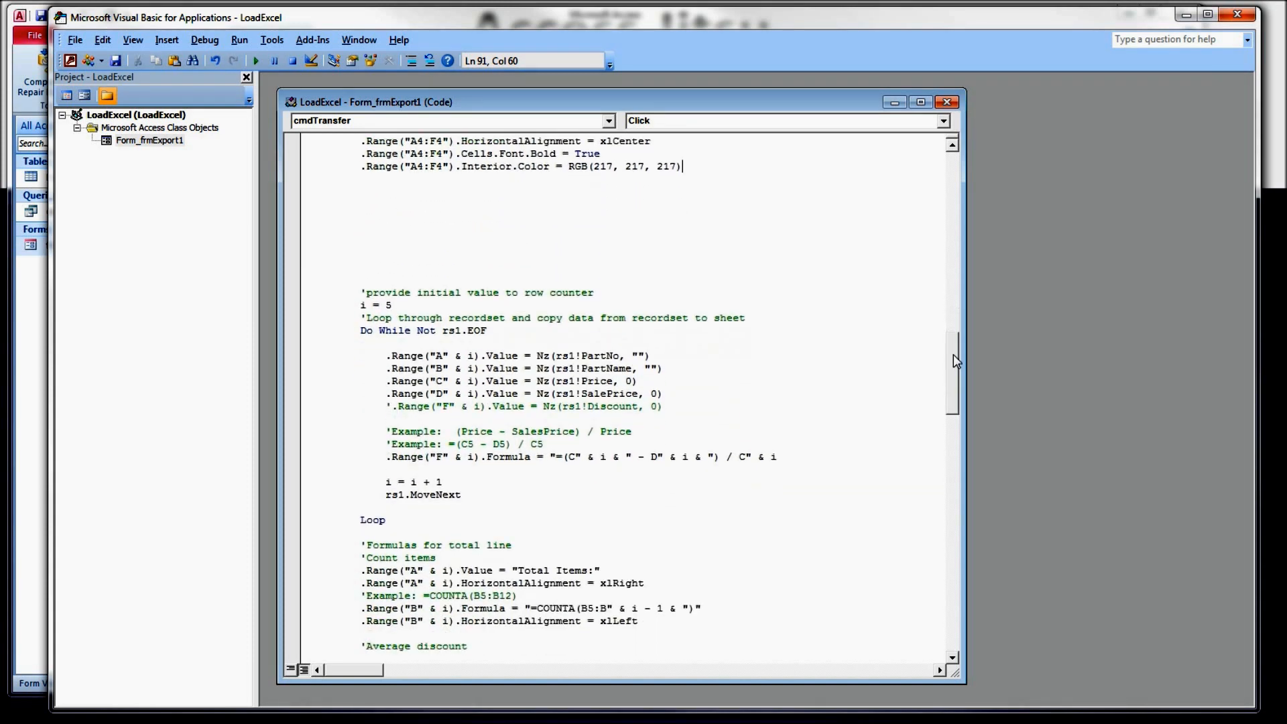
scroll("down", 3)
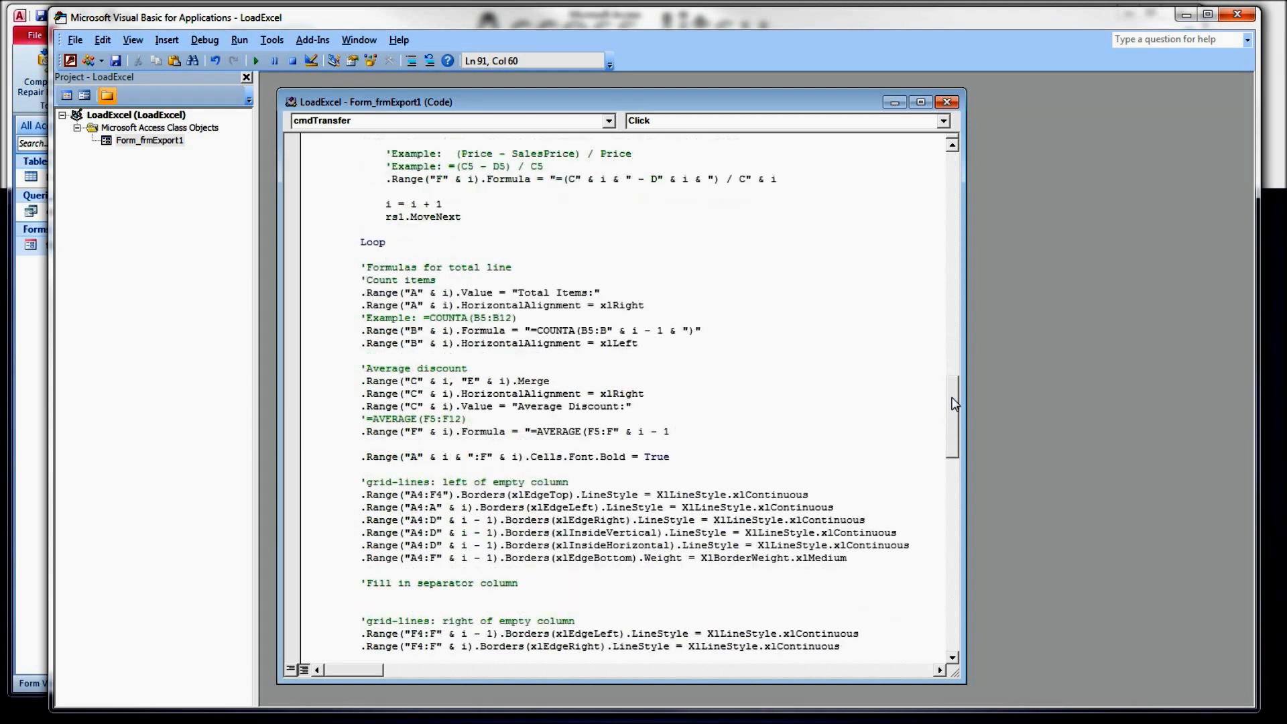
scroll("down", 3)
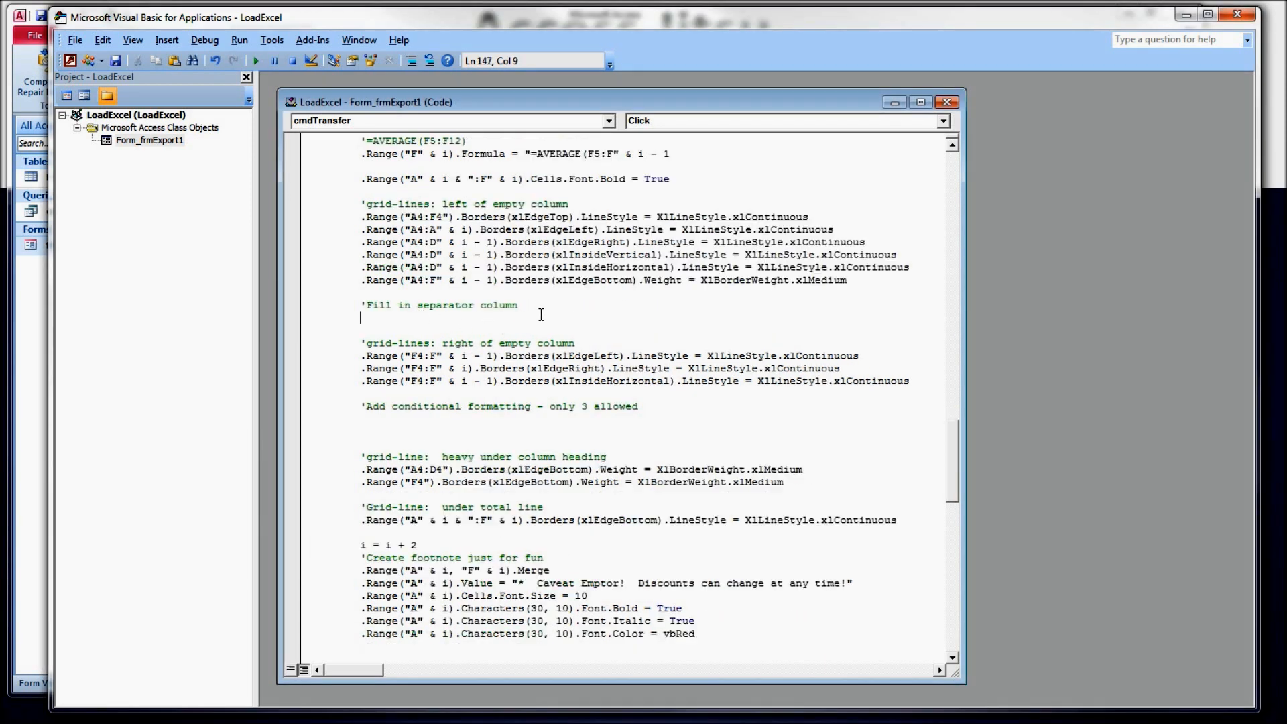
type(".Range(\"E4:E\" & i - 1).Interior.Color = RGB(217, 217, 217)")
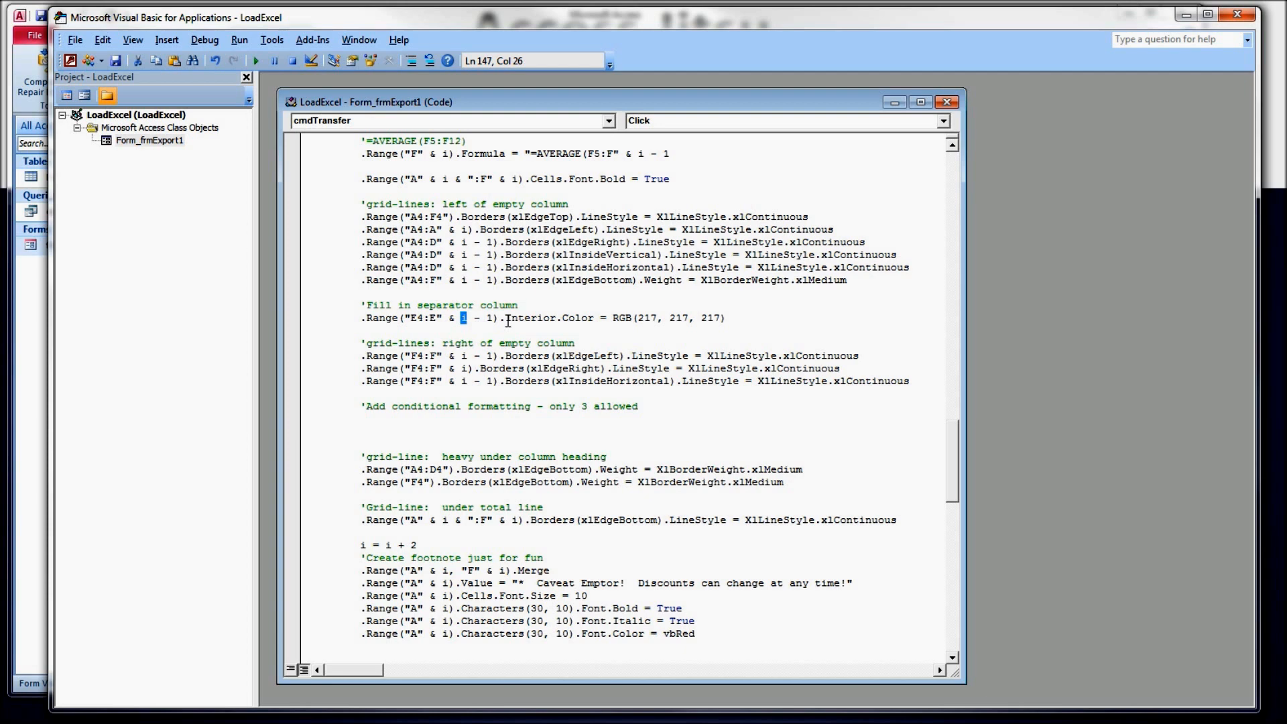
mouse_move(950, 446)
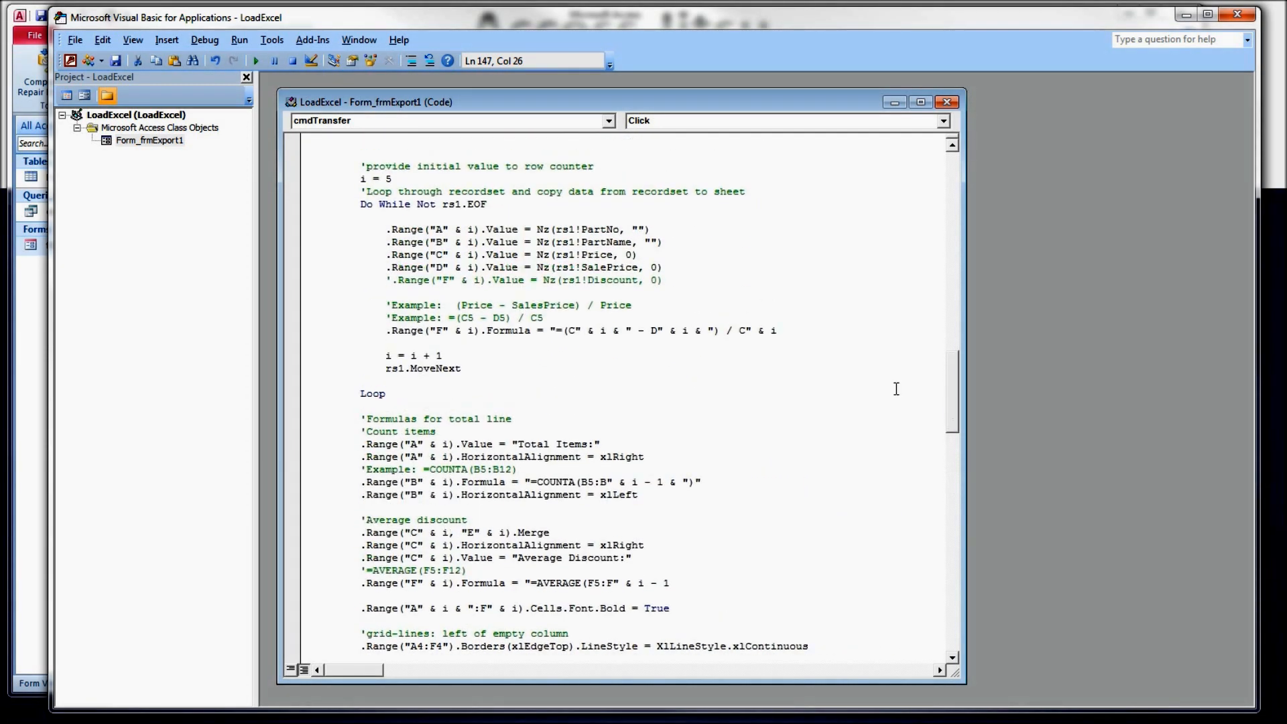
left_click_drag(362, 204, 384, 392)
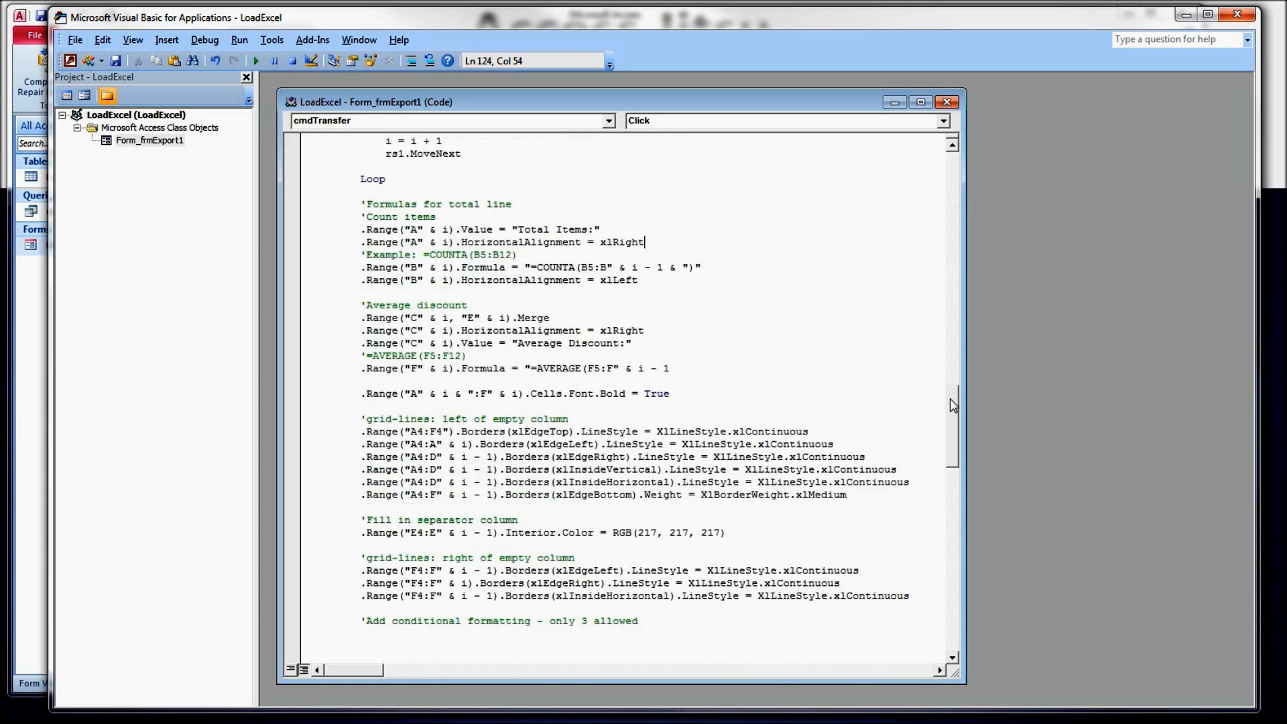
scroll("down", 3)
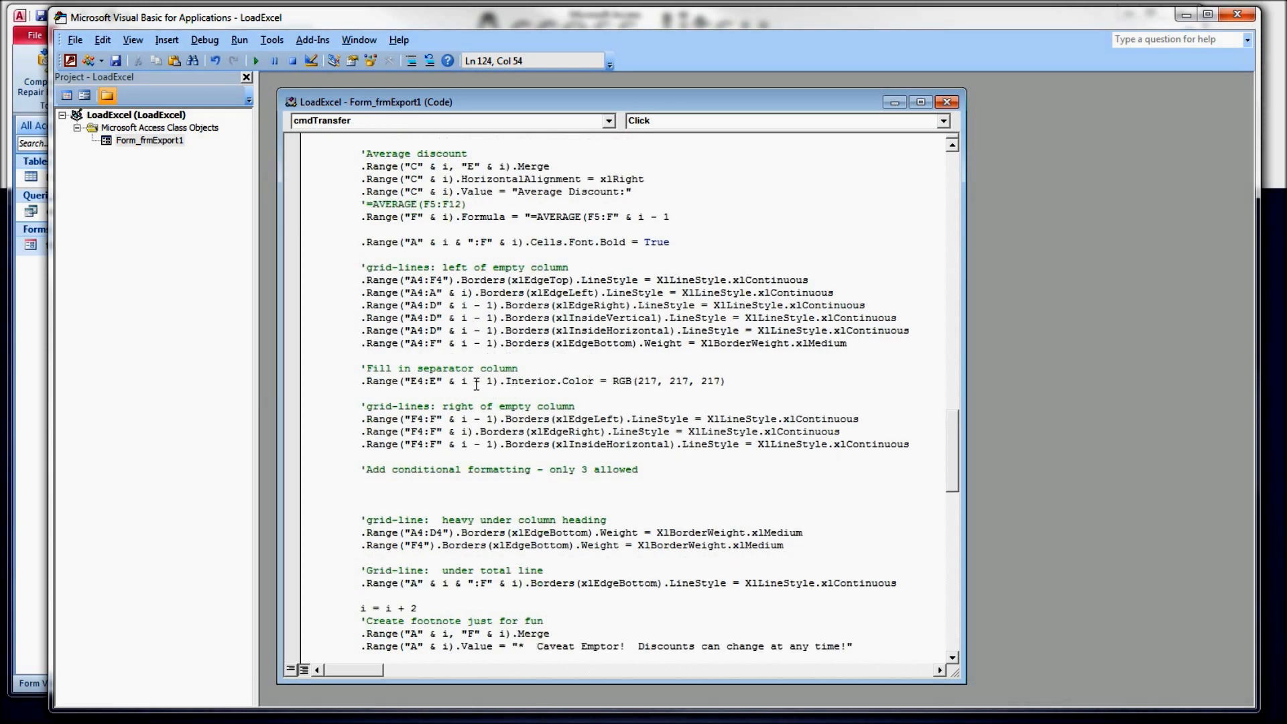
mouse_move(459, 384)
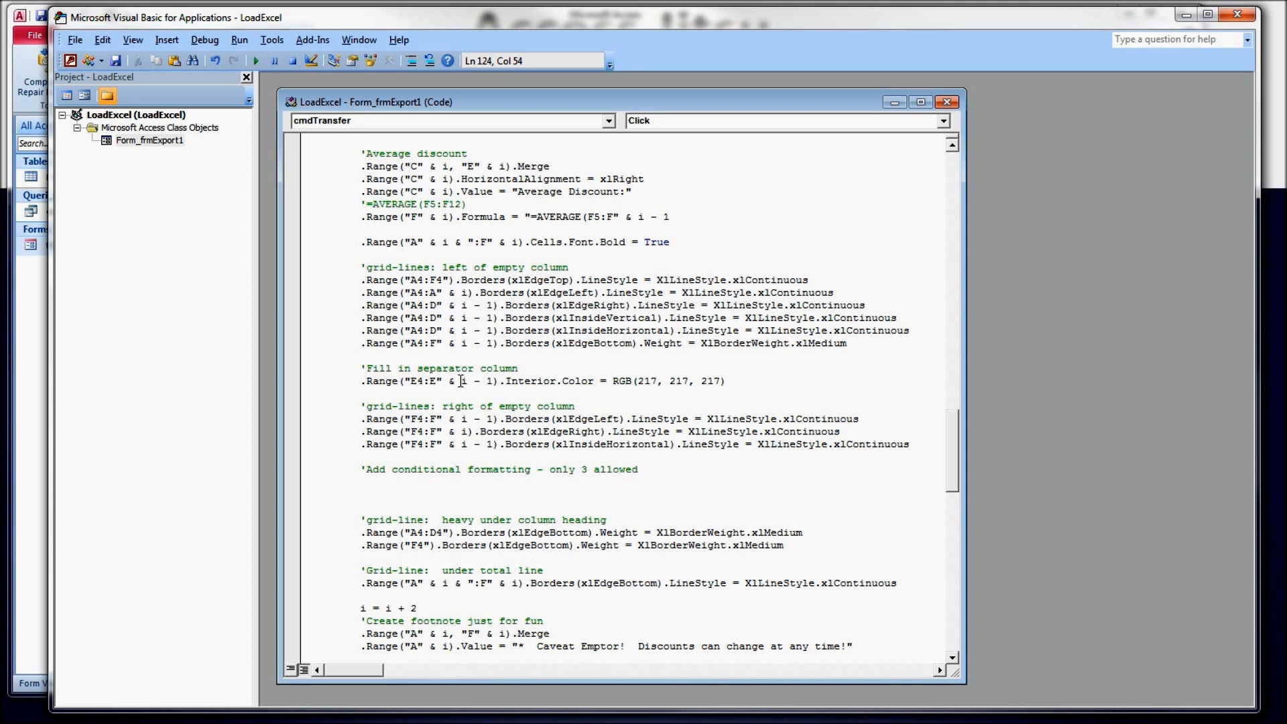
double_click(474, 380)
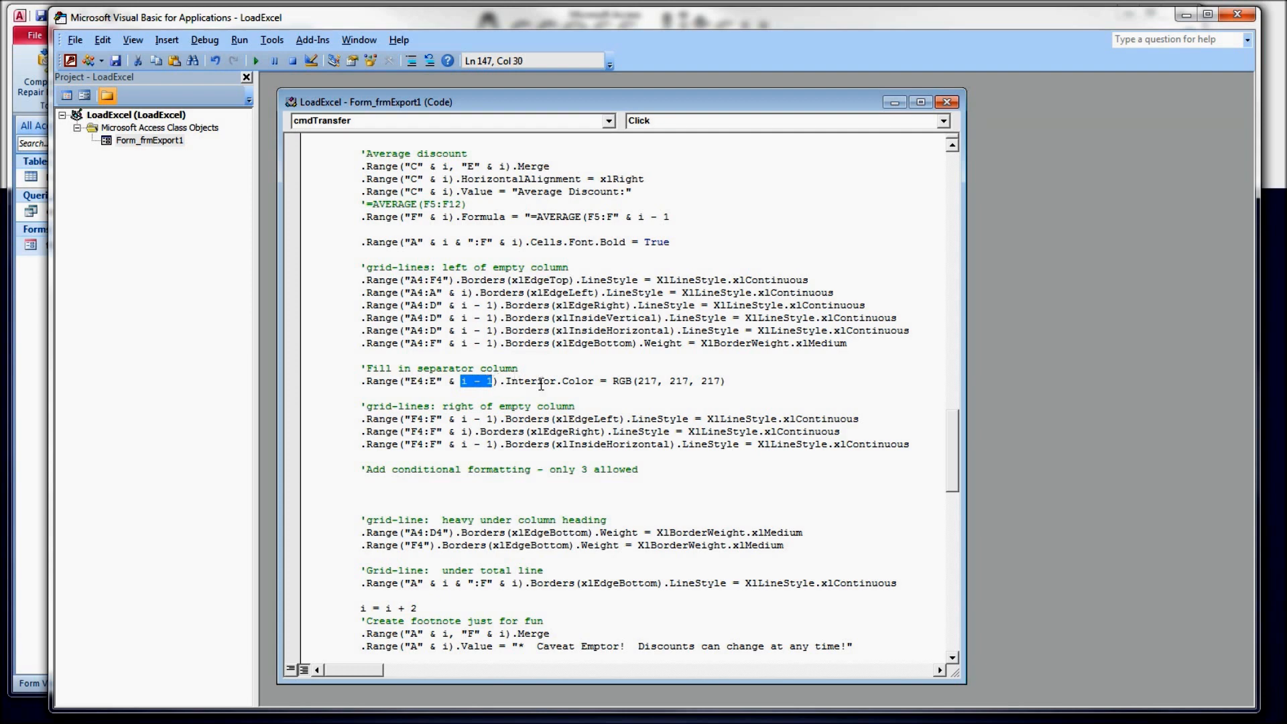
scroll("down", 3)
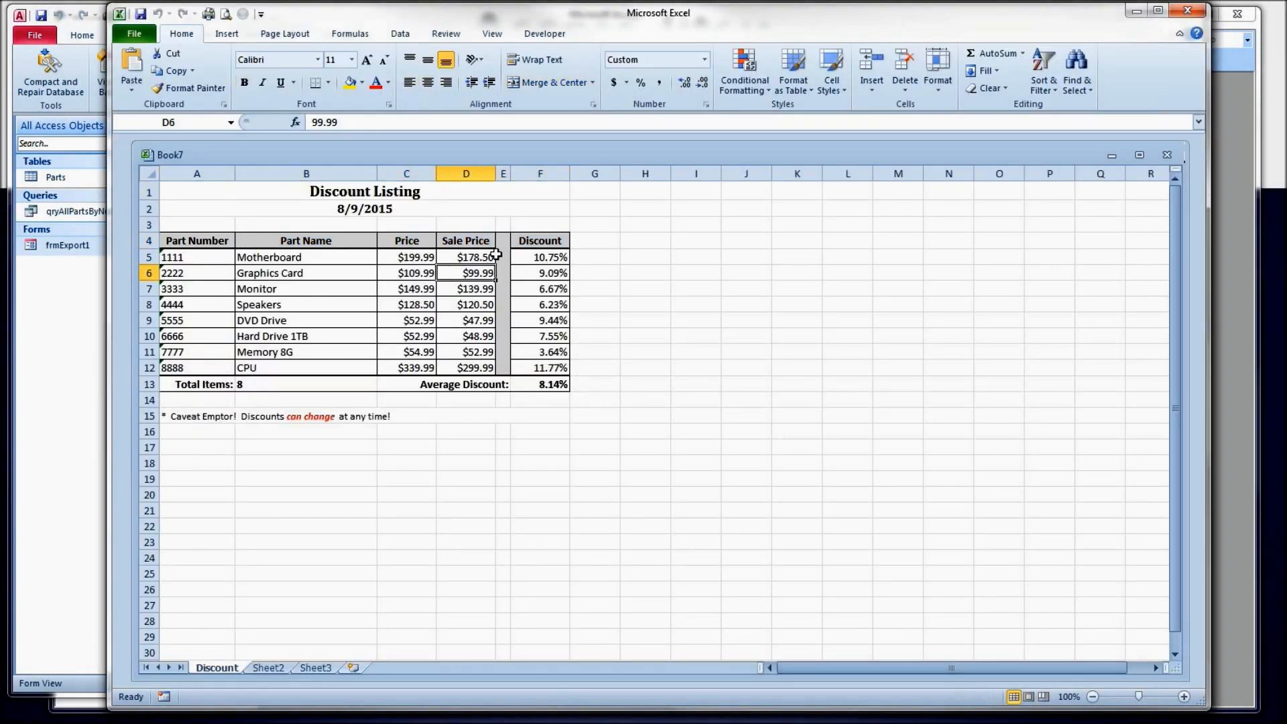
Step: Review the Sale Price values and Discount percentages with the average, then close Excel
left_click_drag(465, 240, 465, 368)
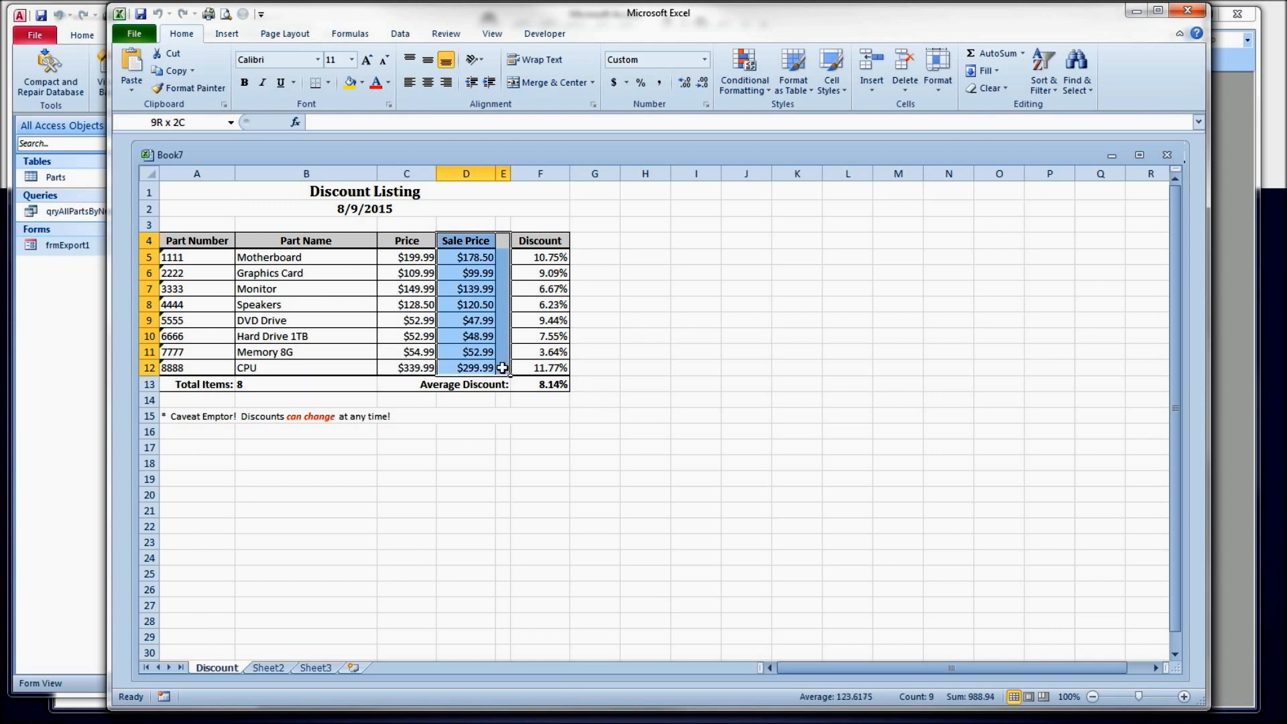
left_click(476, 335)
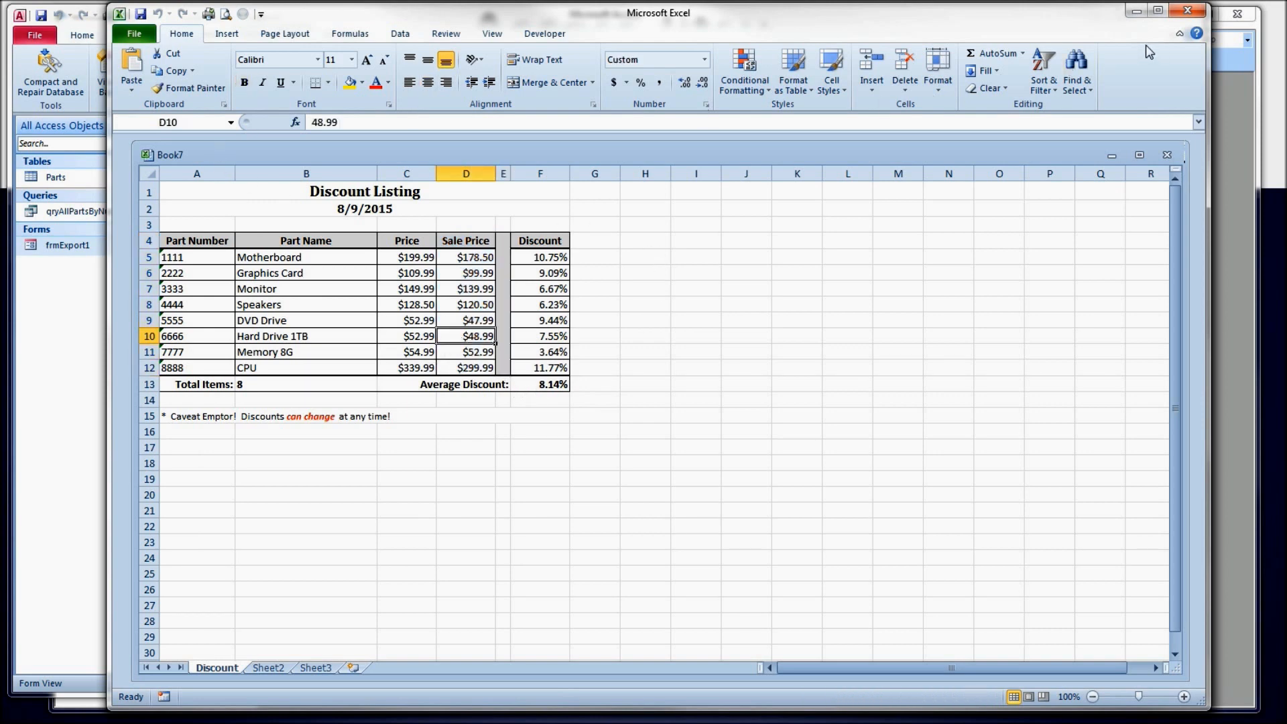
left_click_drag(539, 256, 539, 351)
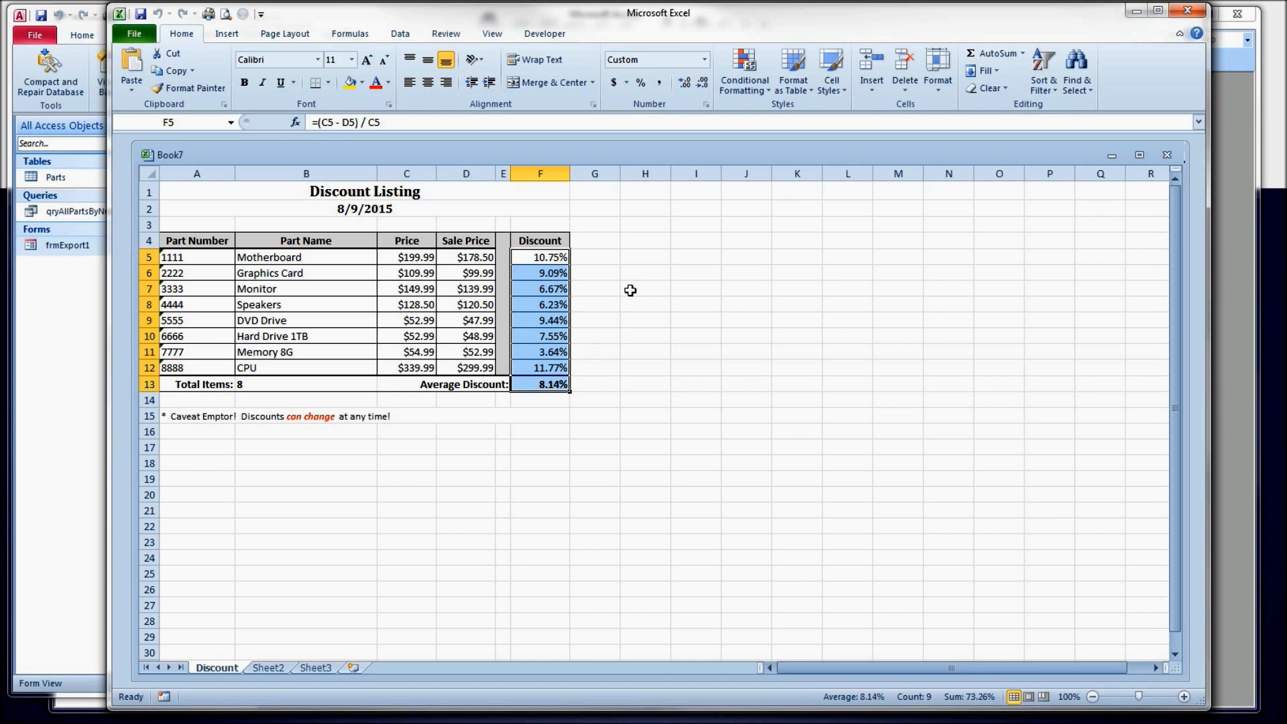
left_click(645, 288)
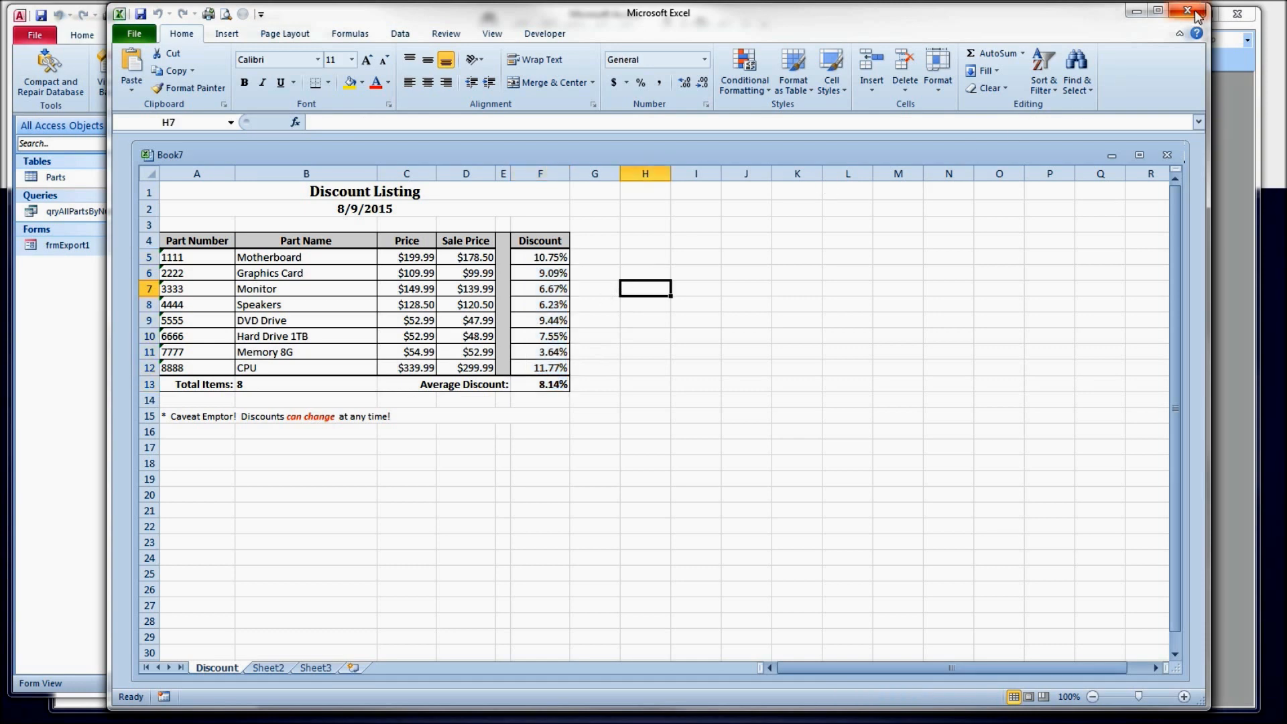
left_click(1185, 12)
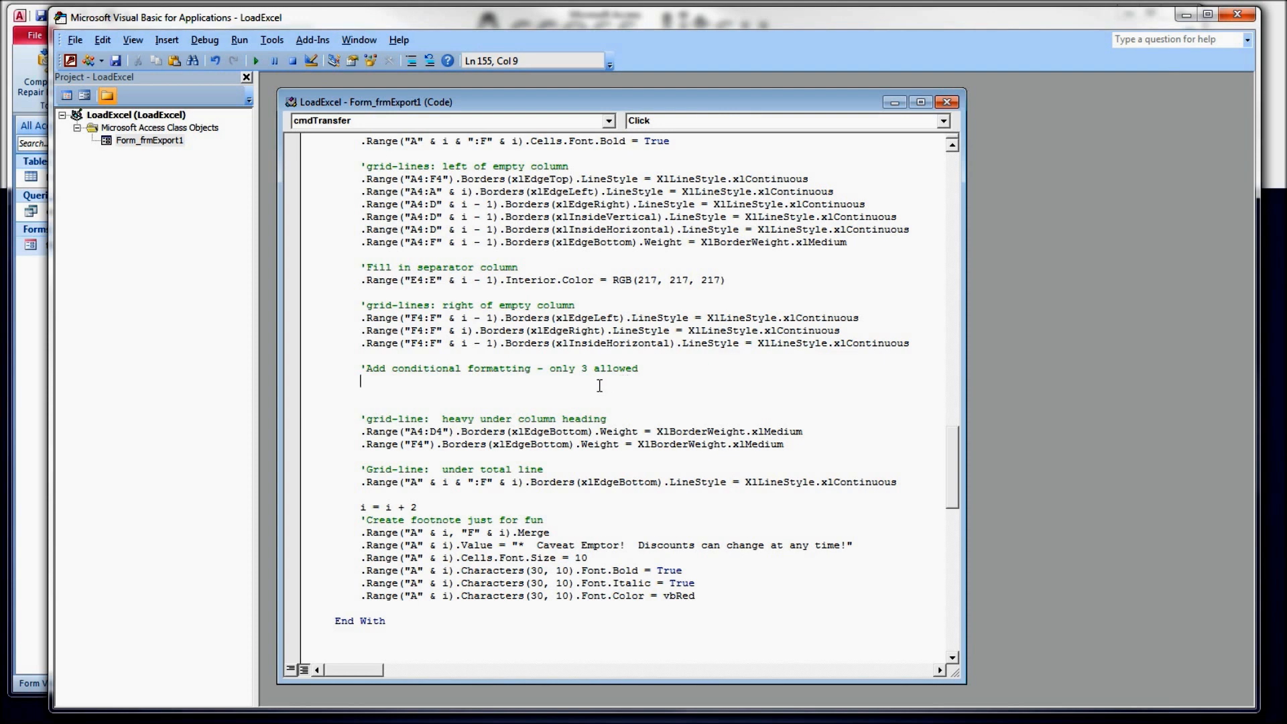
Step: Type a With .Range("F5:F" & i).FormatConditions block closed by End With
type(".")
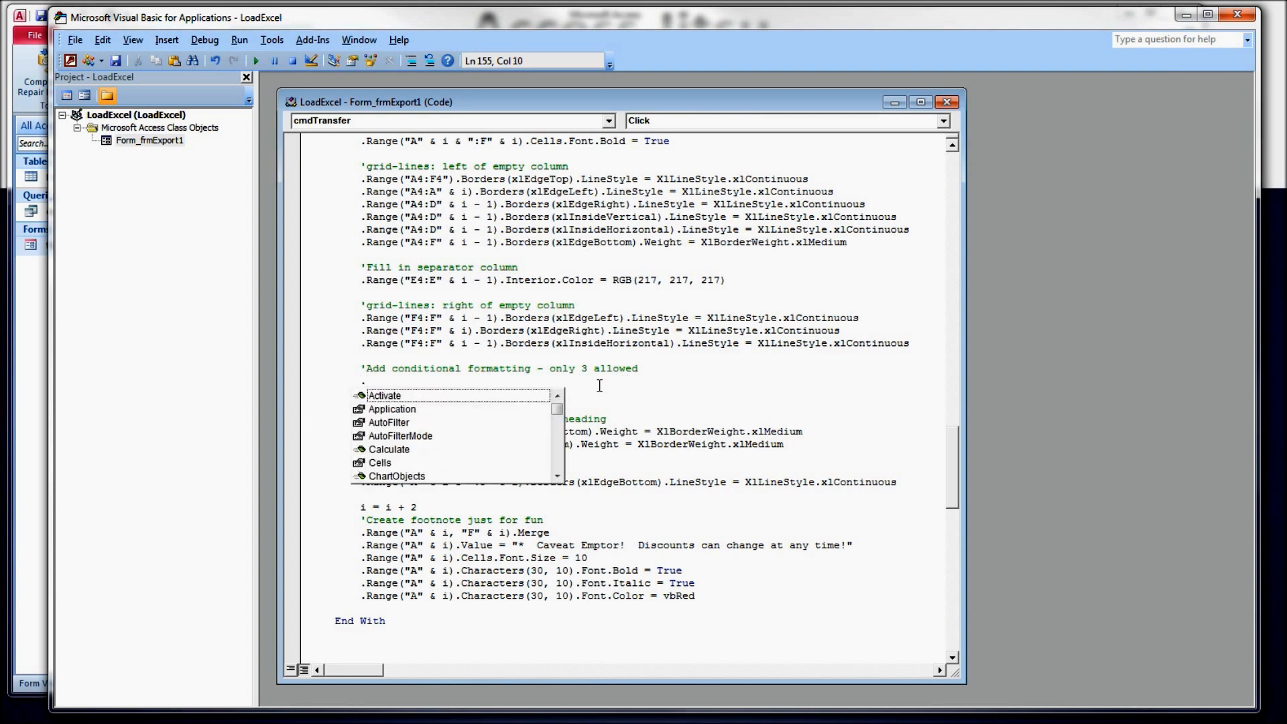
type("with")
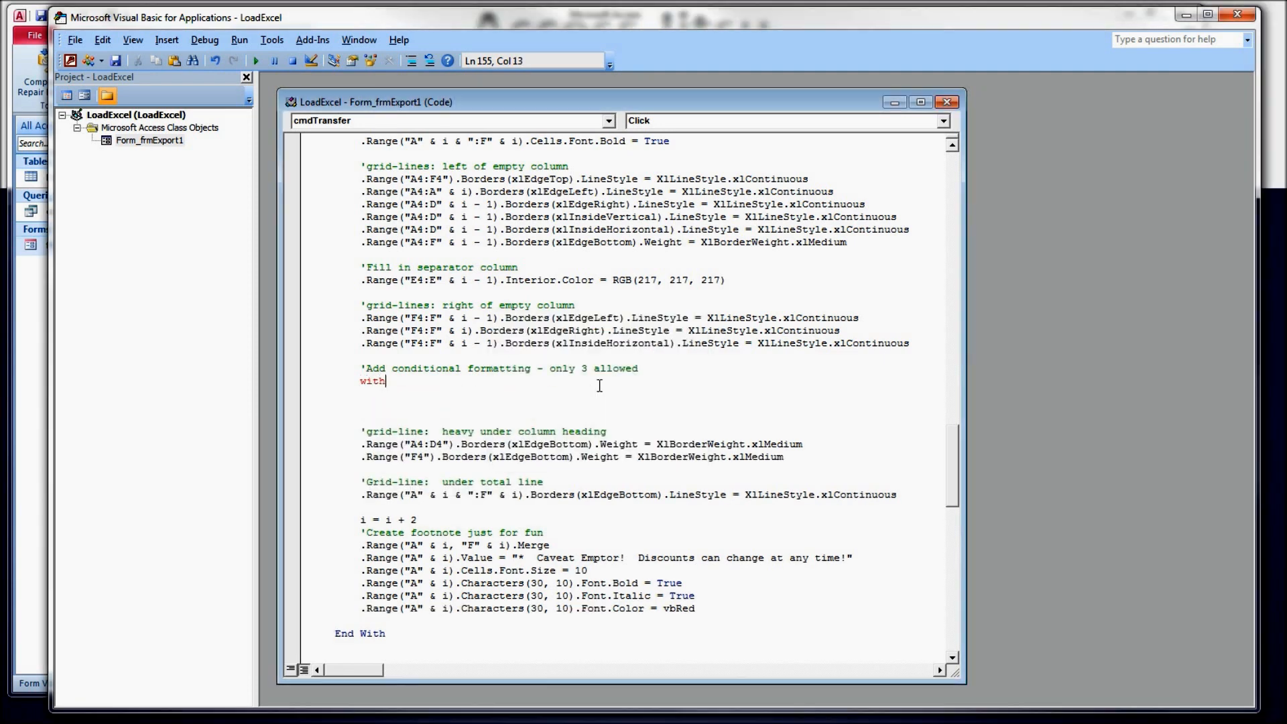
type("end wi")
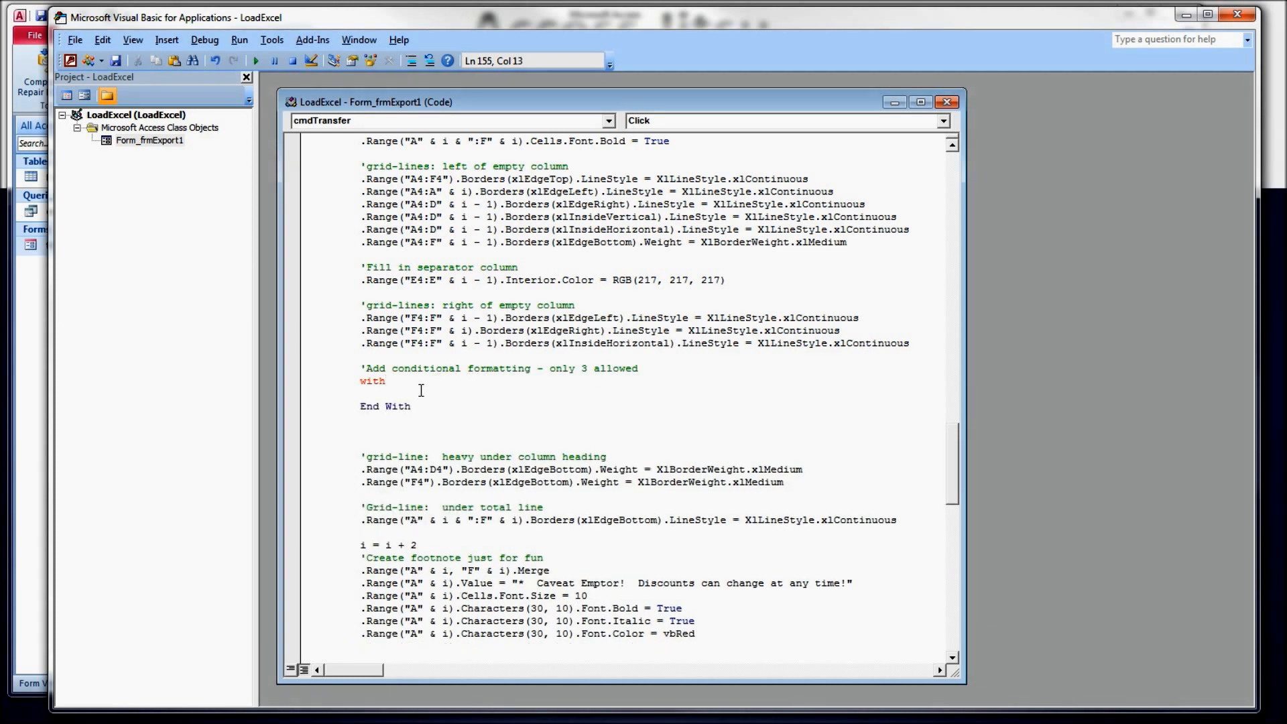
type(".ra")
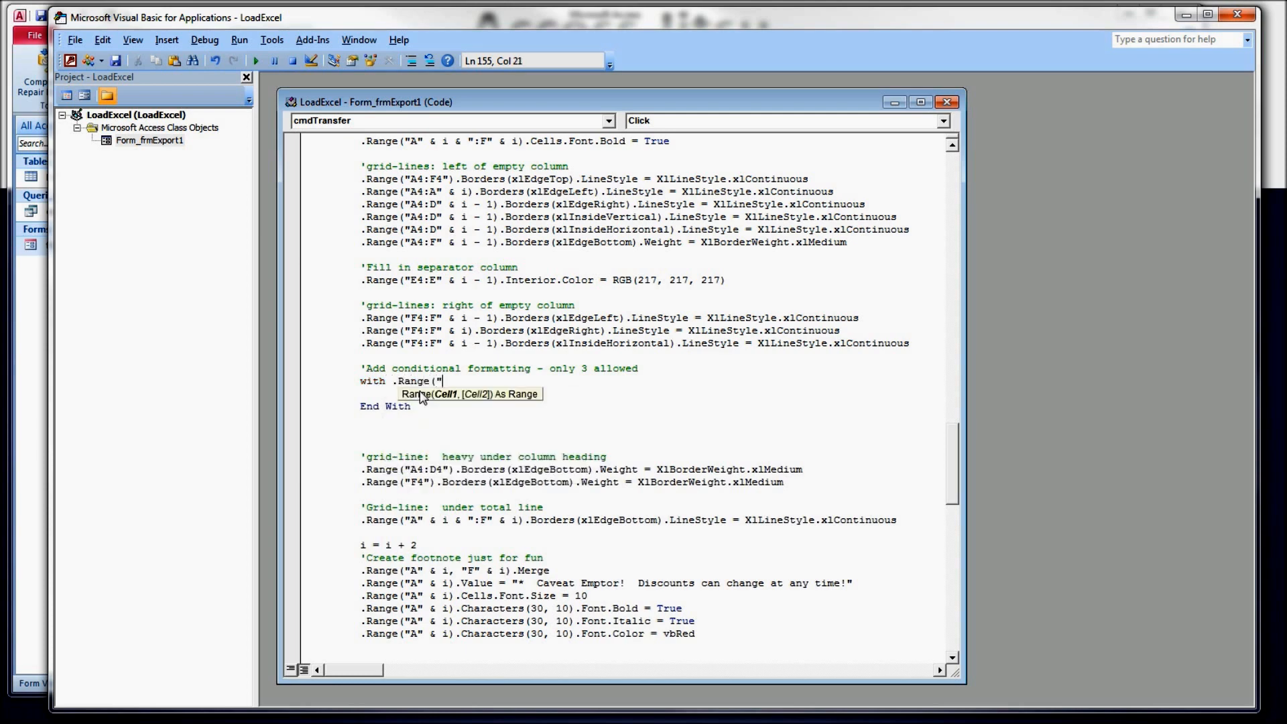
type("F")
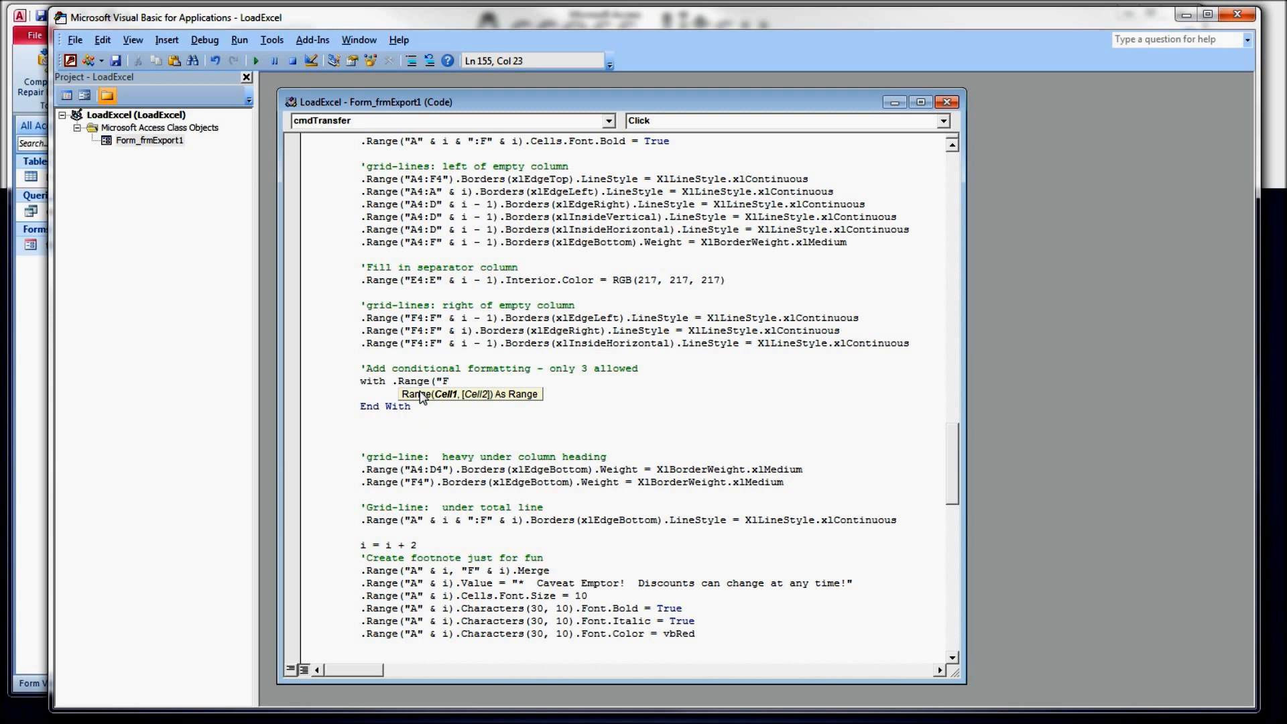
type("5:")
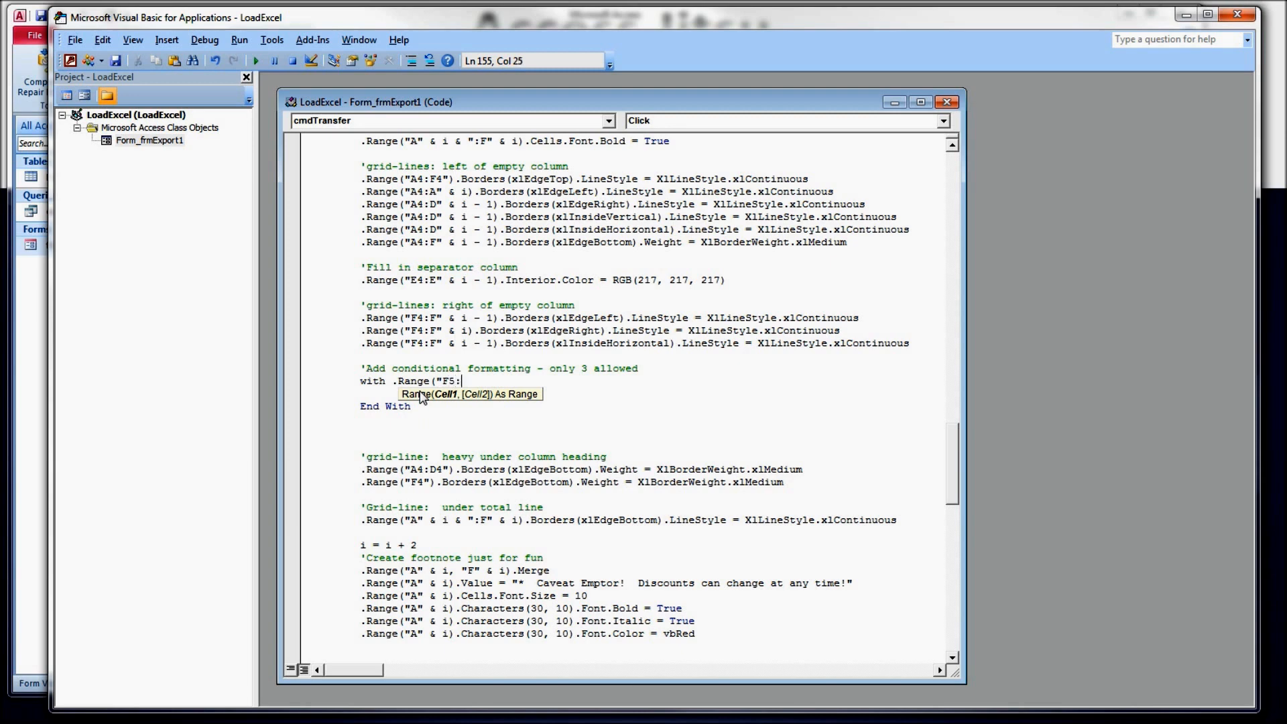
type("F\" &")
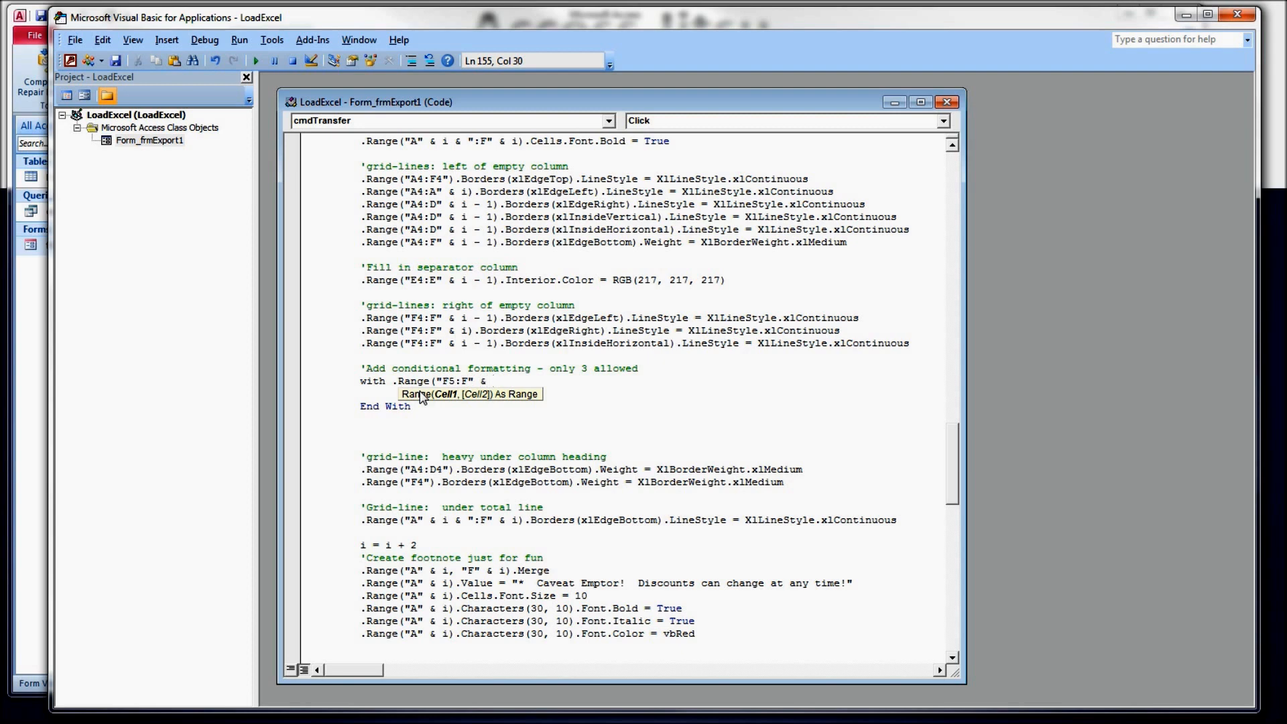
type("i)")
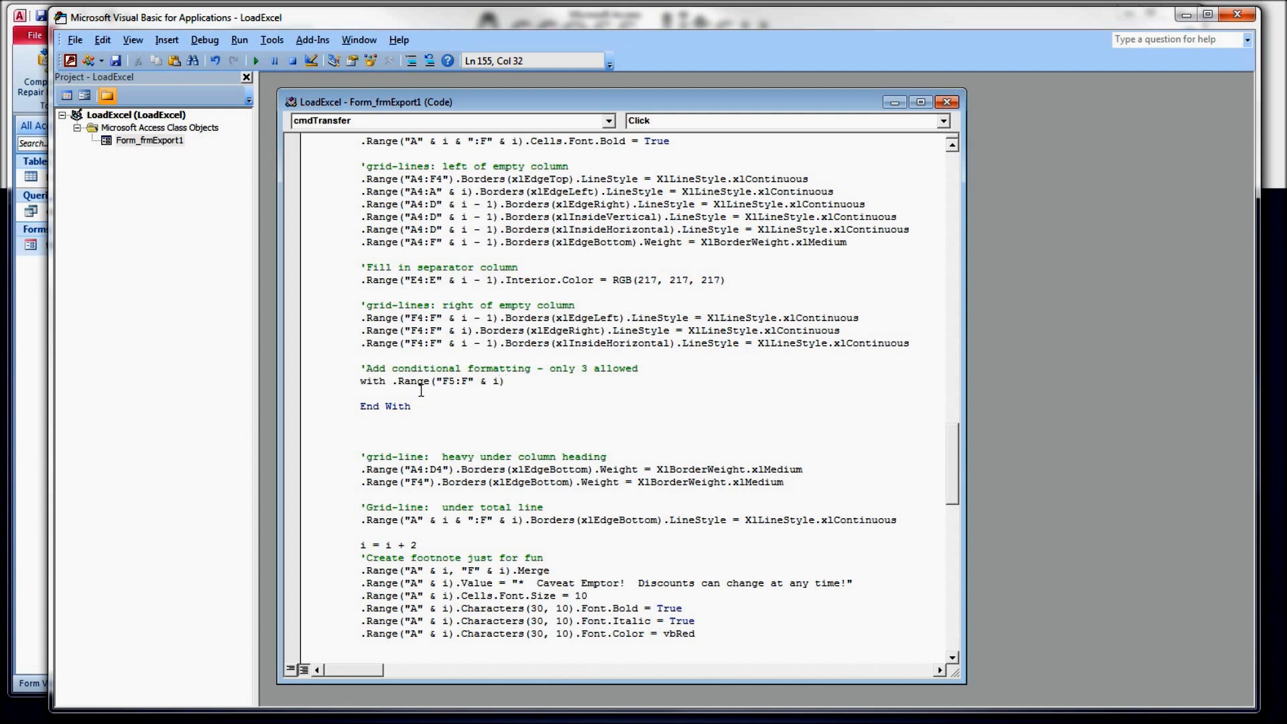
type("f")
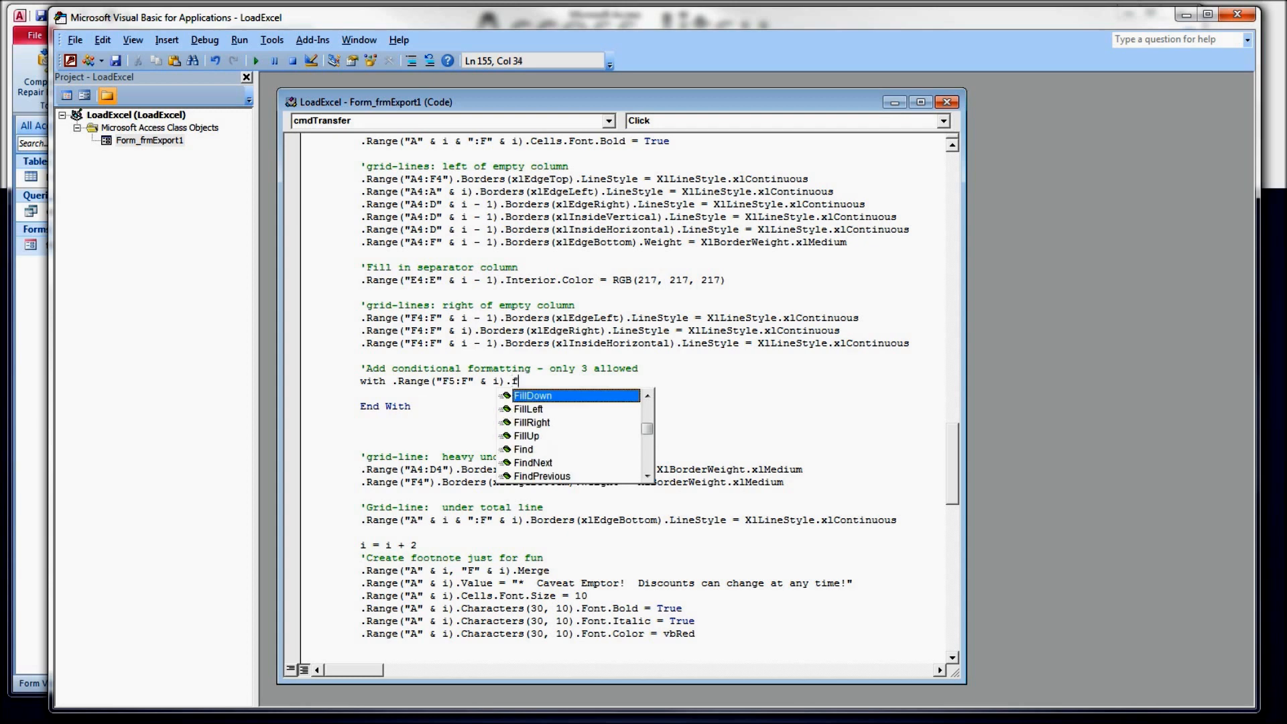
type("o")
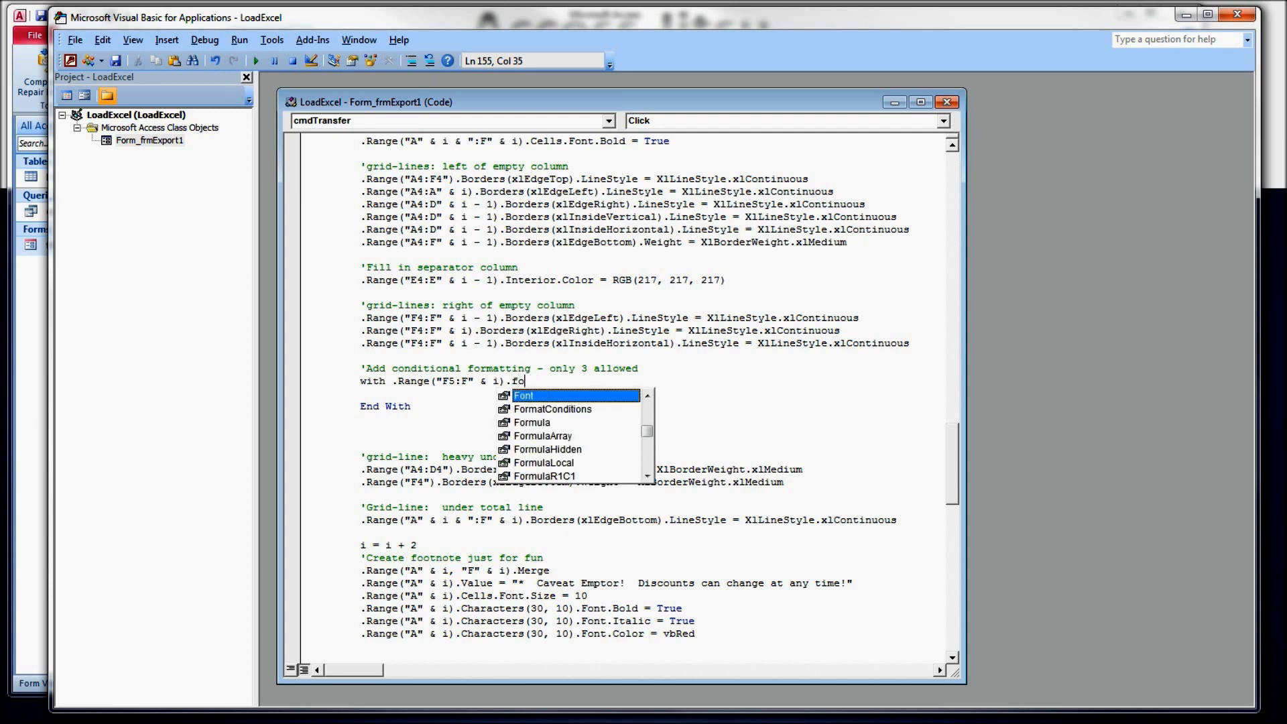
type("rmatConditions.Add(")
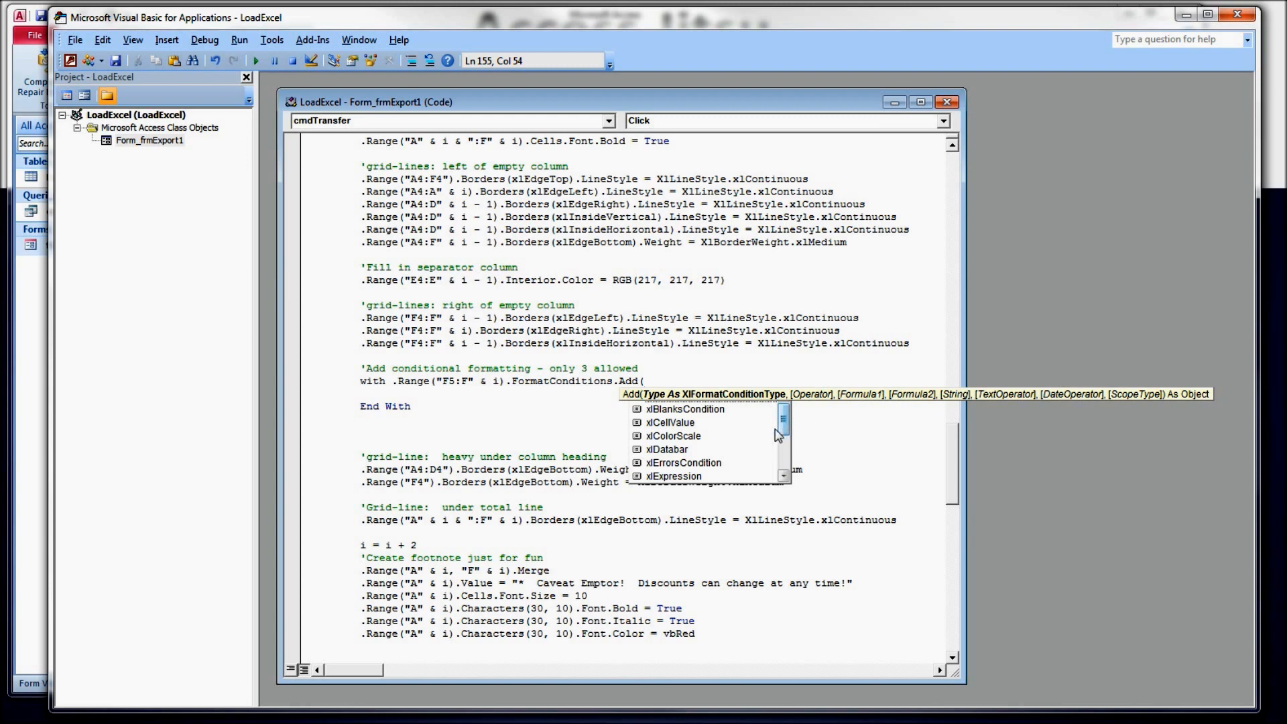
Step: Complete the rule as .Add(xlCellValue, xlBetween, 0, 0.0499)
double_click(669, 422)
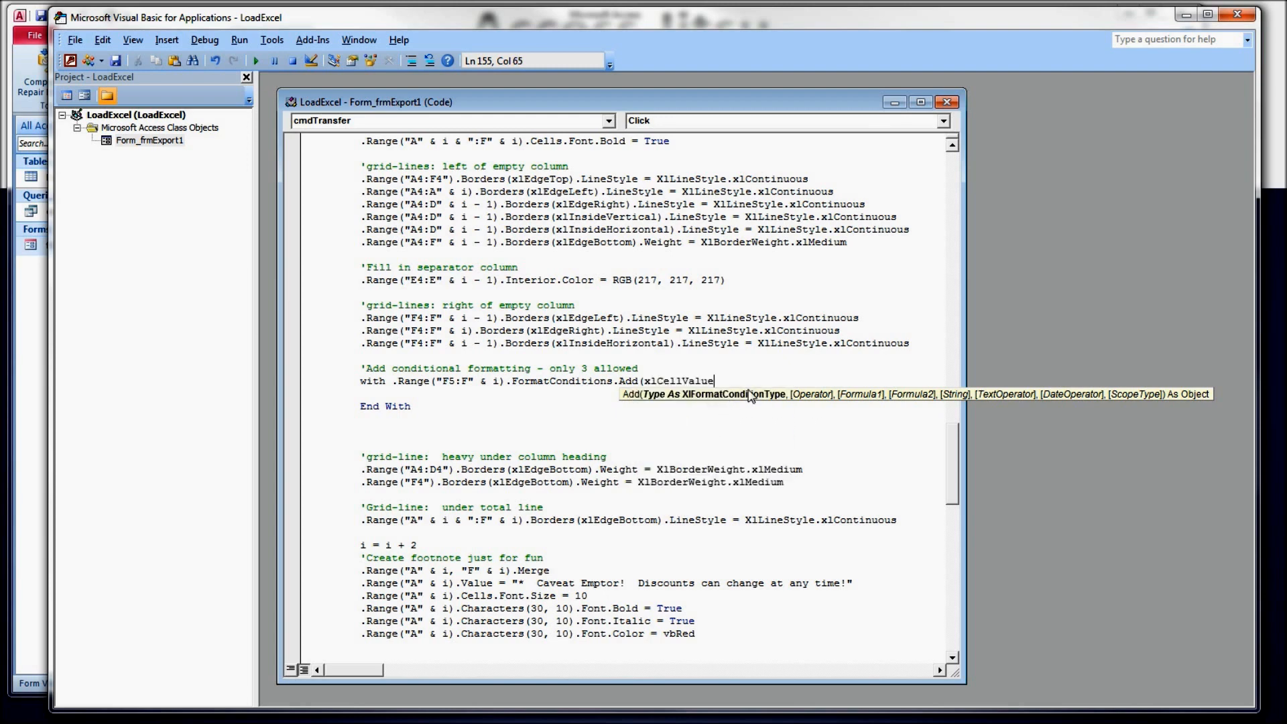
type(",")
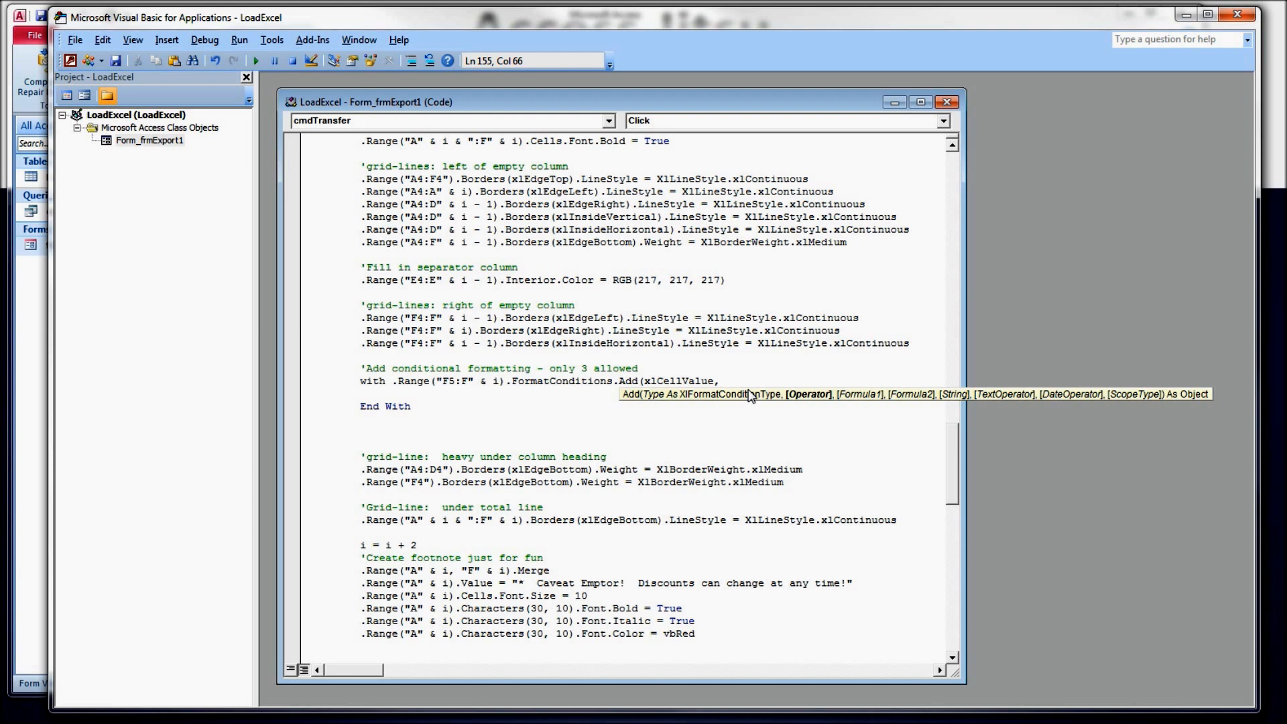
type("xlbetween")
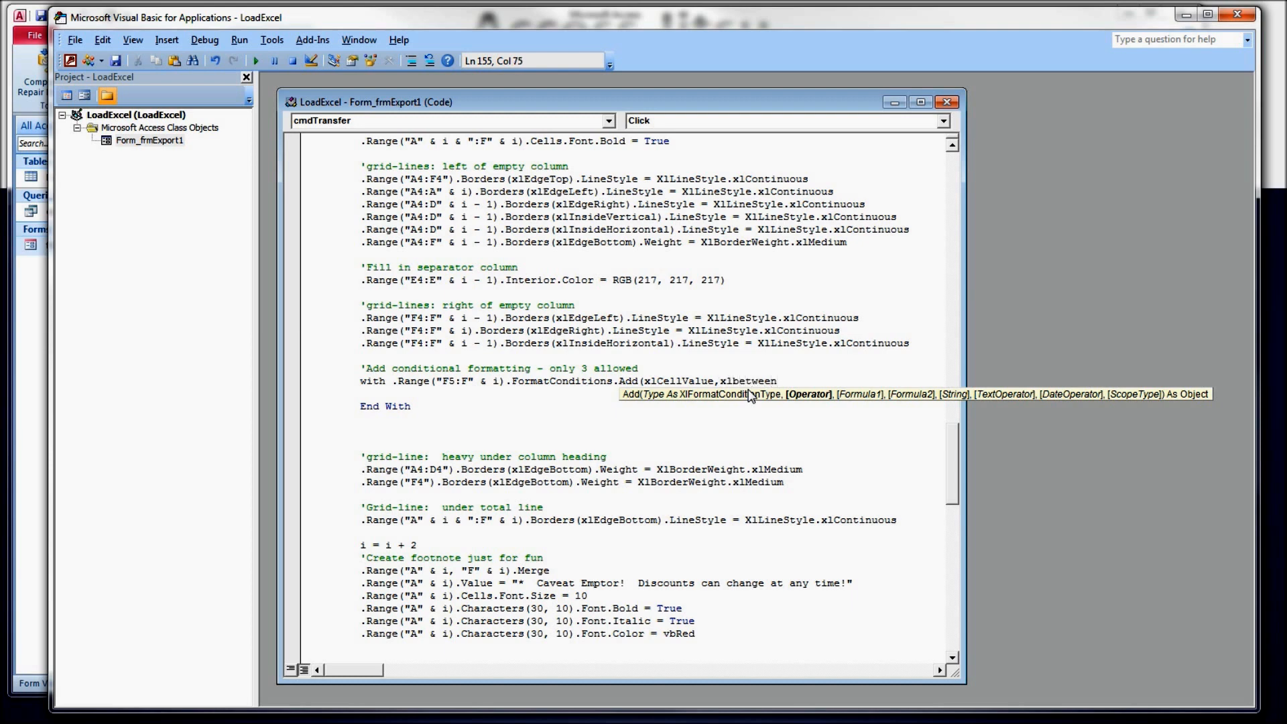
type(",0")
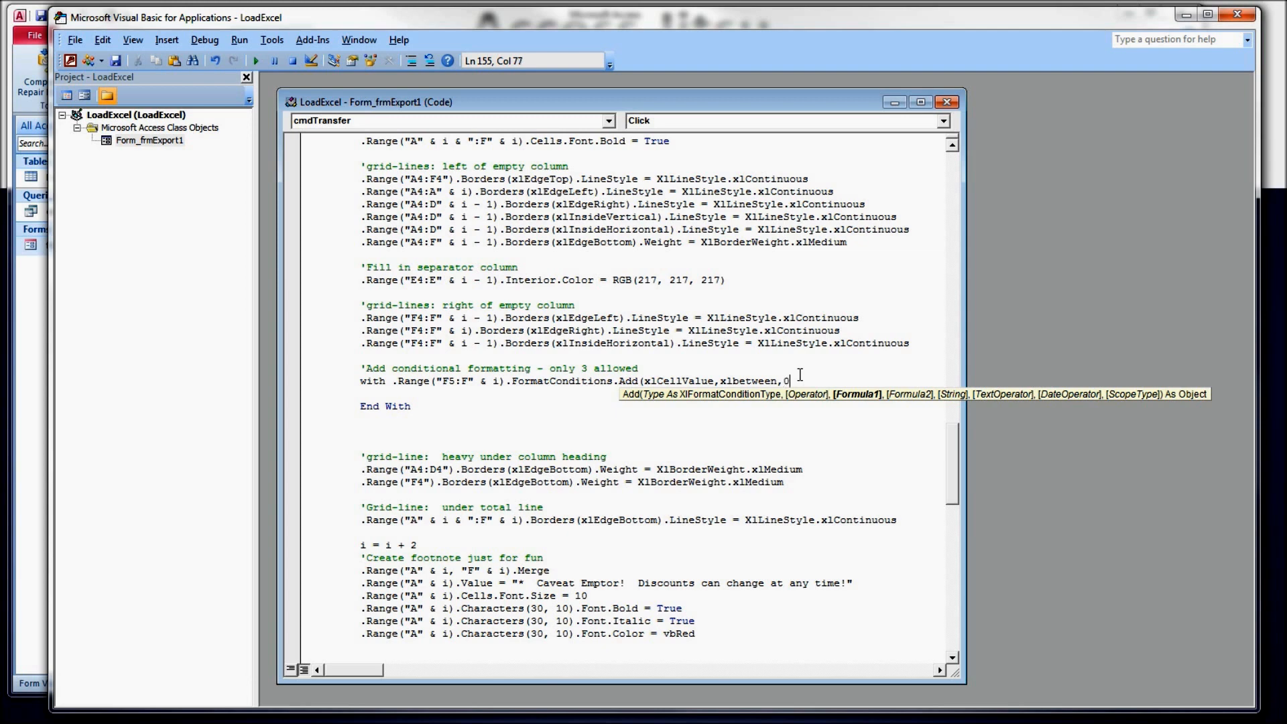
type(",")
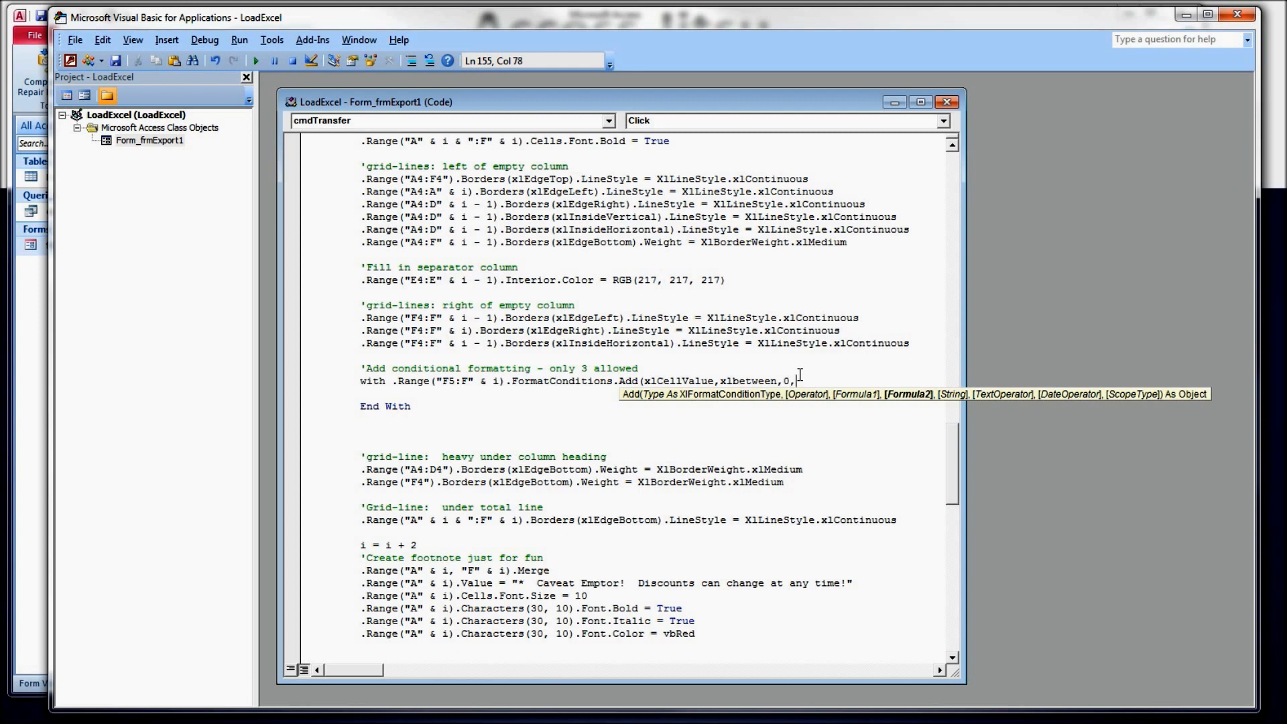
type("0.0499)")
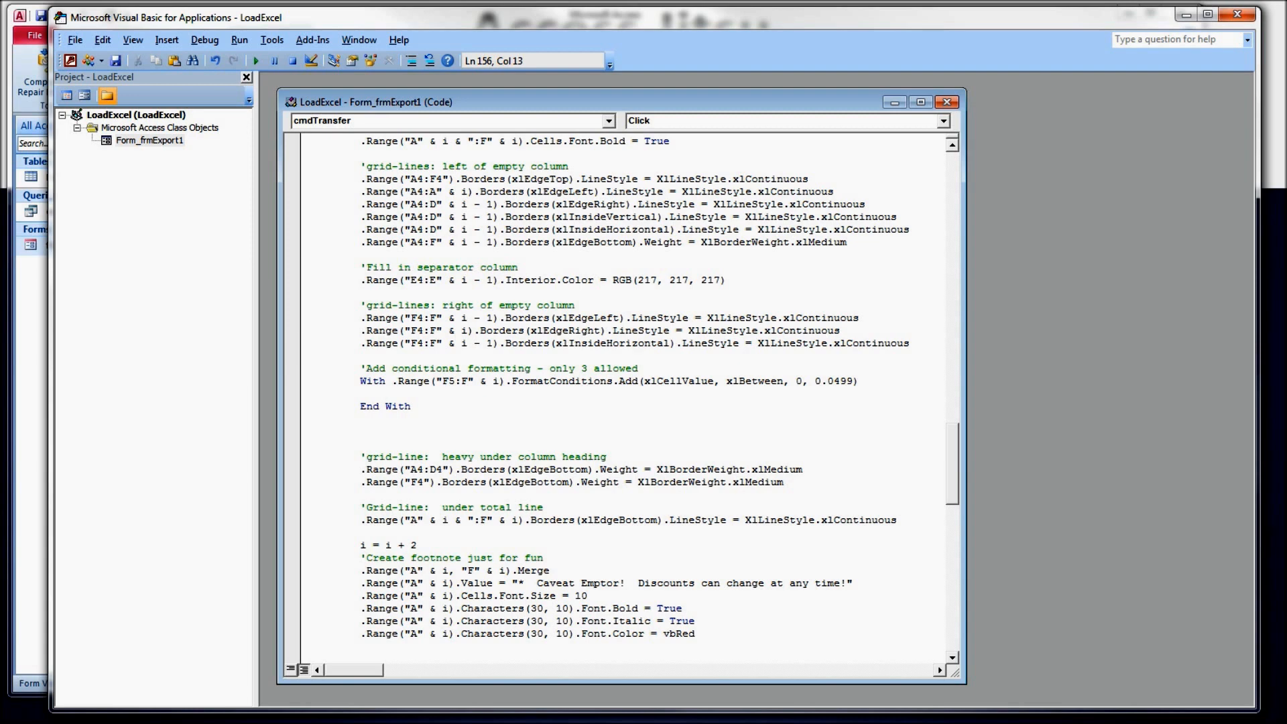
Step: Set the first rule's .Interior.Color to light green RGB(157, 255, 157)
type("inter")
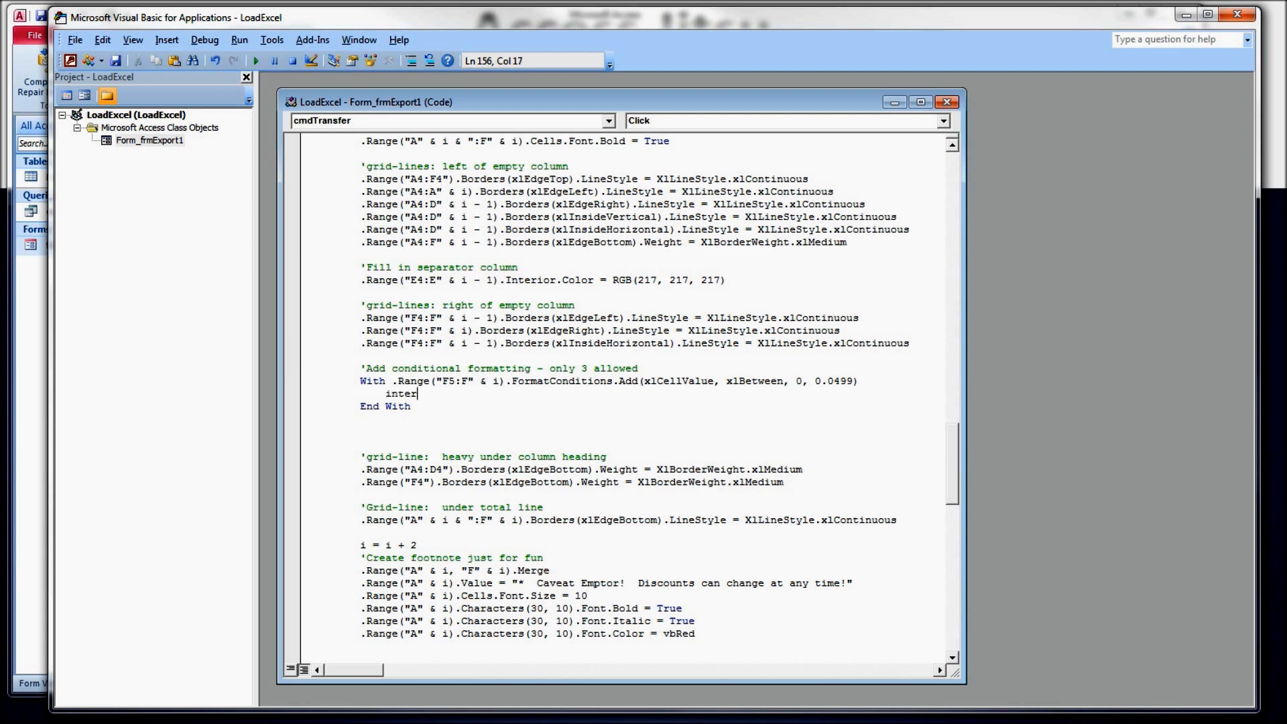
key("BackSpace")
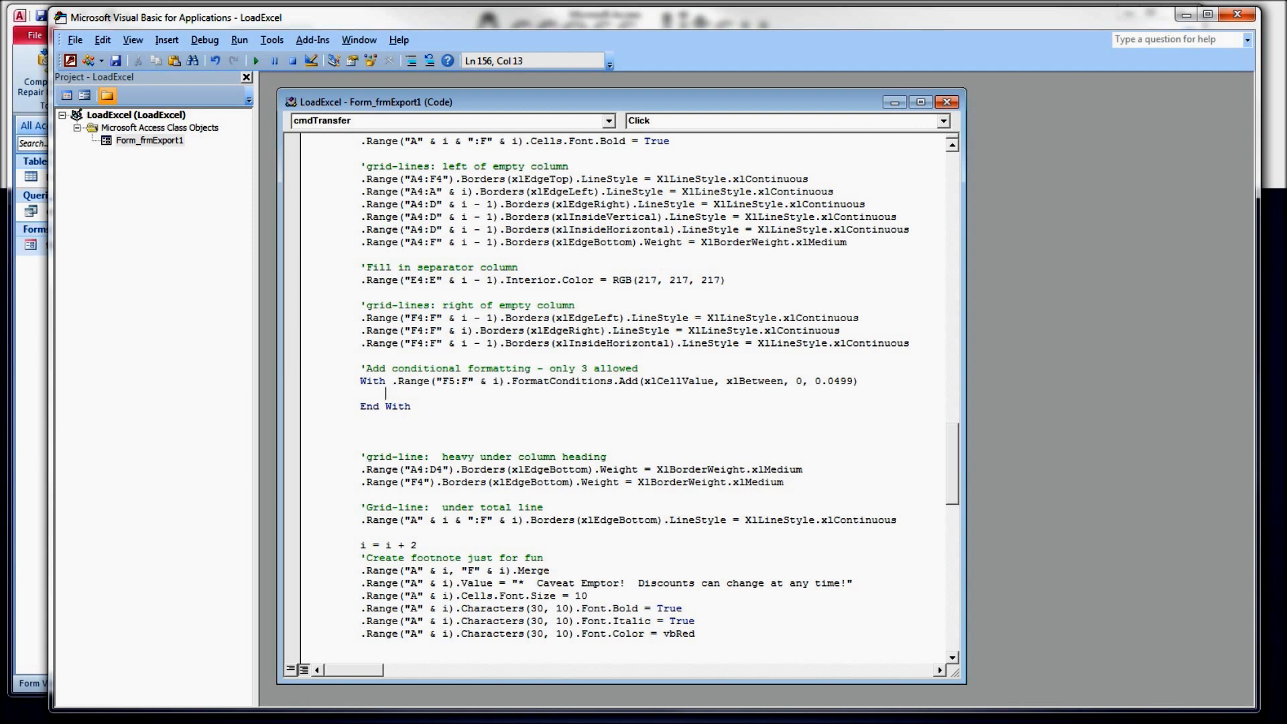
type(".interi")
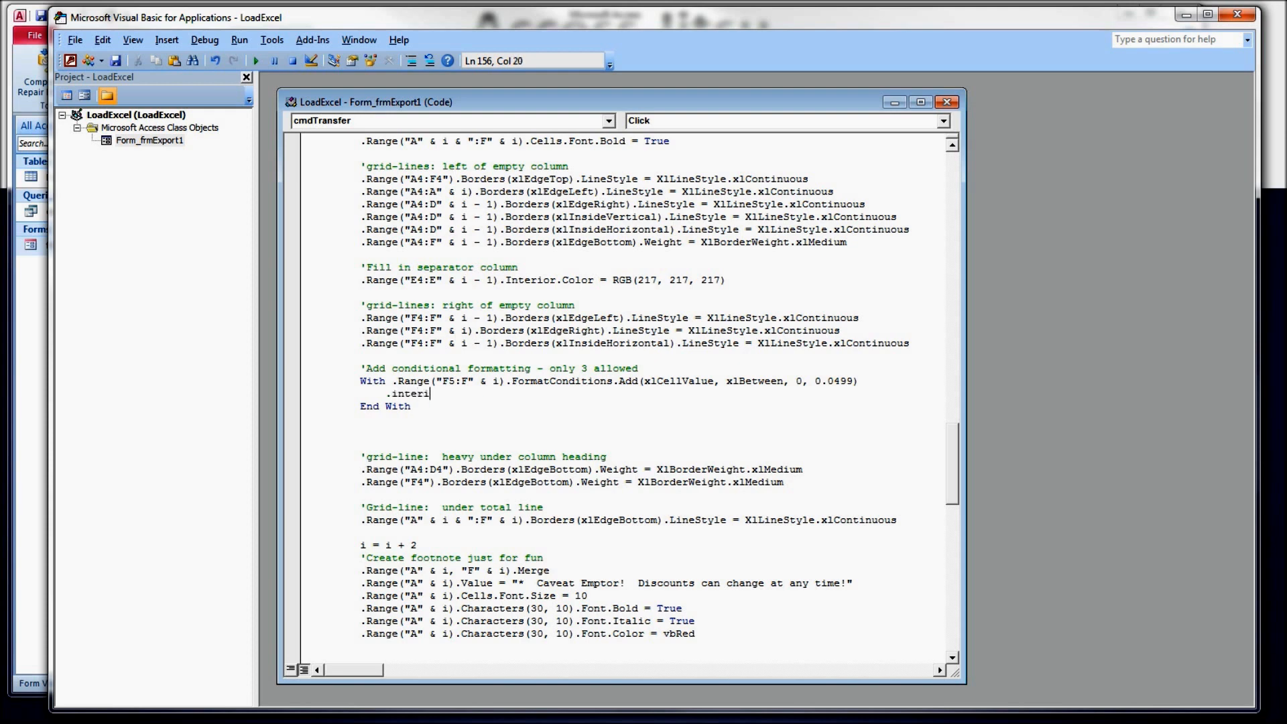
type("or.color (rgb")
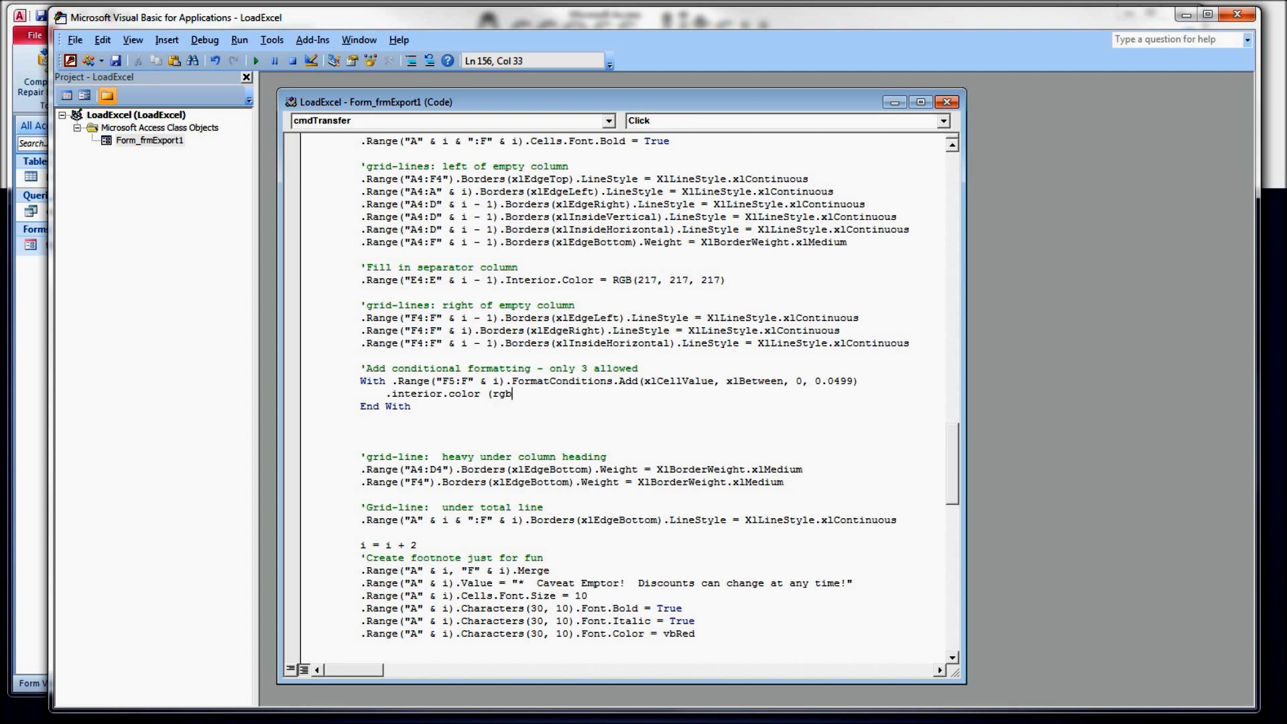
type("(157,")
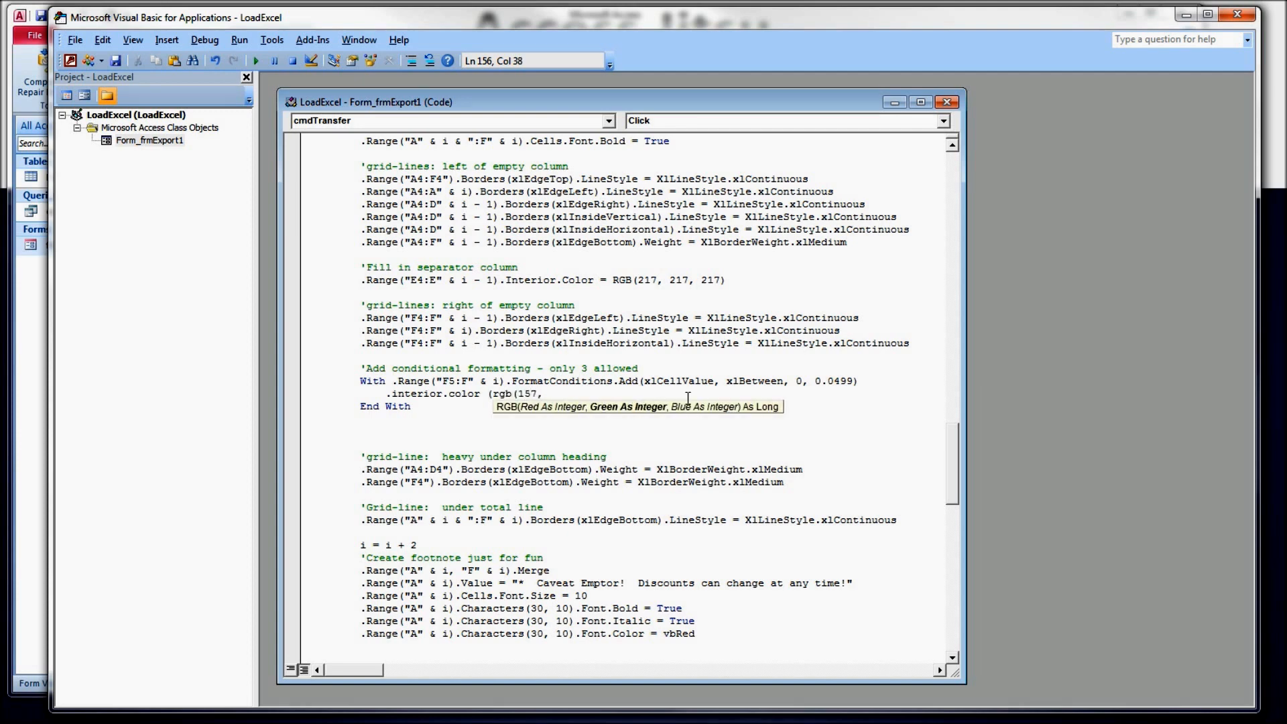
type("255,")
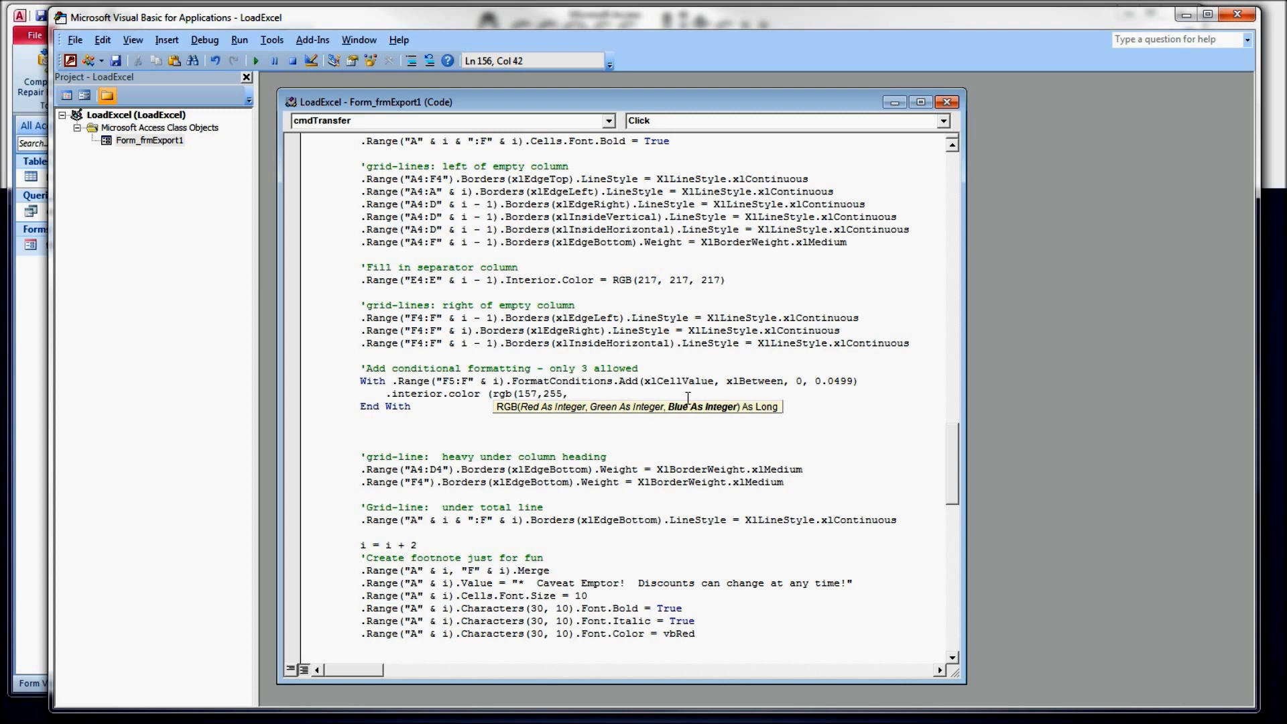
type("157)")
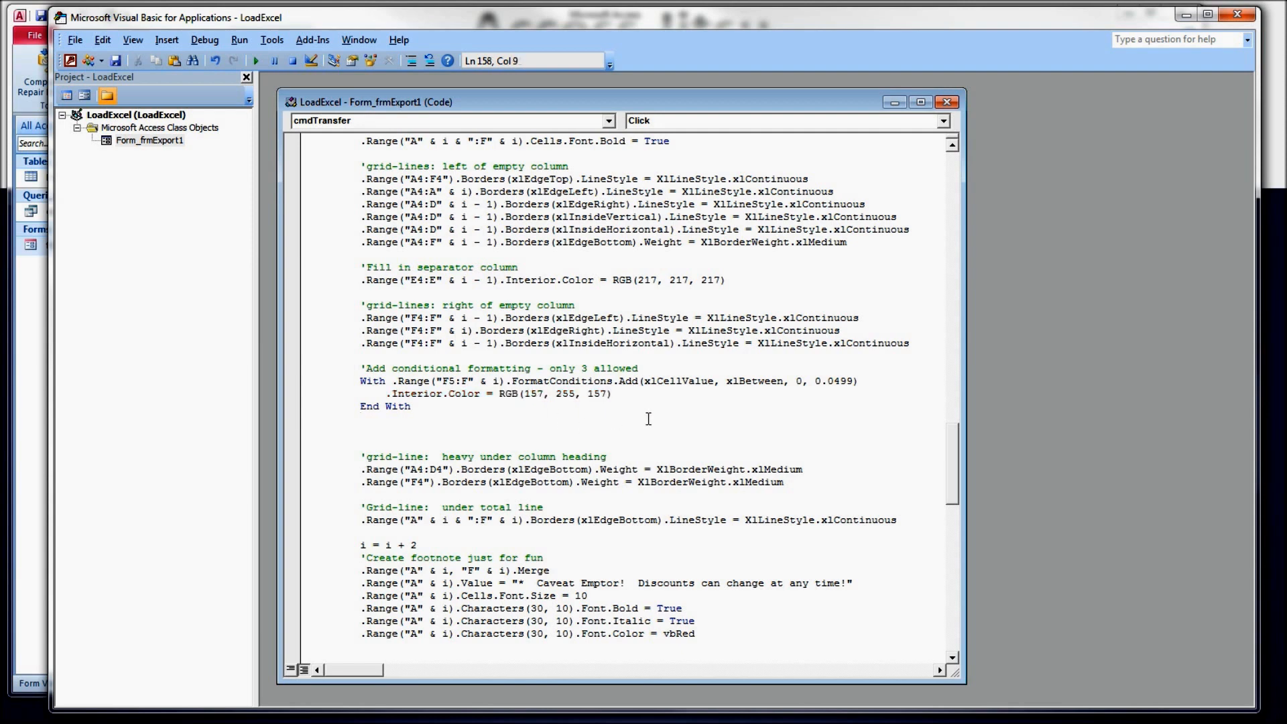
left_click(360, 418)
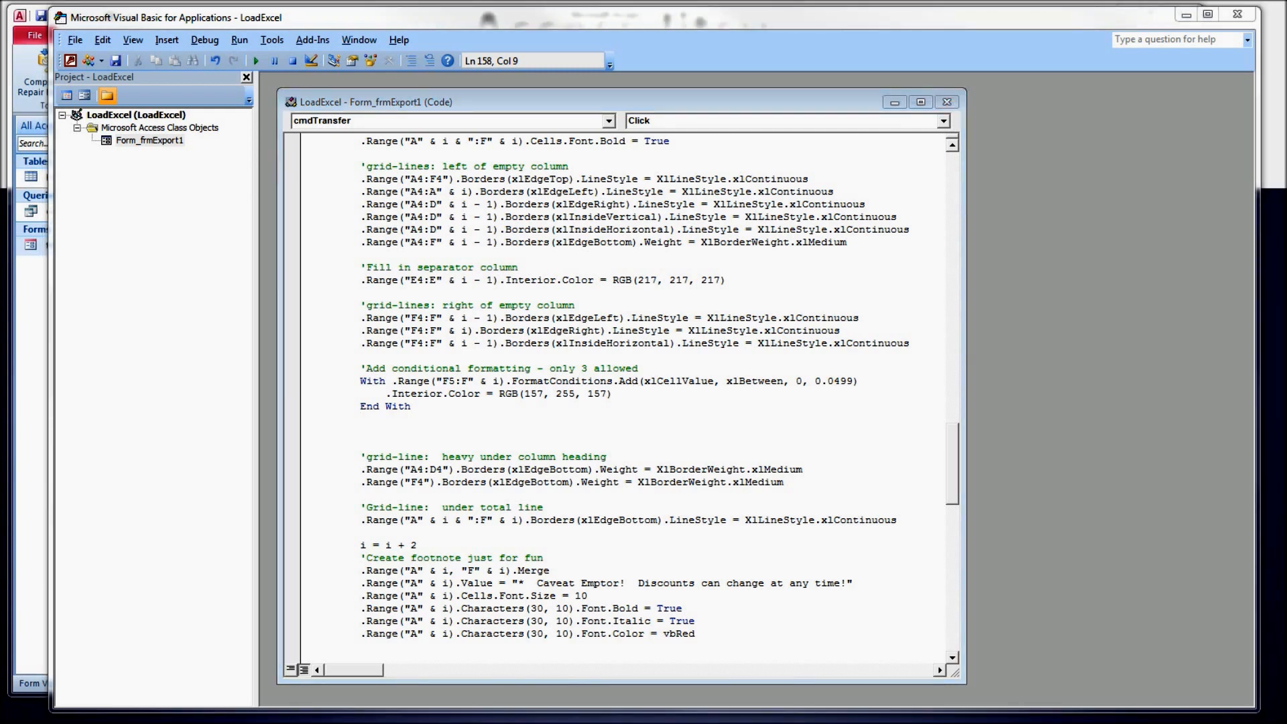
Step: Add orange 0.05–0.0999 and red xlGreaterEqual 0.1 rules, explaining xlCellValue and xlGreaterEqual
left_click(310, 418)
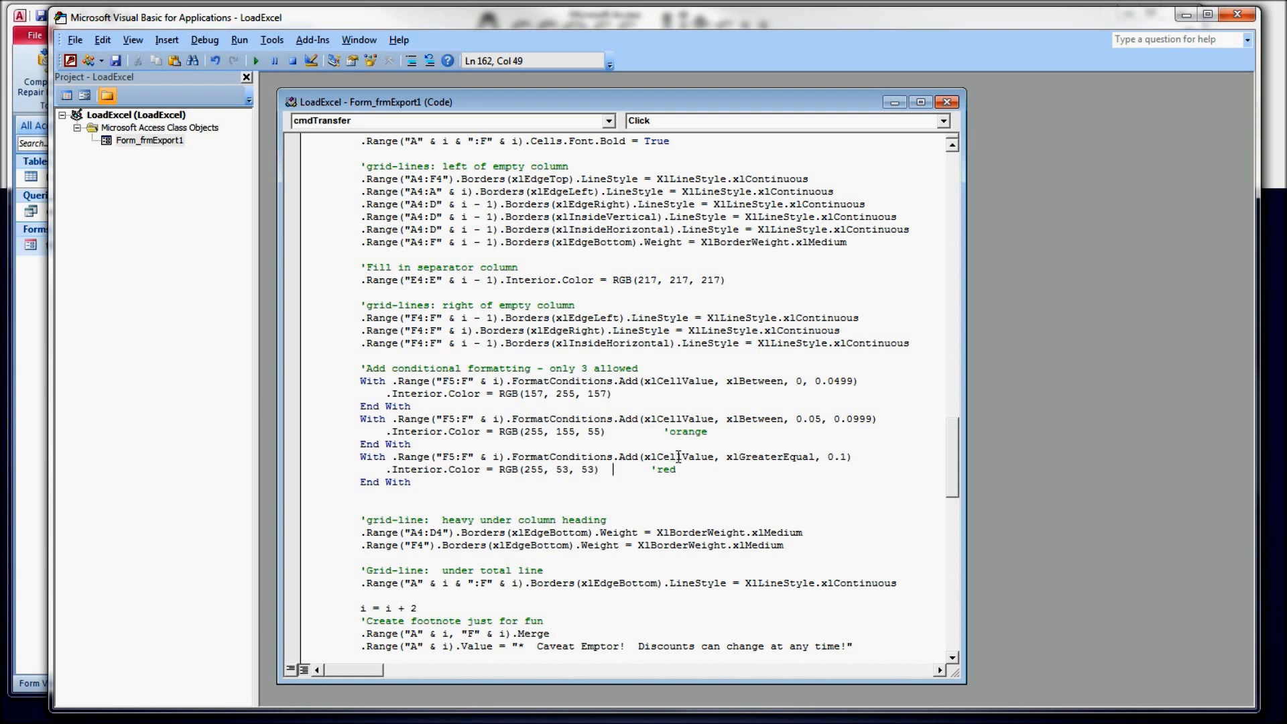
double_click(677, 457)
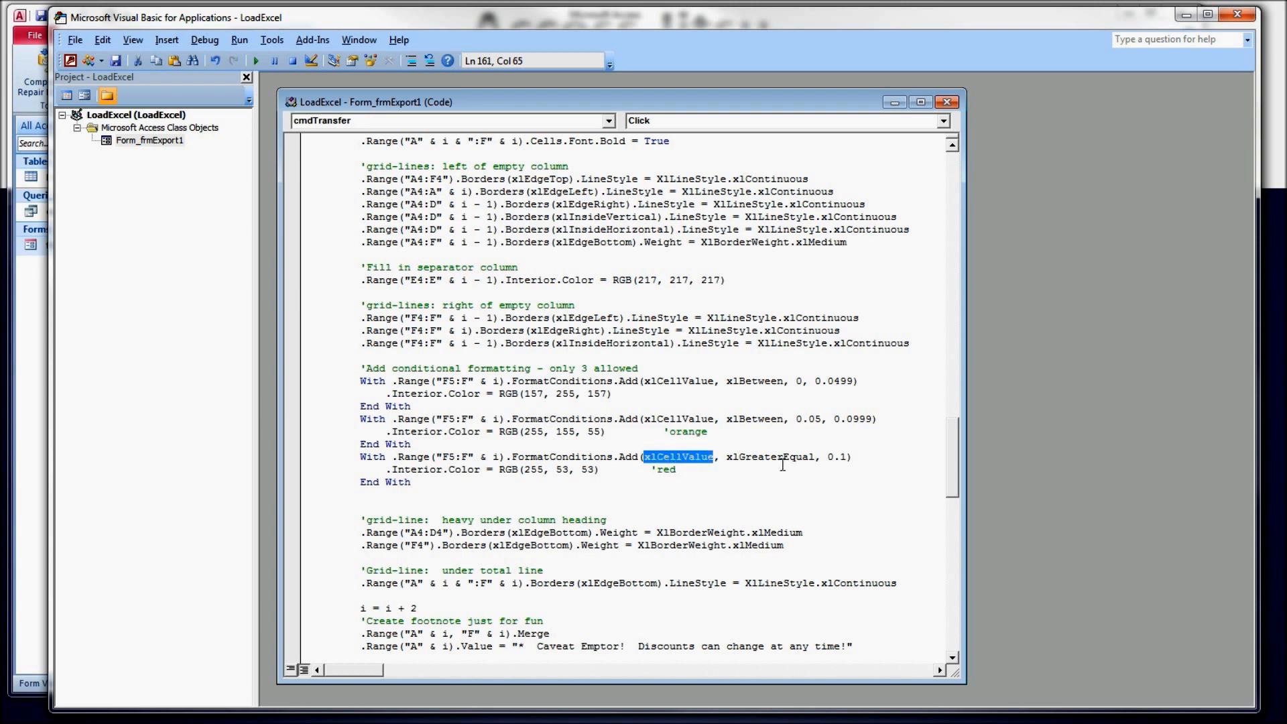
double_click(753, 418)
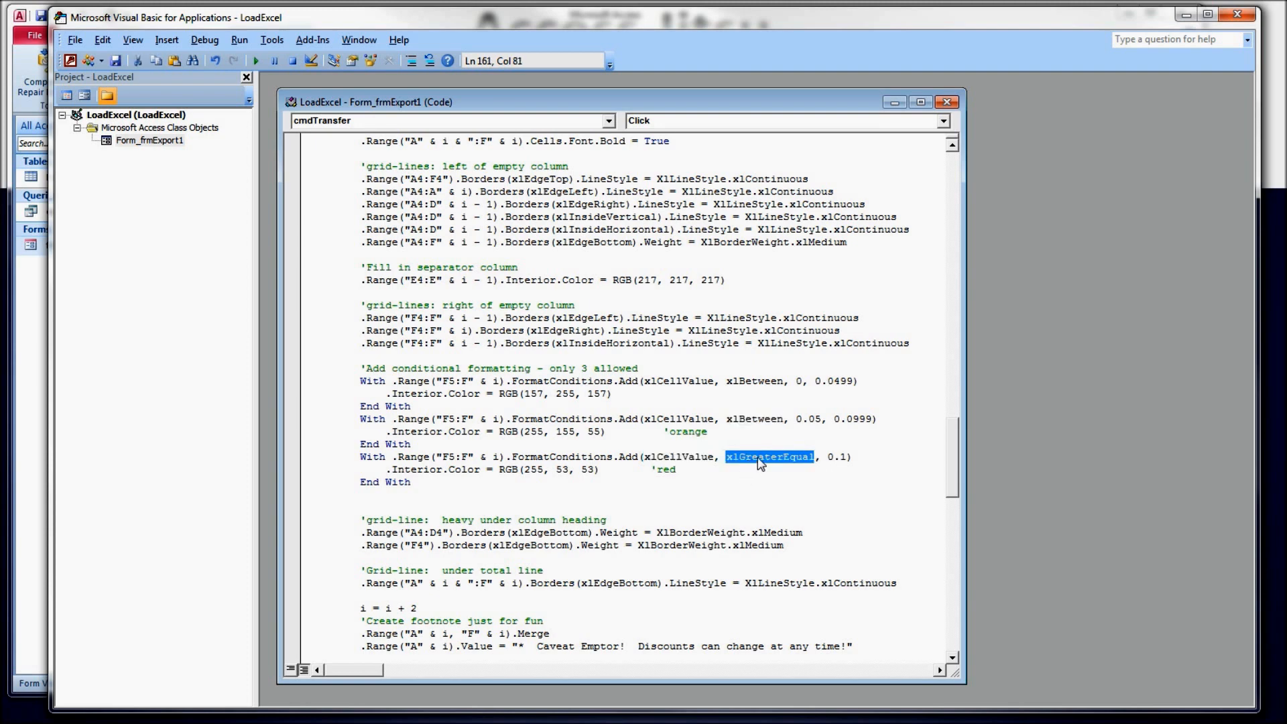
left_click(758, 456)
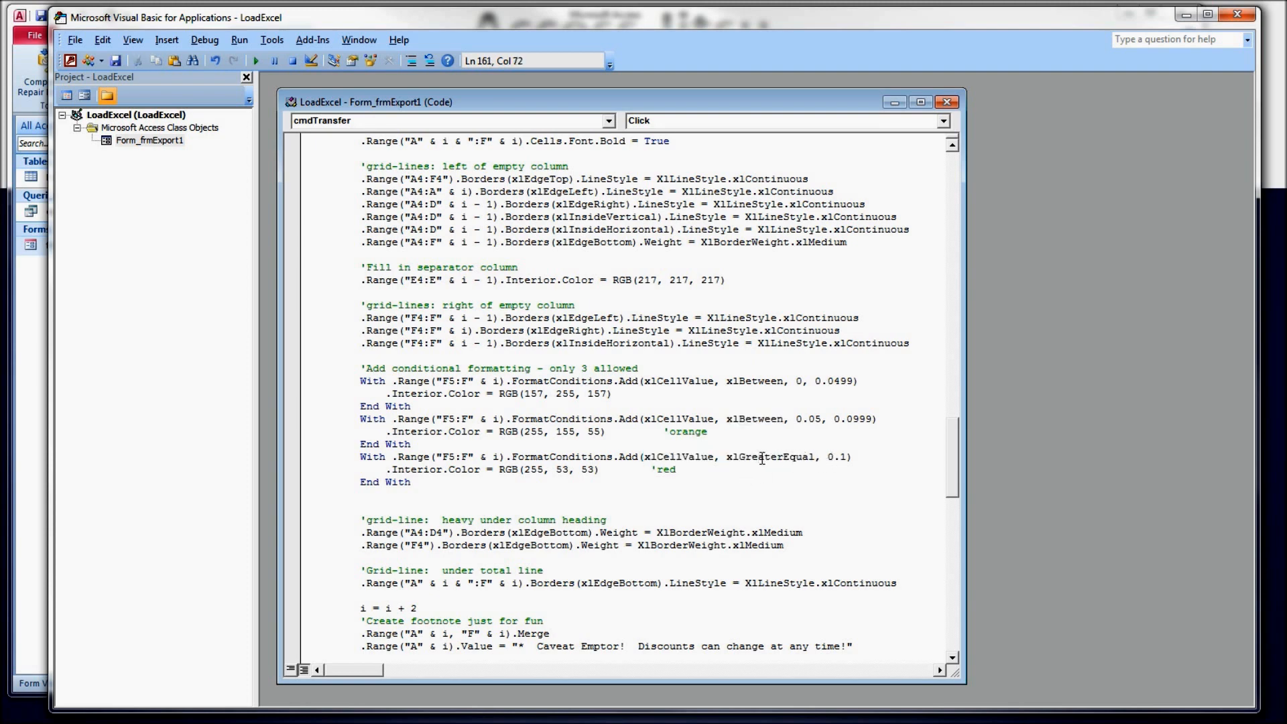
double_click(770, 457)
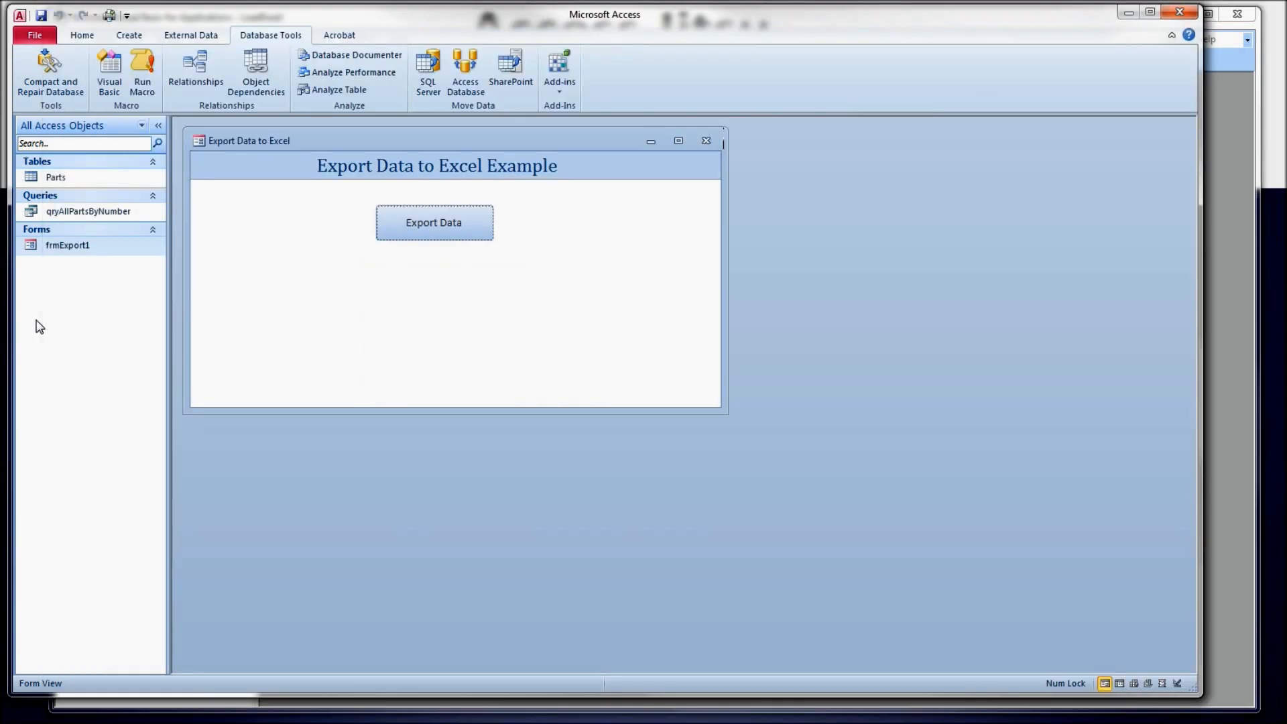
Step: Re-run Export Data and check the coloured Discount cells F5–F8 and their formulas
left_click(433, 222)
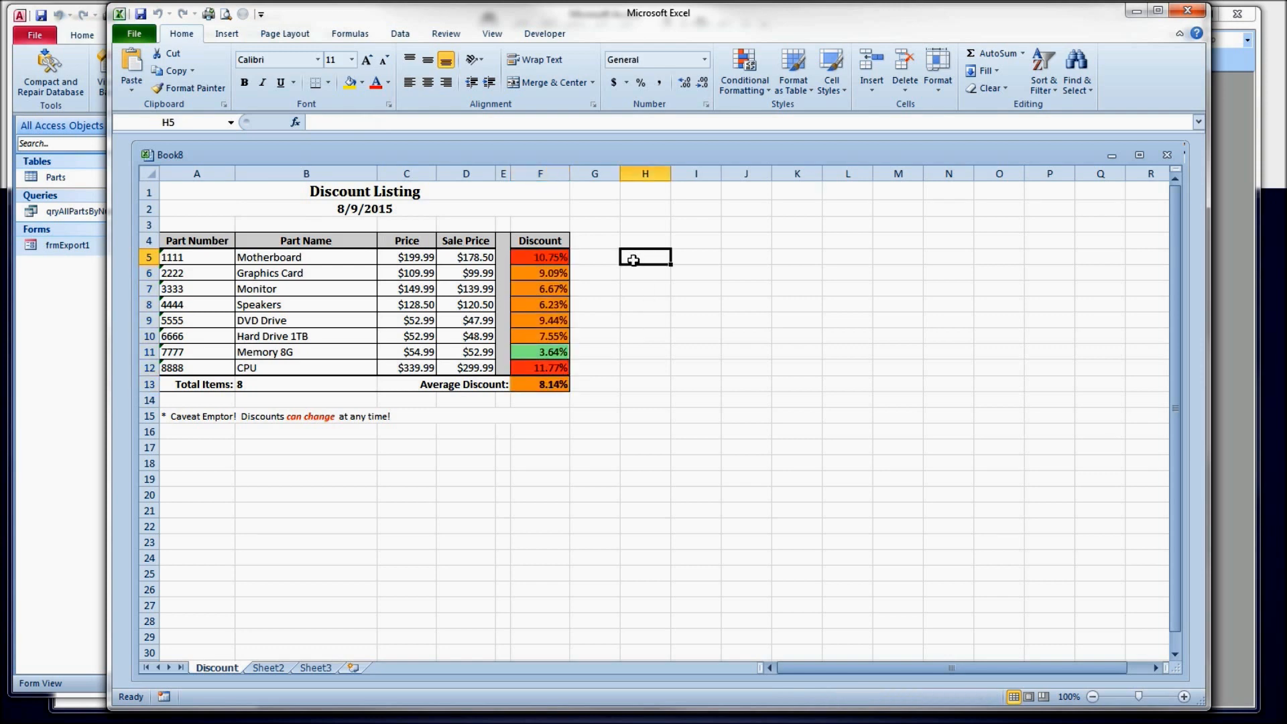
mouse_move(602, 368)
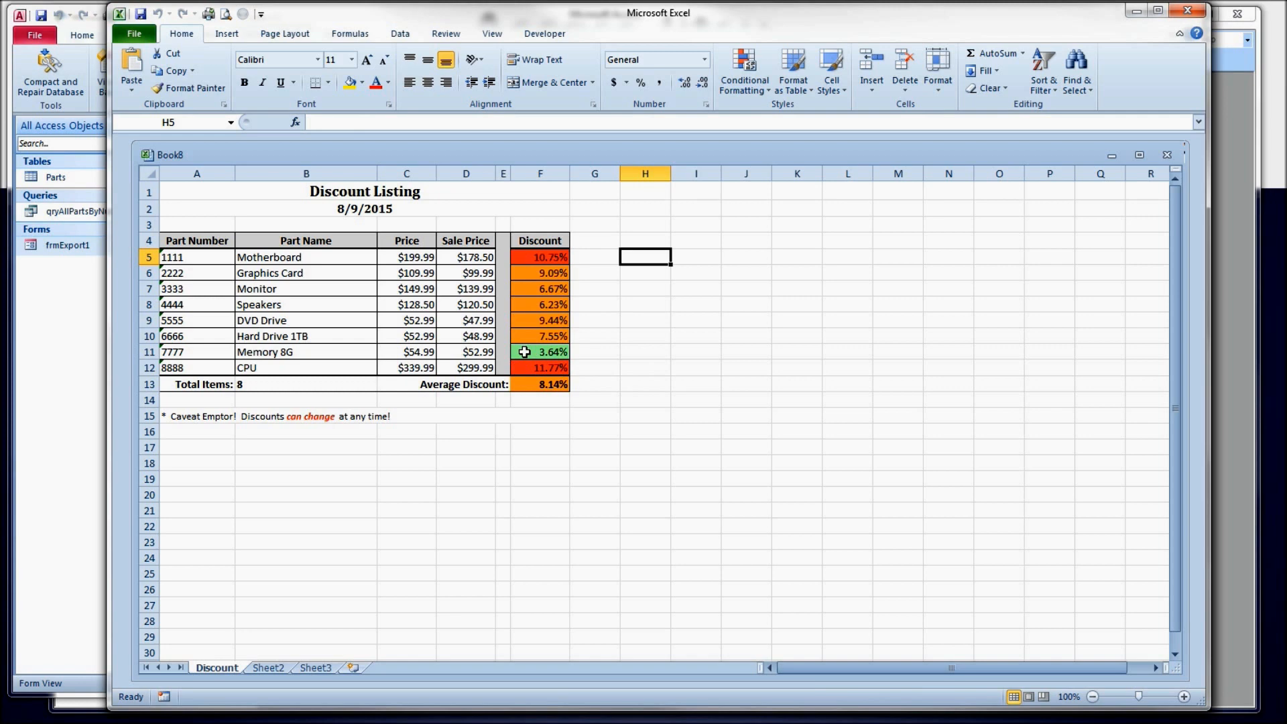
left_click_drag(540, 273, 540, 304)
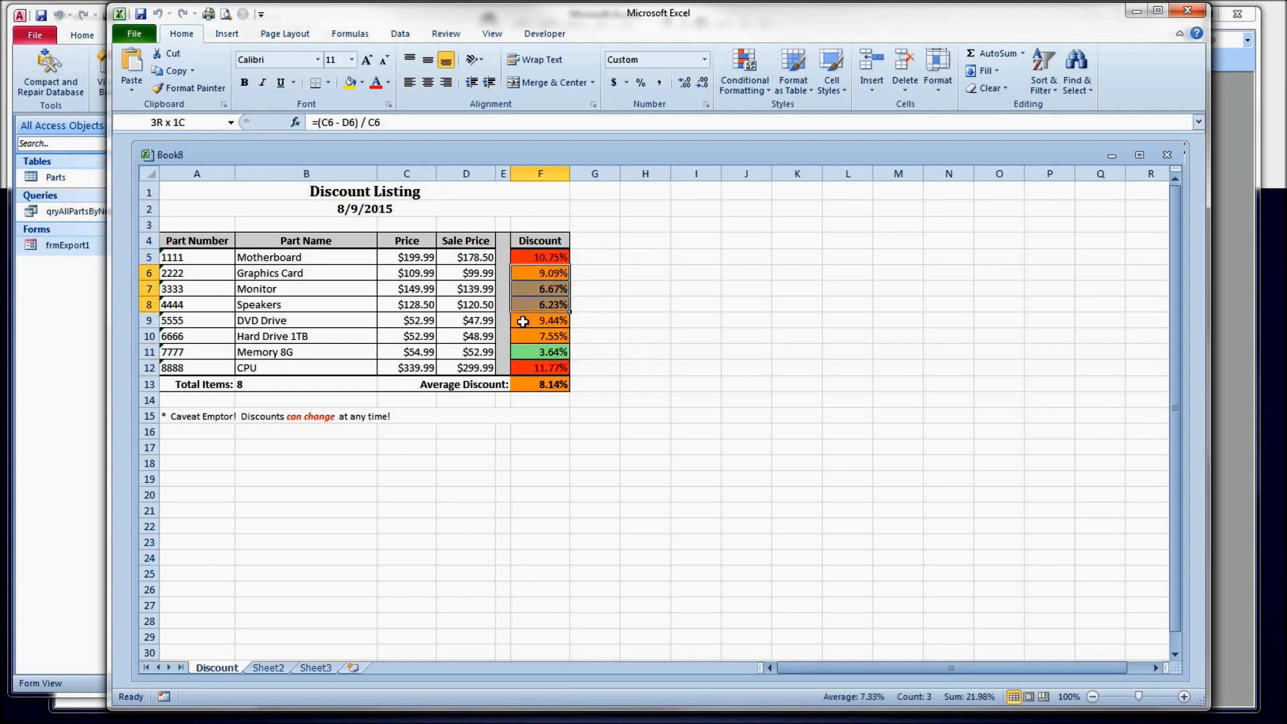
left_click(539, 257)
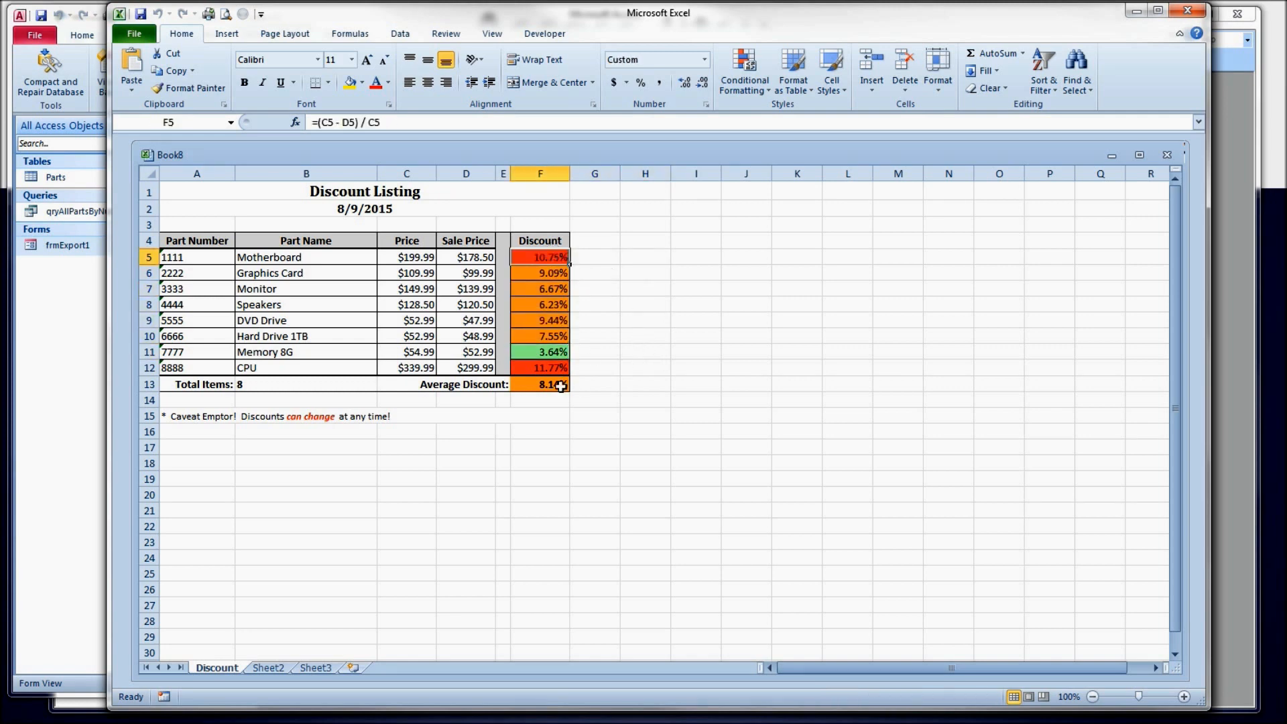
left_click(644, 319)
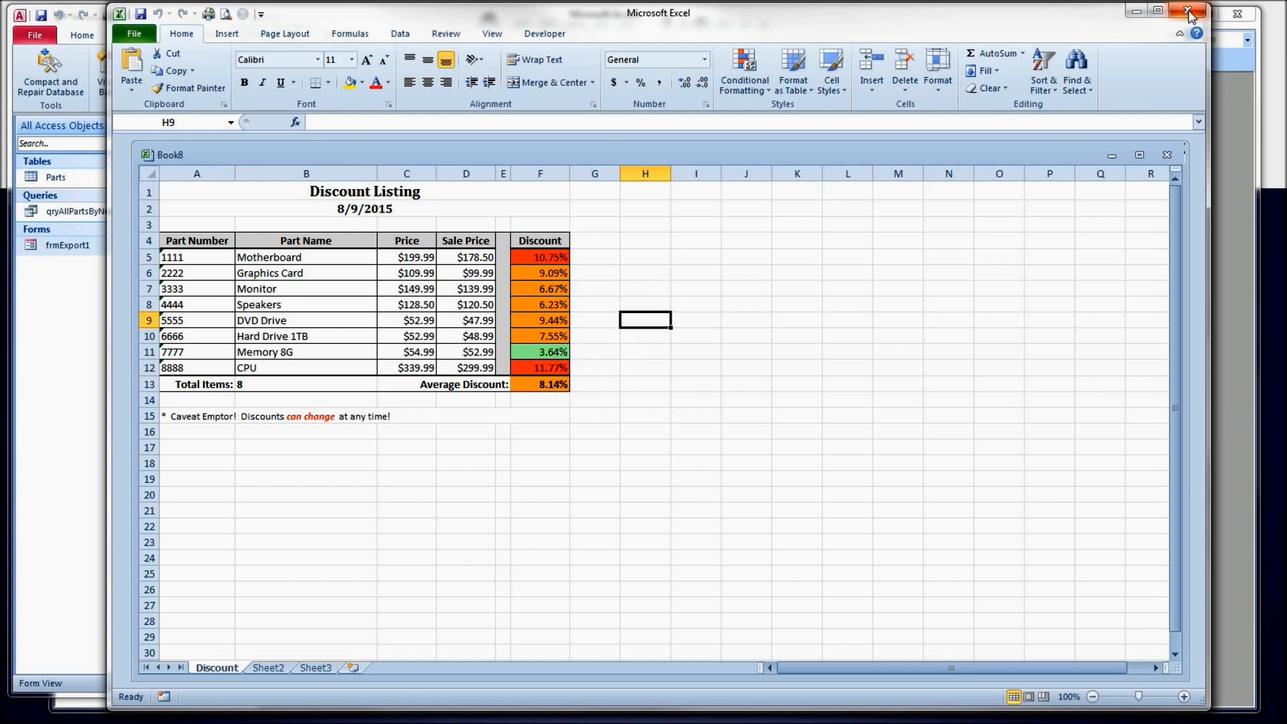
Step: Close the exported Excel workbook and scroll to the recordset loop in the VBA code
left_click(1187, 15)
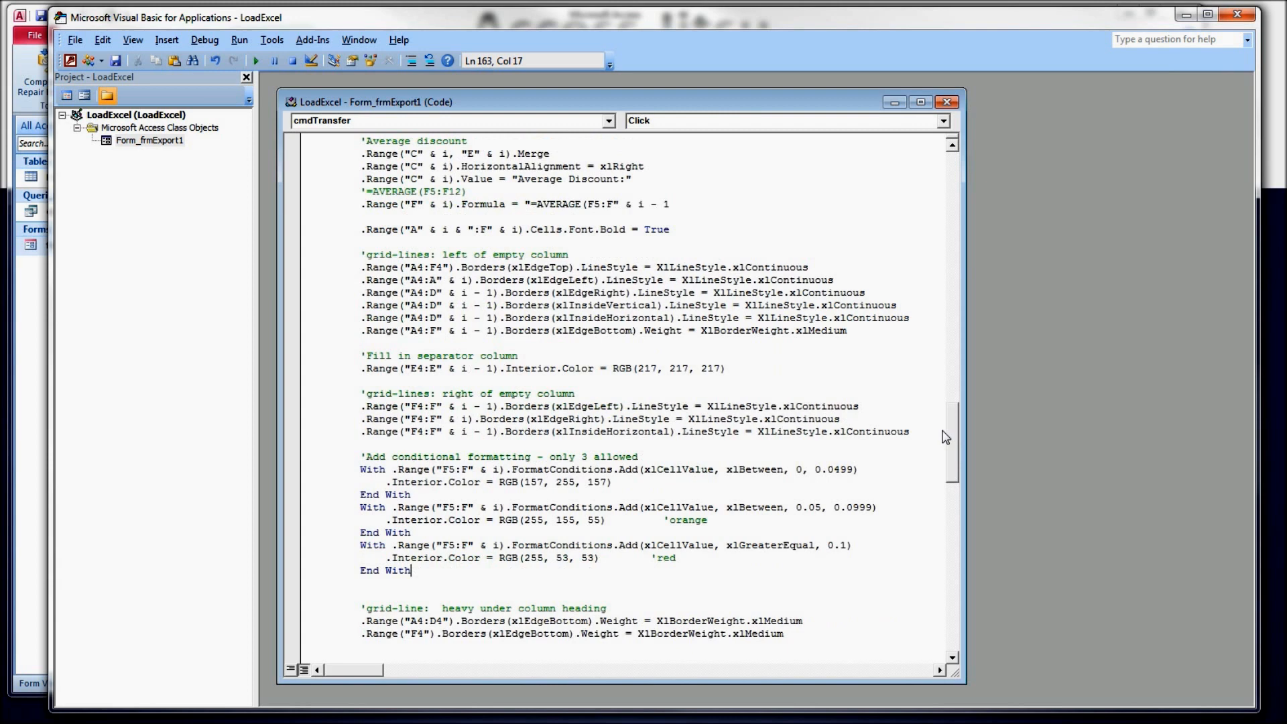
scroll("down", 3)
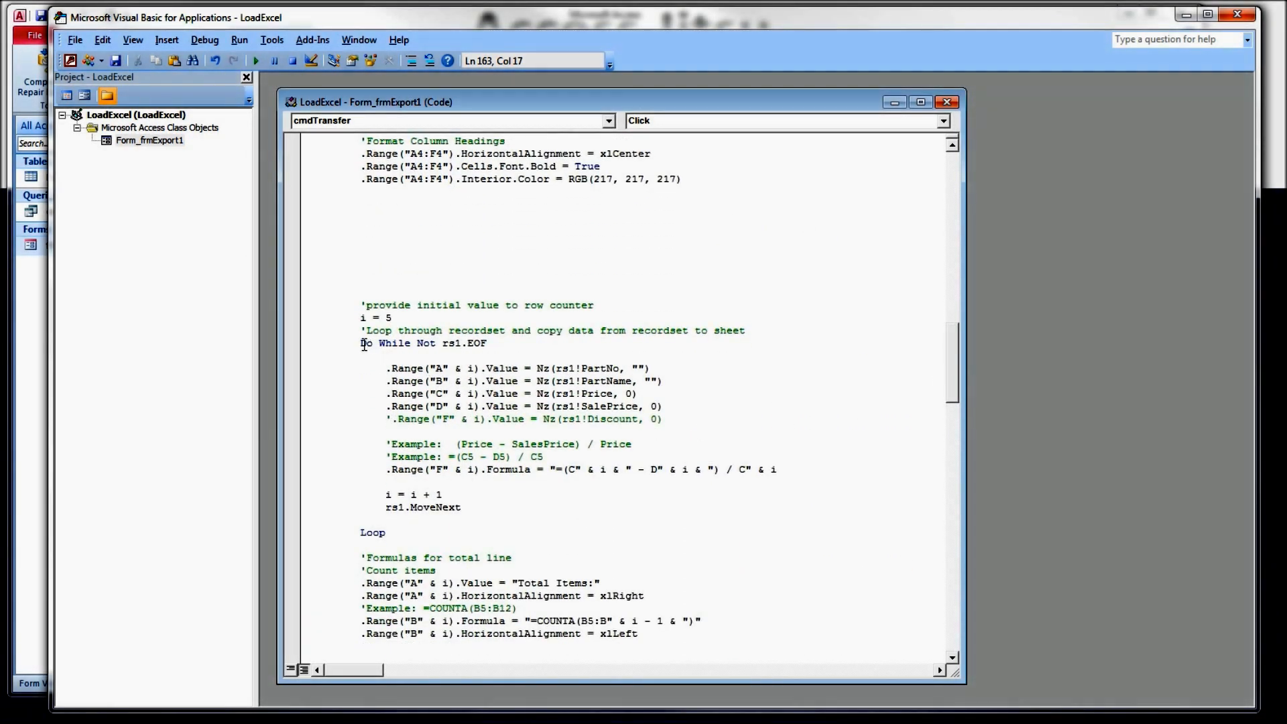
left_click_drag(361, 343, 636, 394)
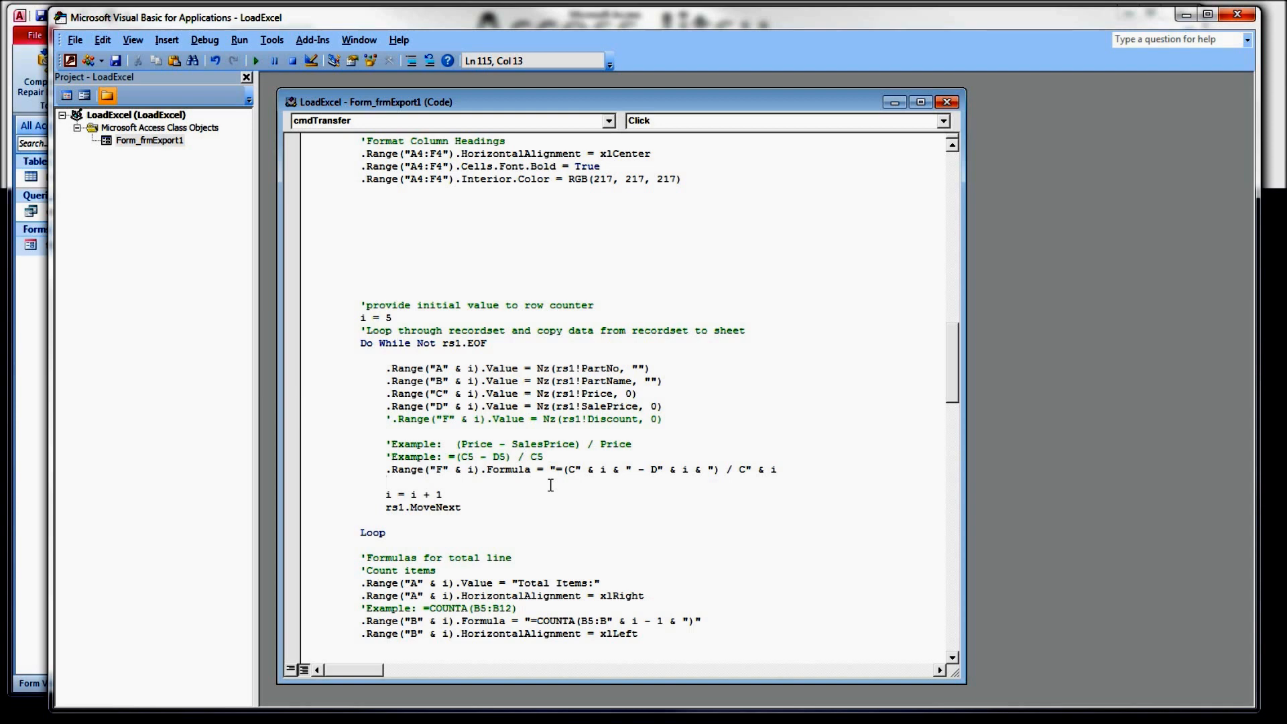
left_click(386, 482)
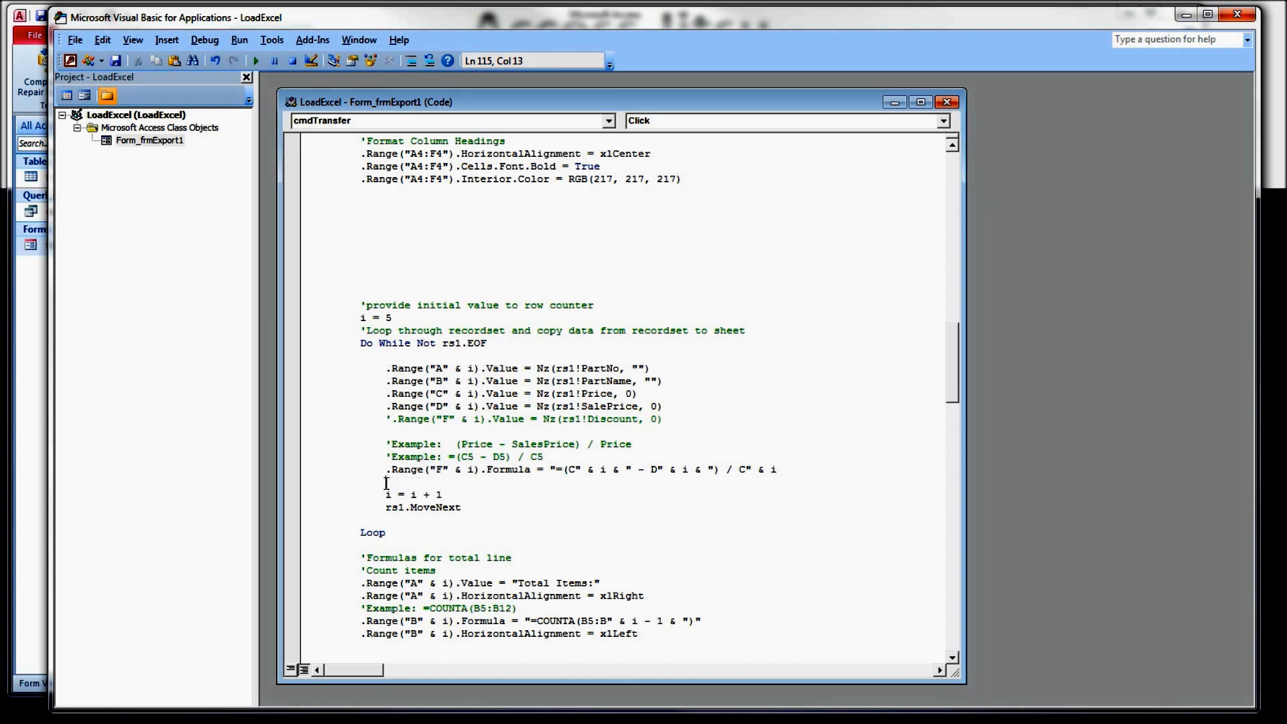
left_click_drag(362, 368, 418, 419)
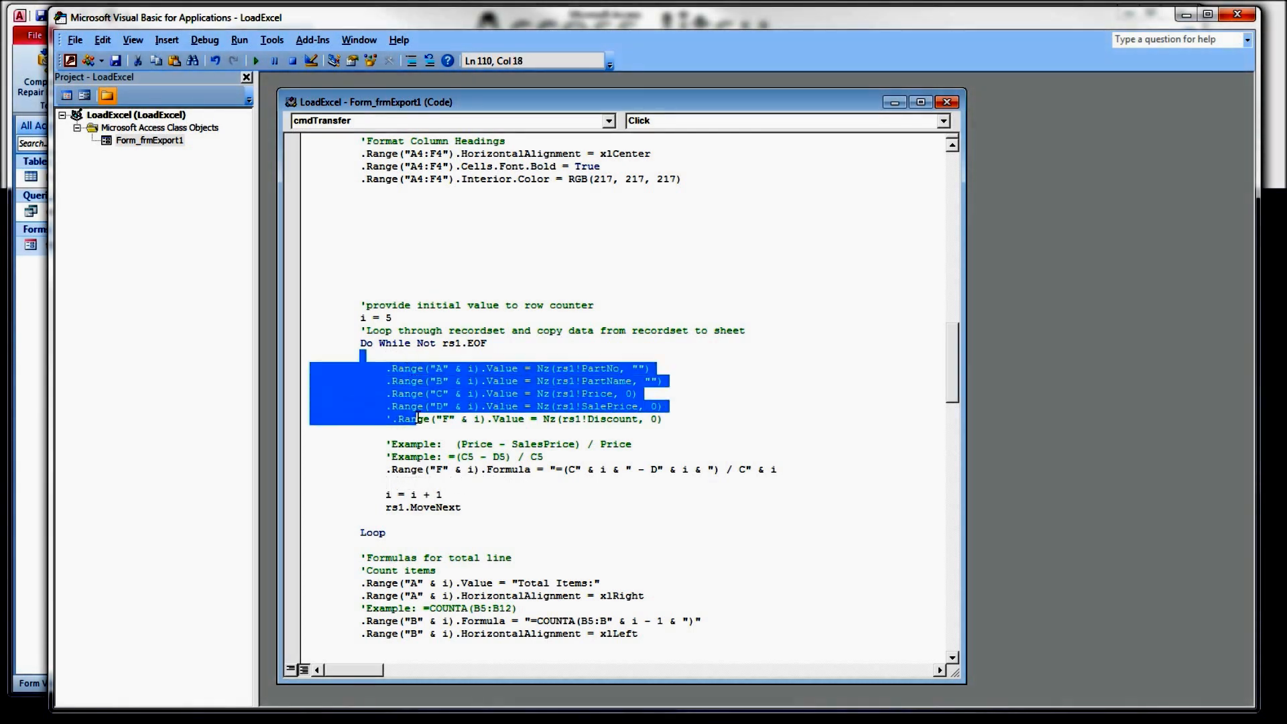
left_click_drag(417, 418, 468, 506)
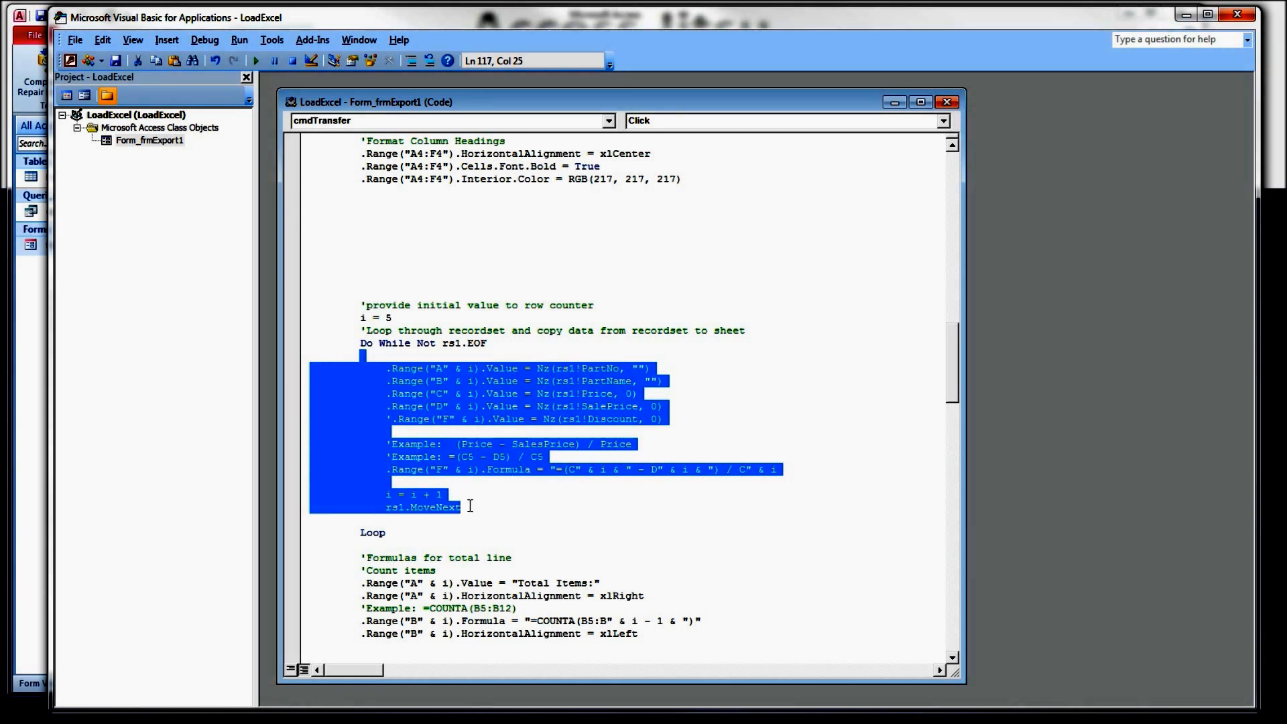
left_click(486, 511)
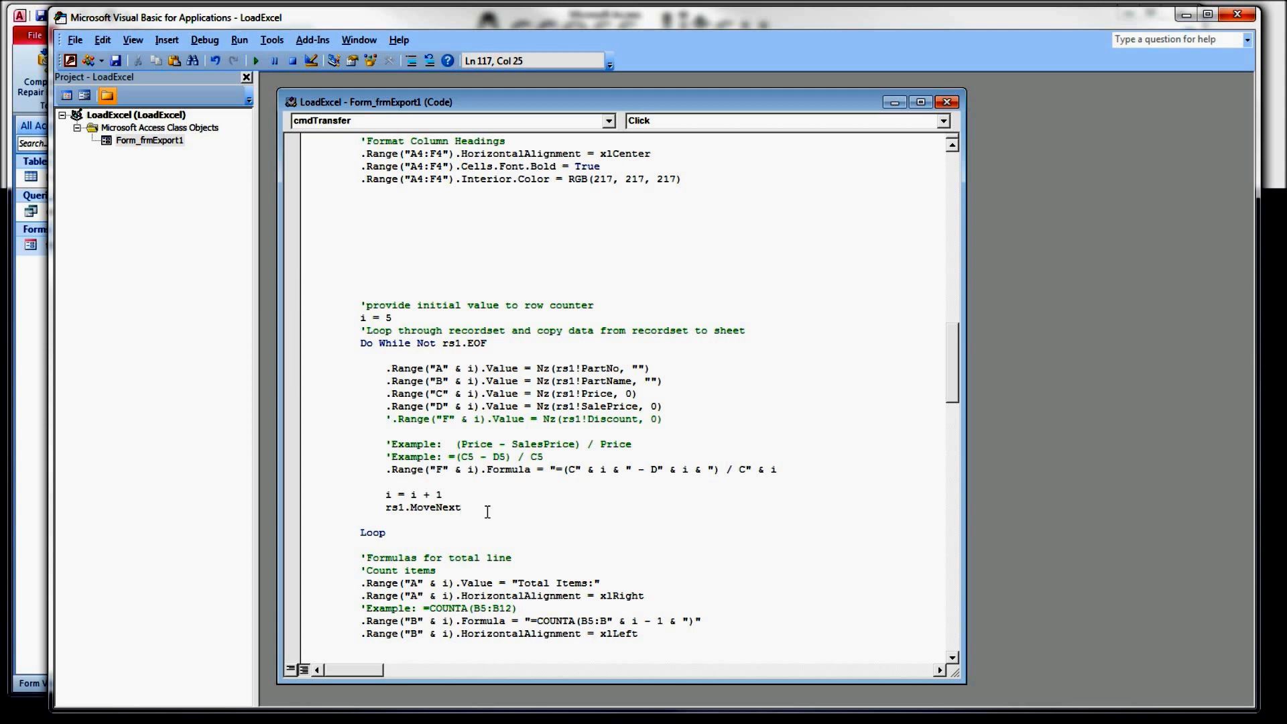
mouse_move(478, 474)
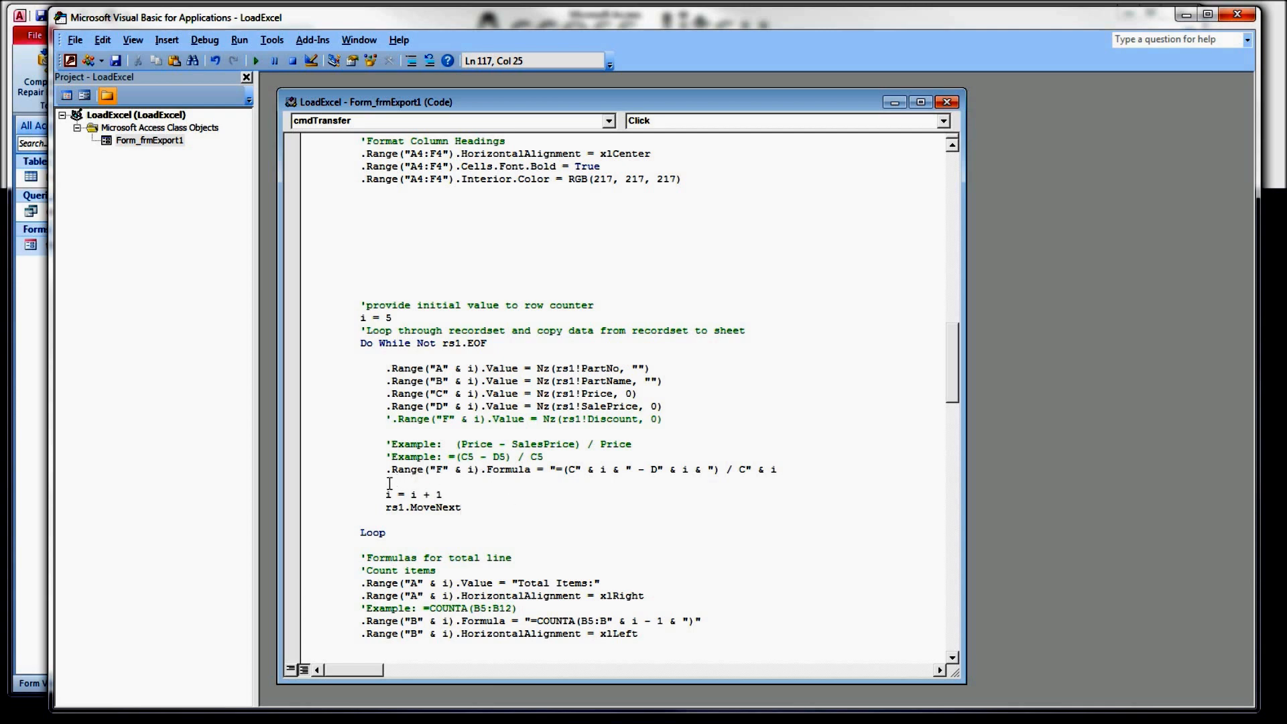
left_click(467, 468)
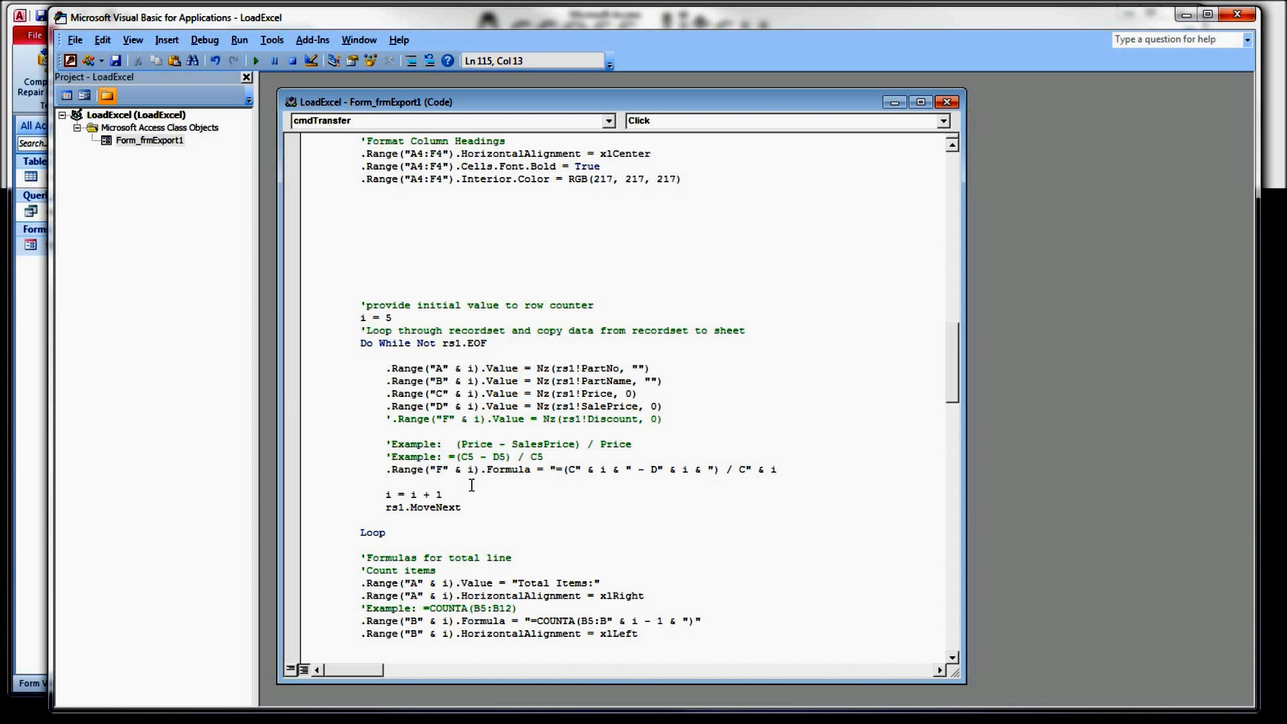
left_click(386, 482)
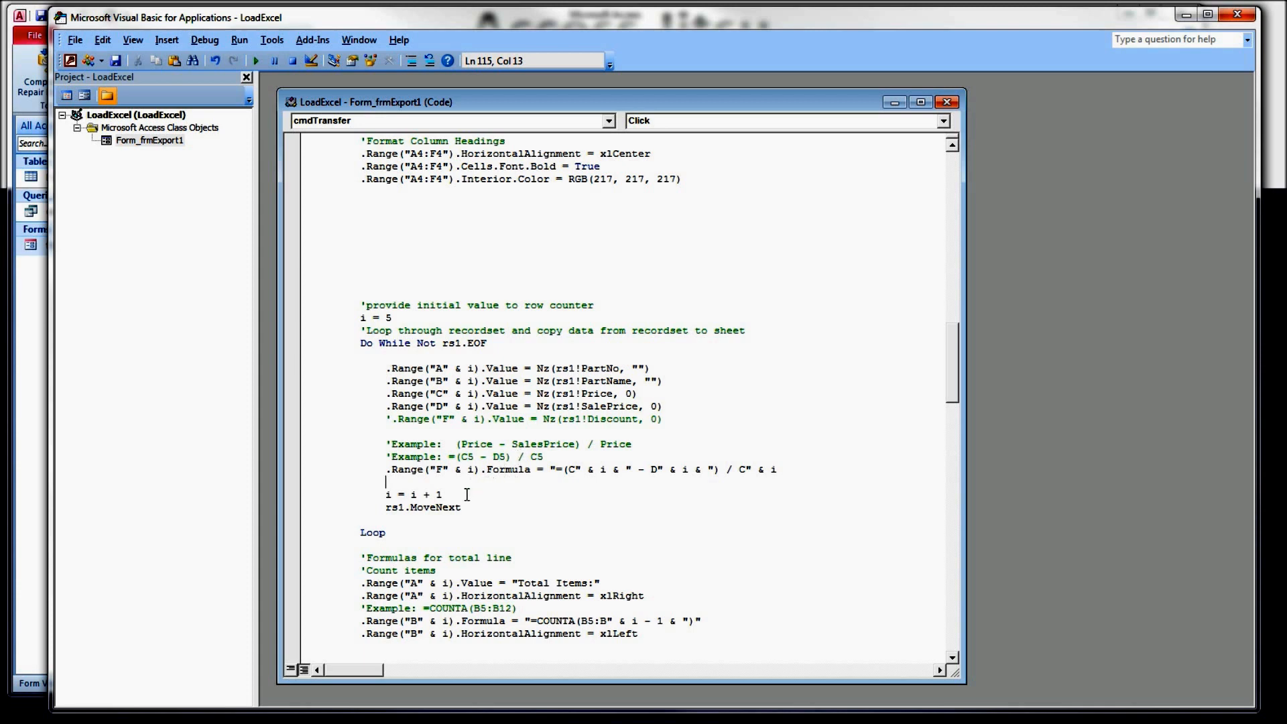
mouse_move(458, 482)
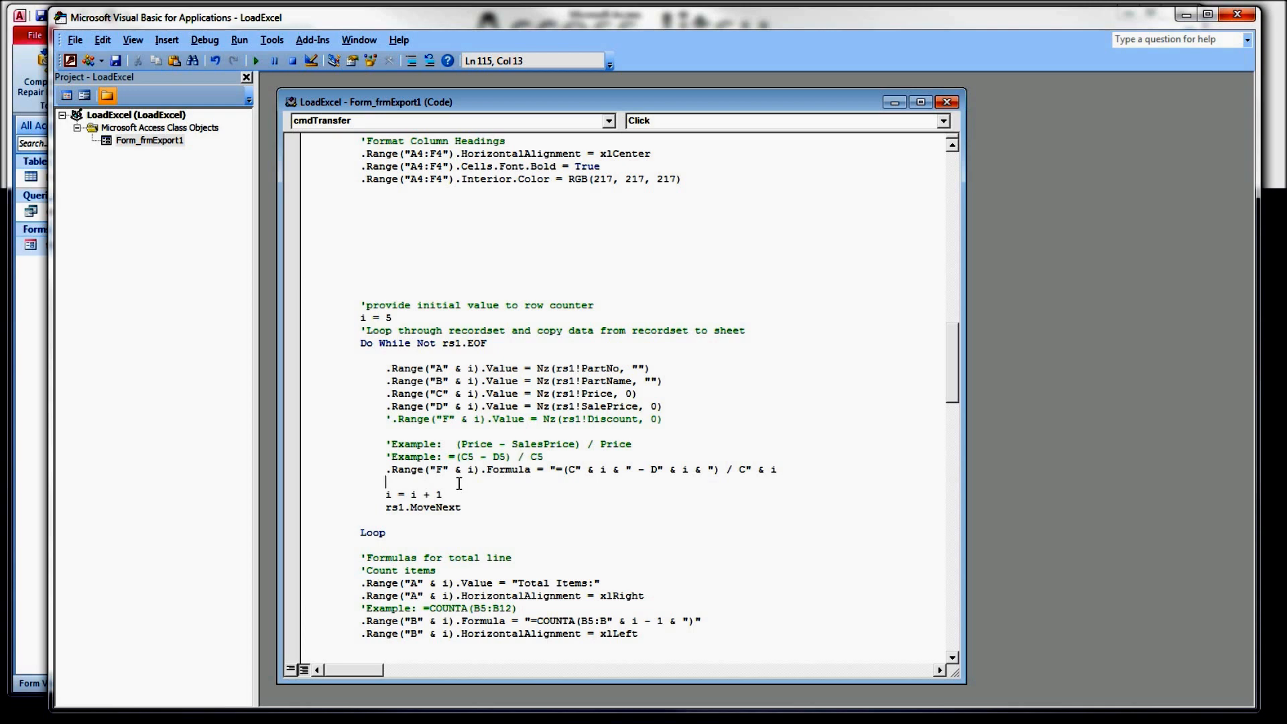
mouse_move(417, 533)
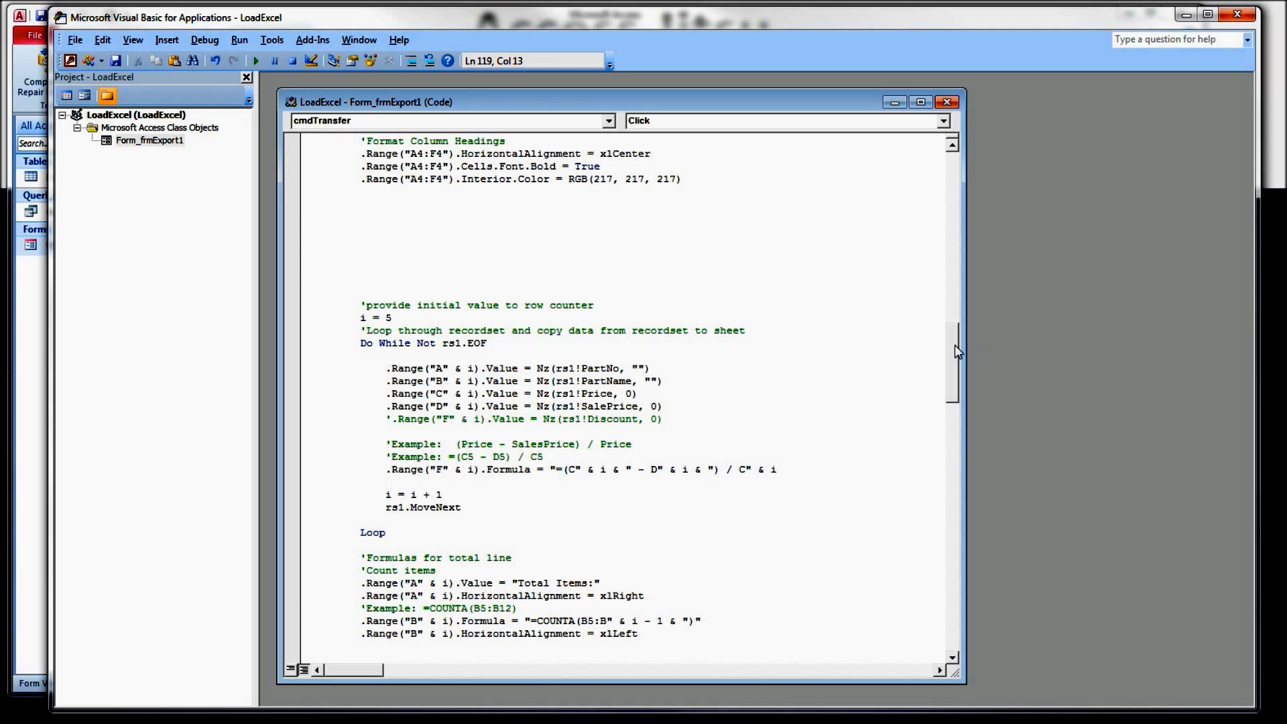
scroll("down", 3)
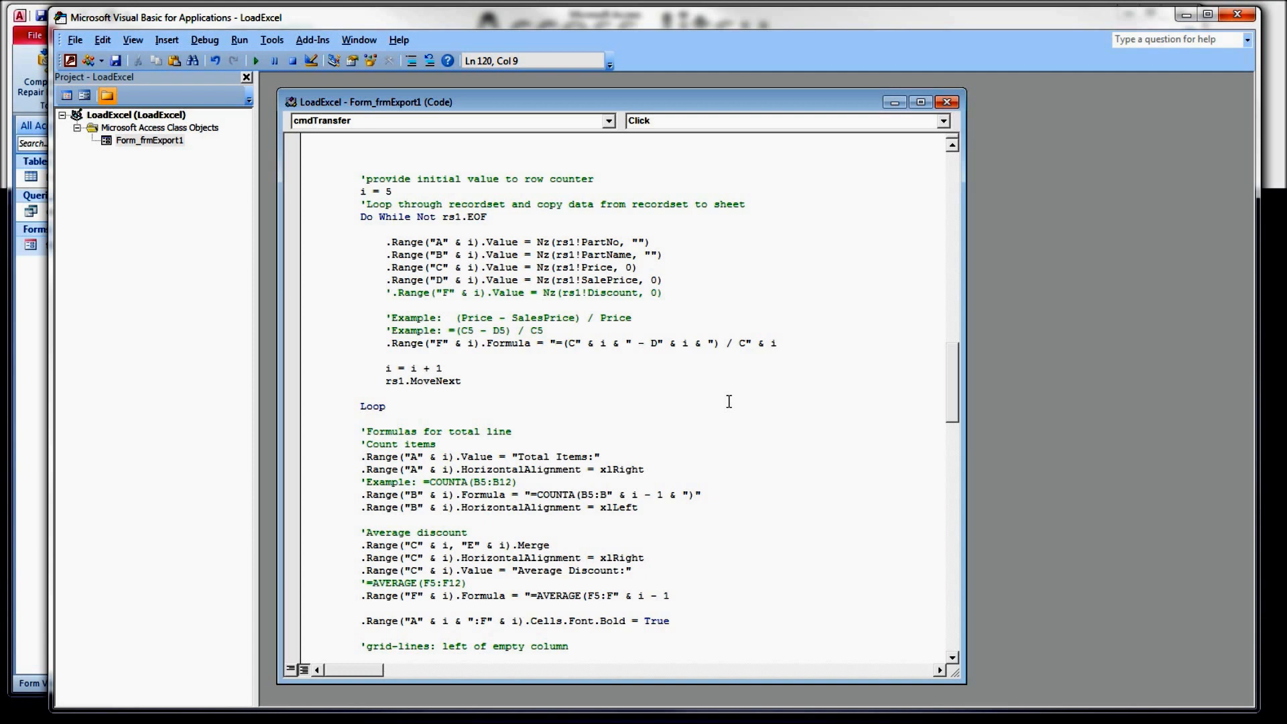
mouse_move(898, 412)
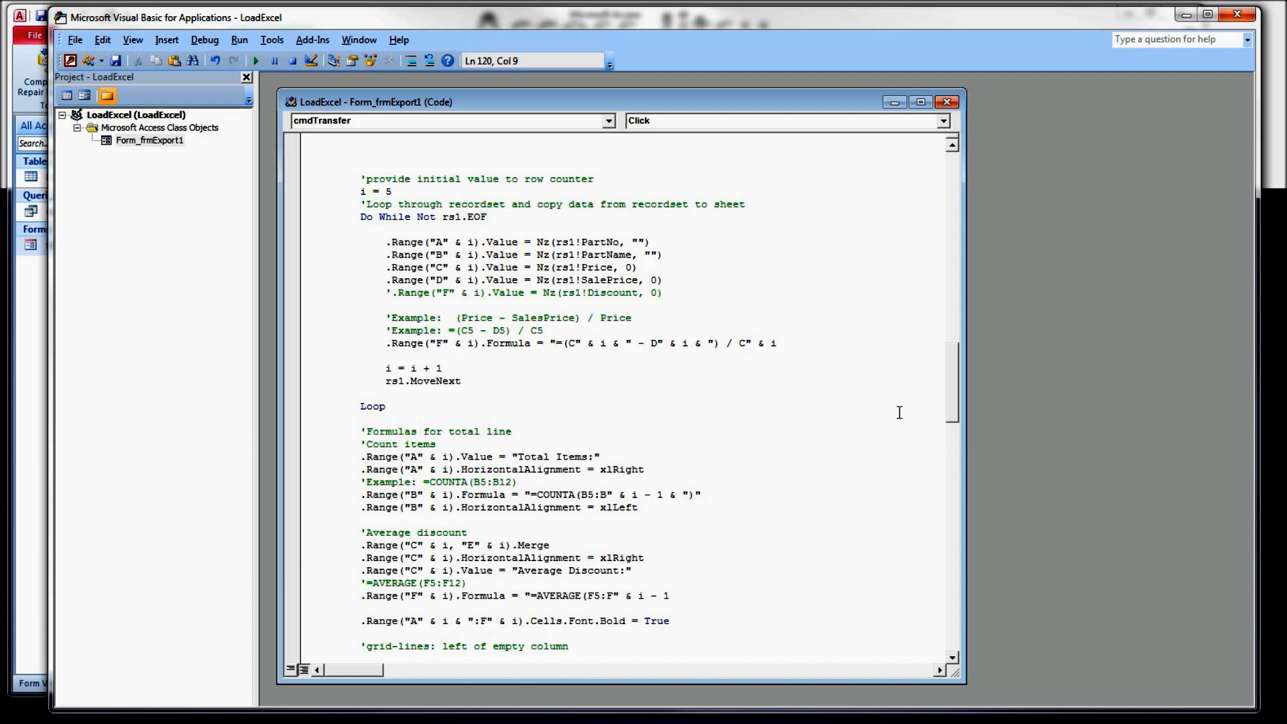